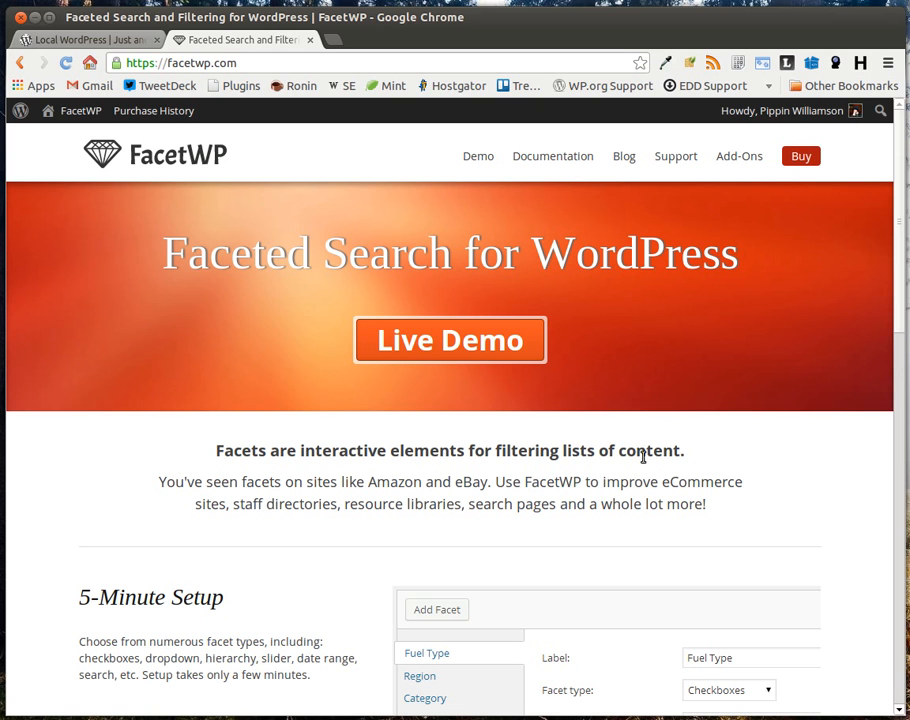
mouse_move(116, 492)
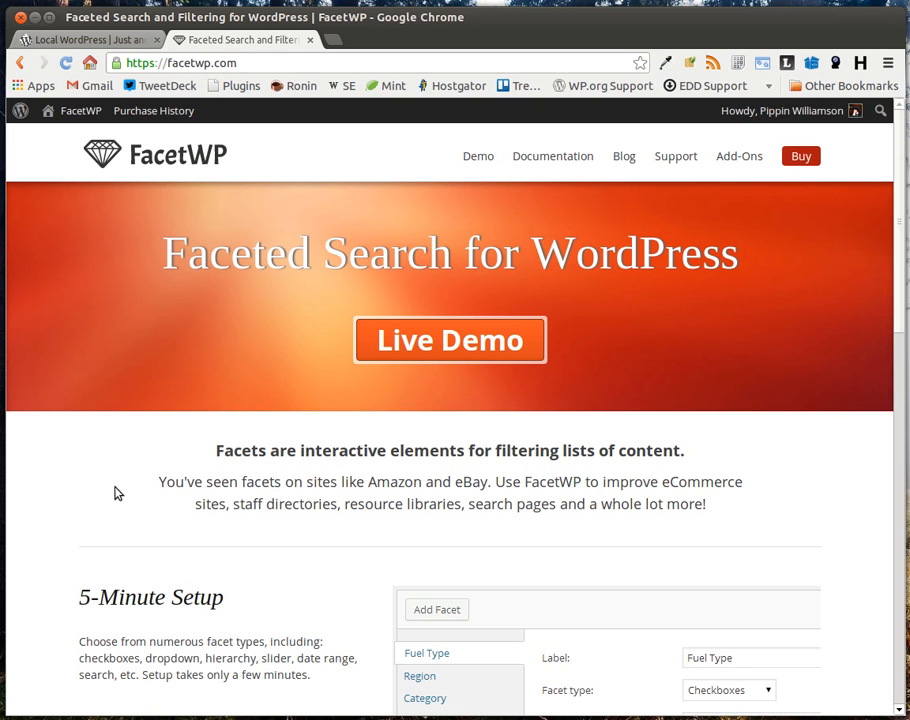
- Launch the Live Demo of the cars listing and browse down through the car results and back up
scroll("down", 3)
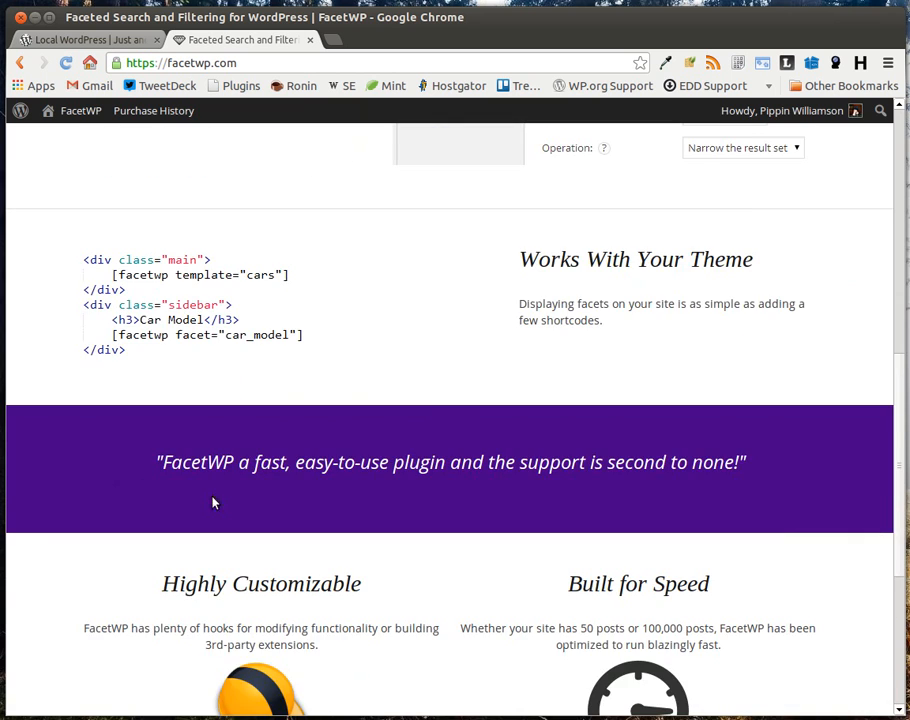
scroll("up", 3)
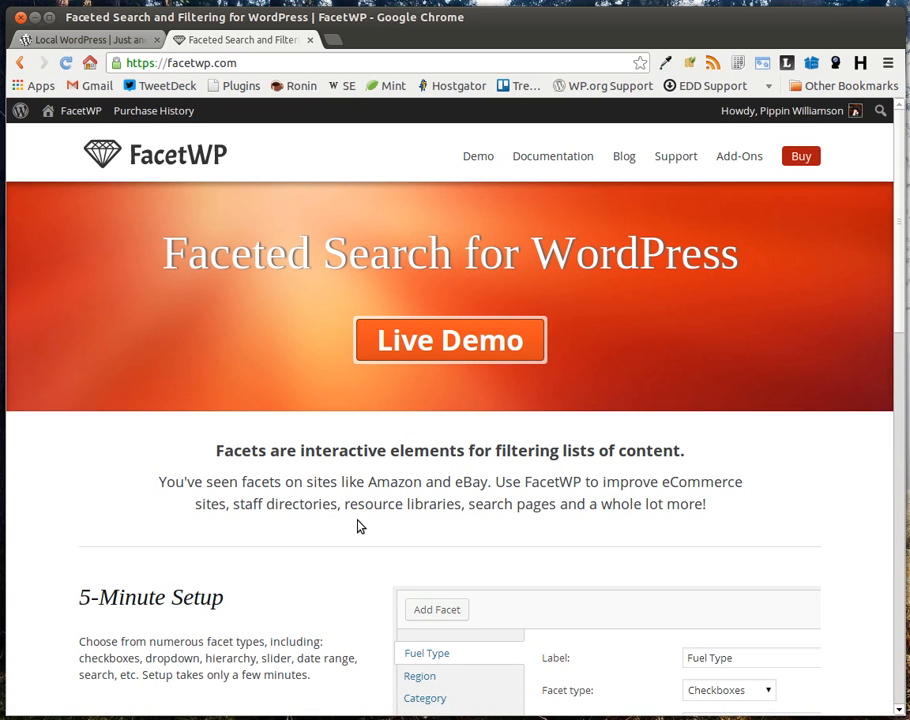
mouse_move(688, 462)
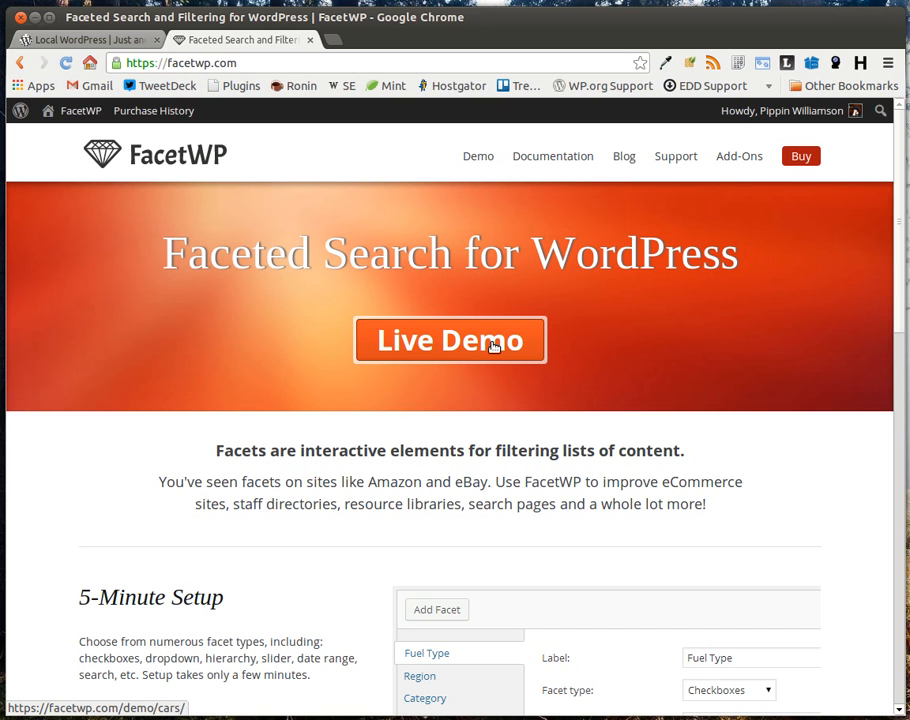
left_click(448, 340)
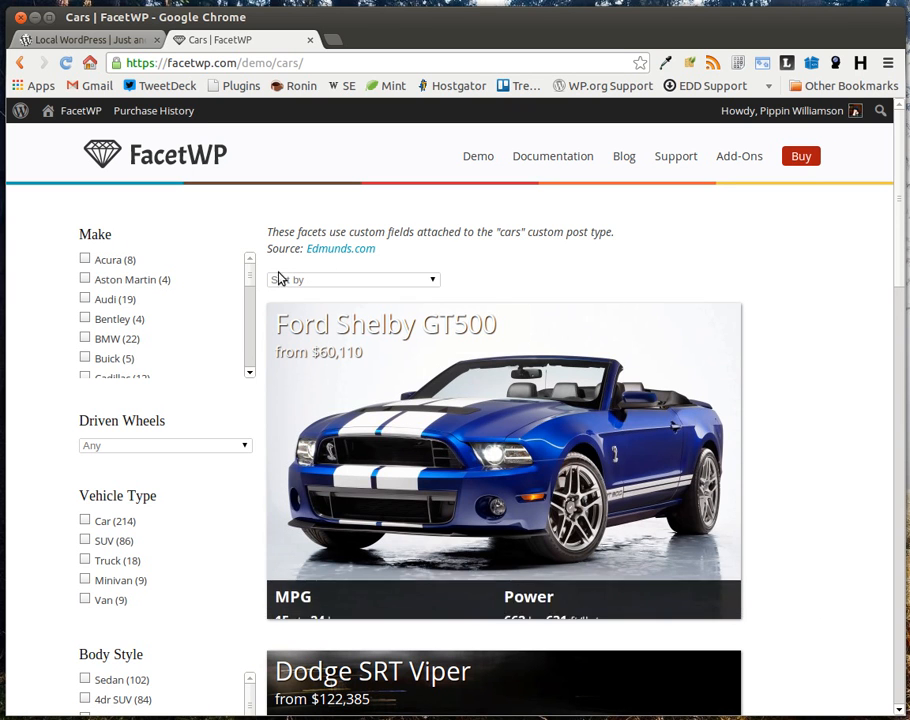
scroll("down", 3)
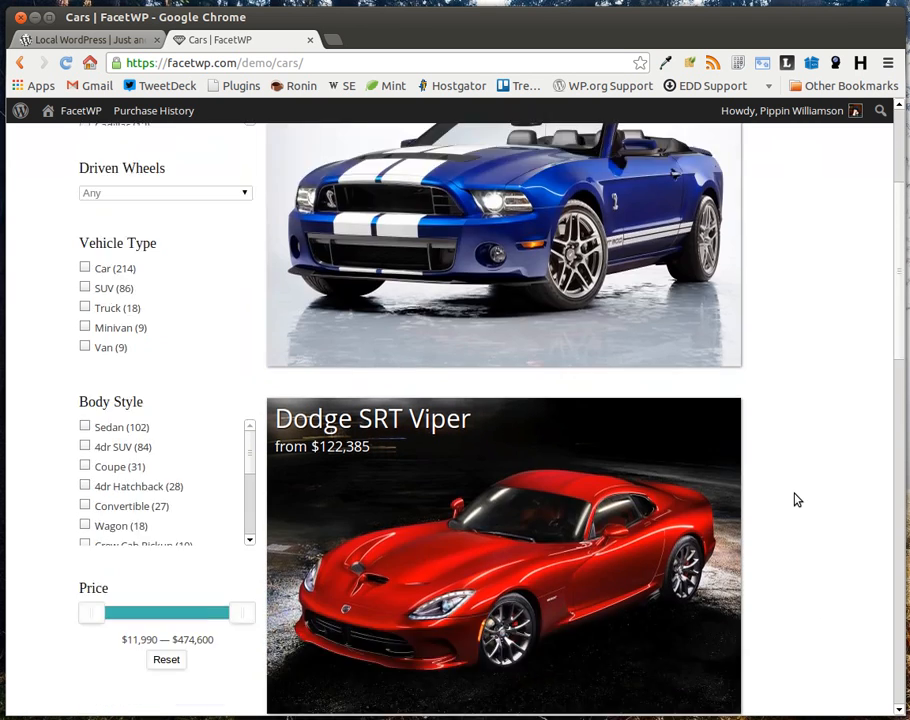
scroll("down", 3)
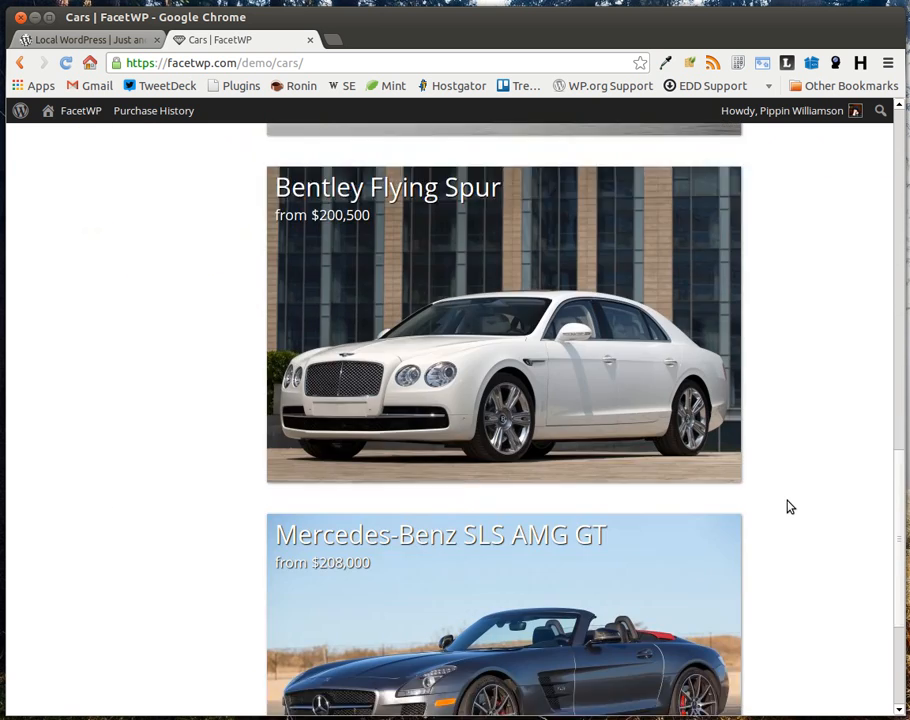
scroll("down", 3)
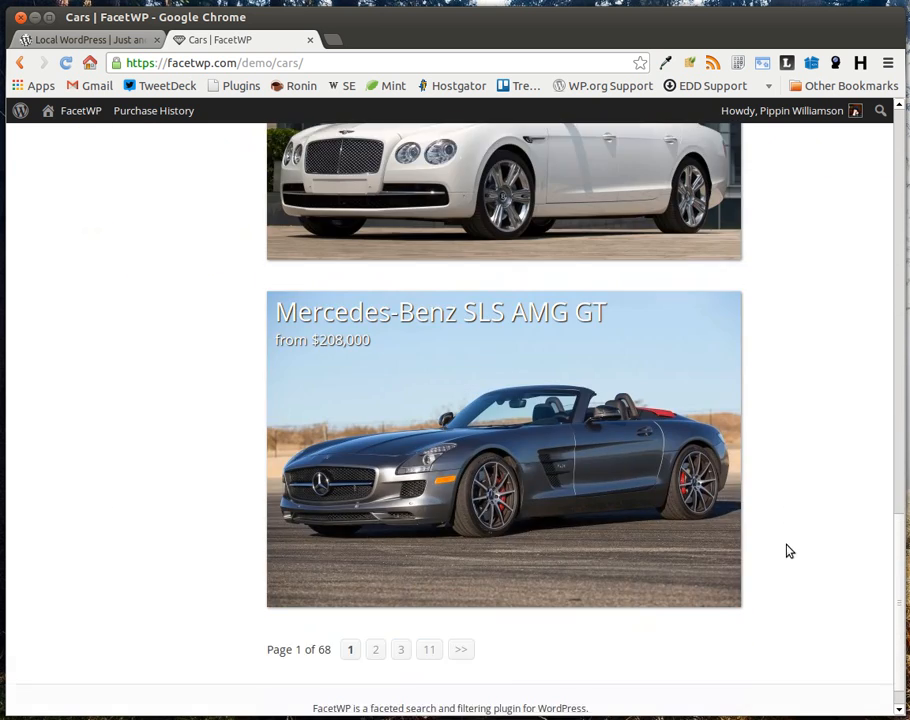
scroll("down", 3)
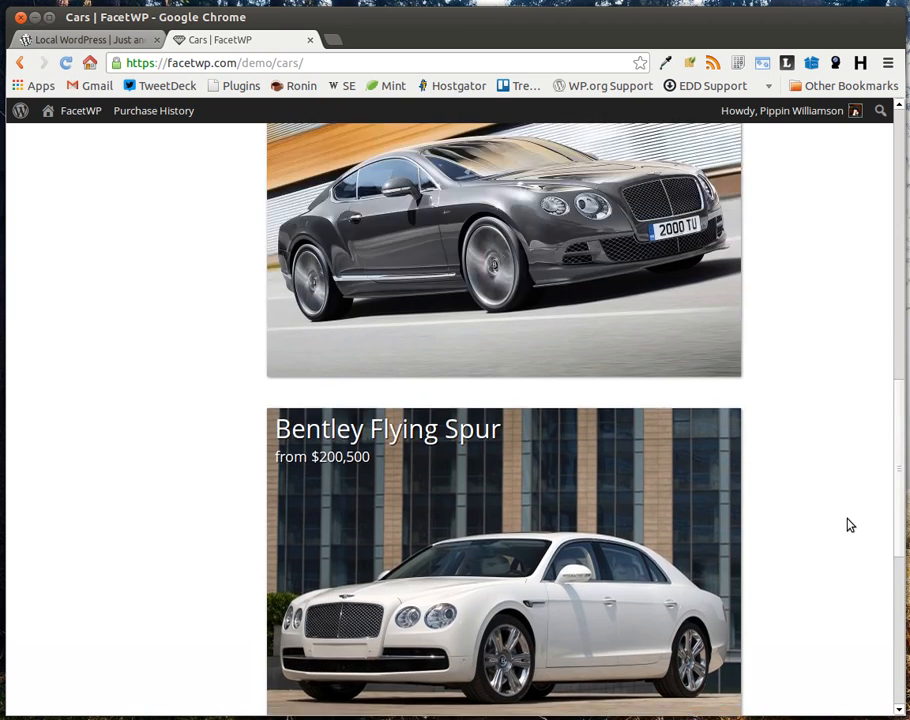
scroll("up", 3)
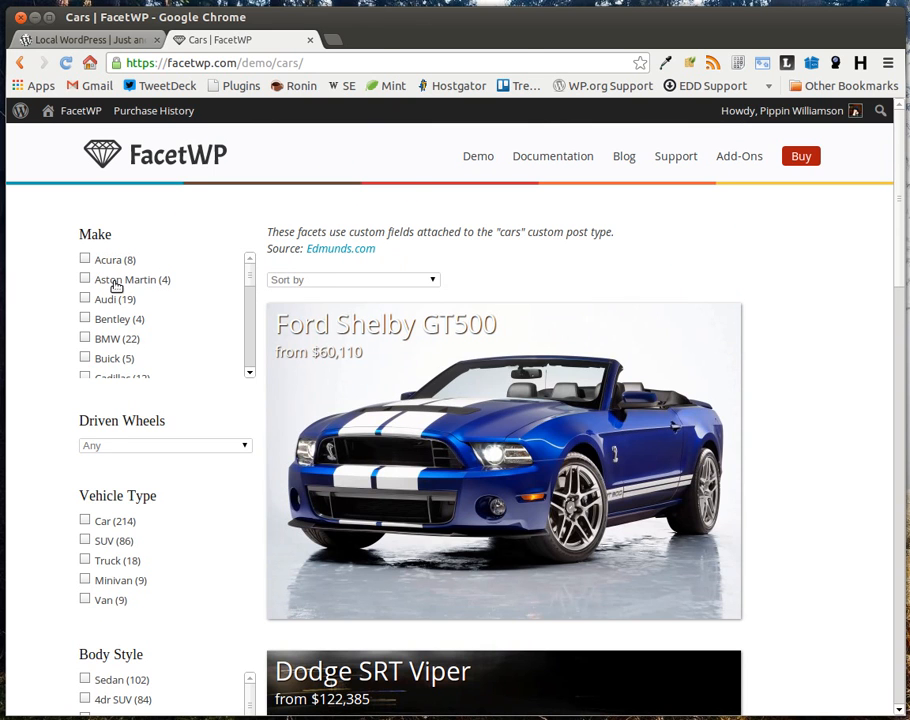
- Filter the cars to Aston Martin and then narrow them to the Coupe body style
left_click(84, 280)
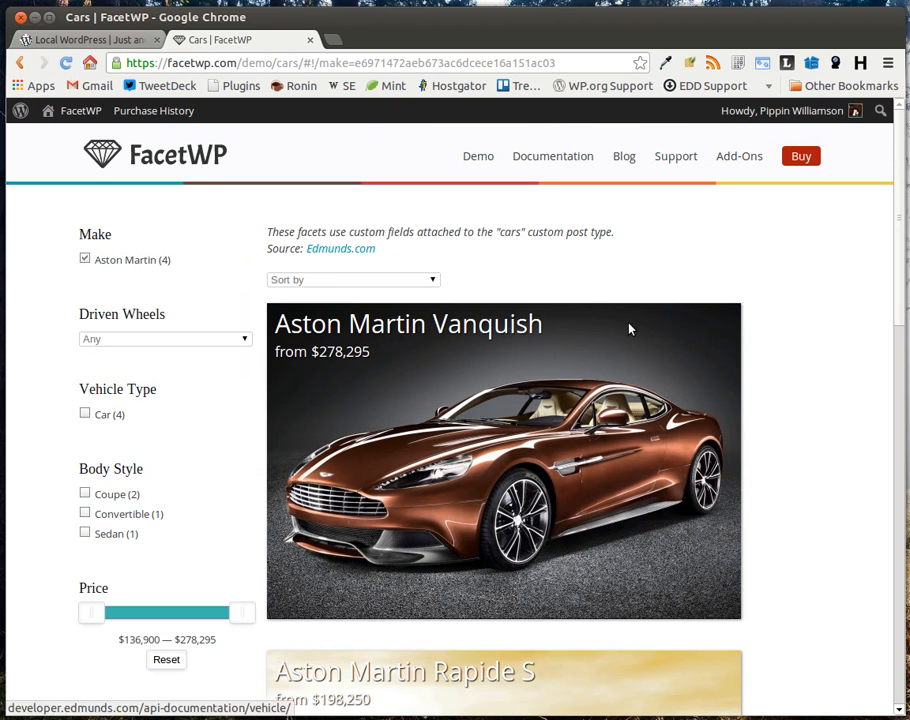
scroll("down", 3)
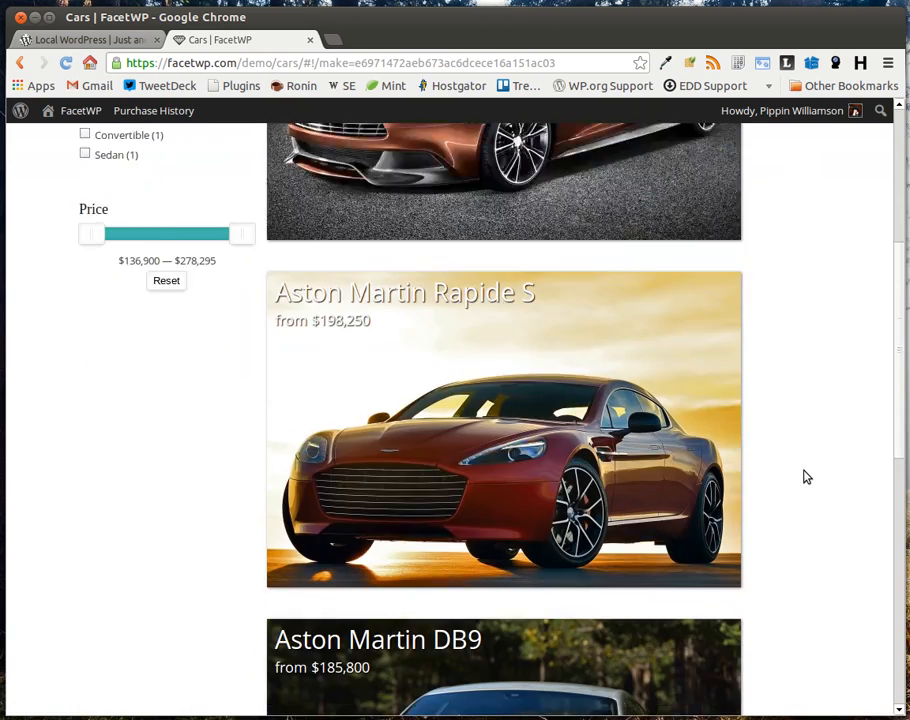
scroll("down", 3)
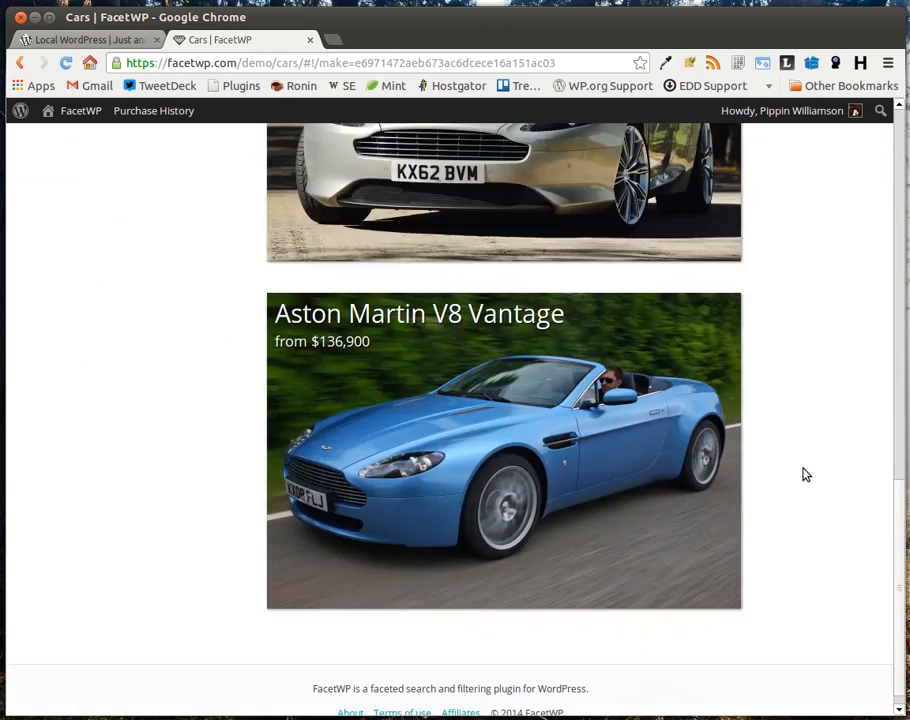
scroll("up", 3)
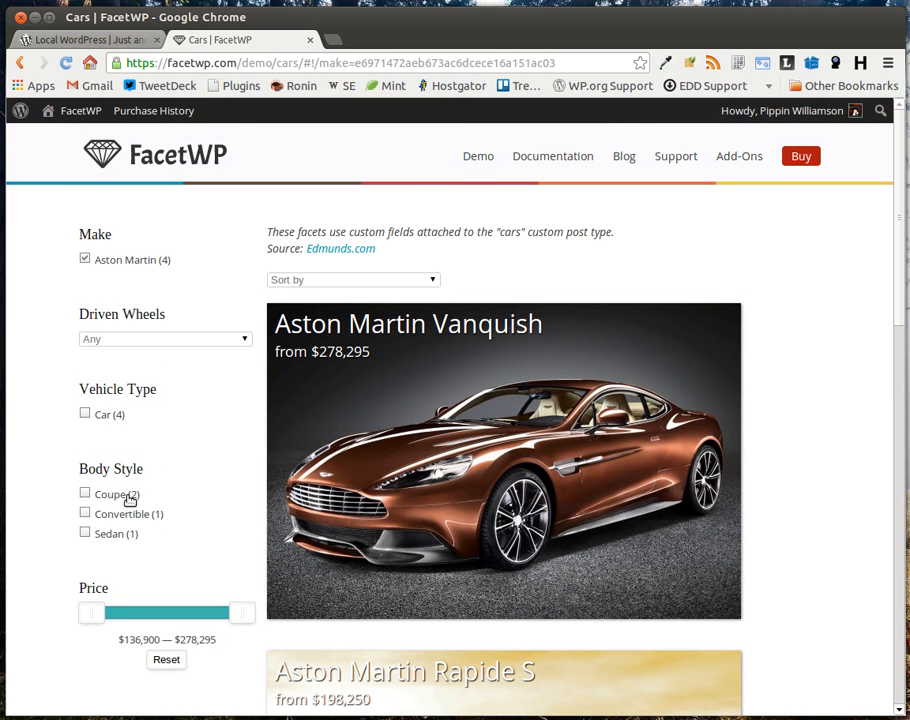
mouse_move(132, 522)
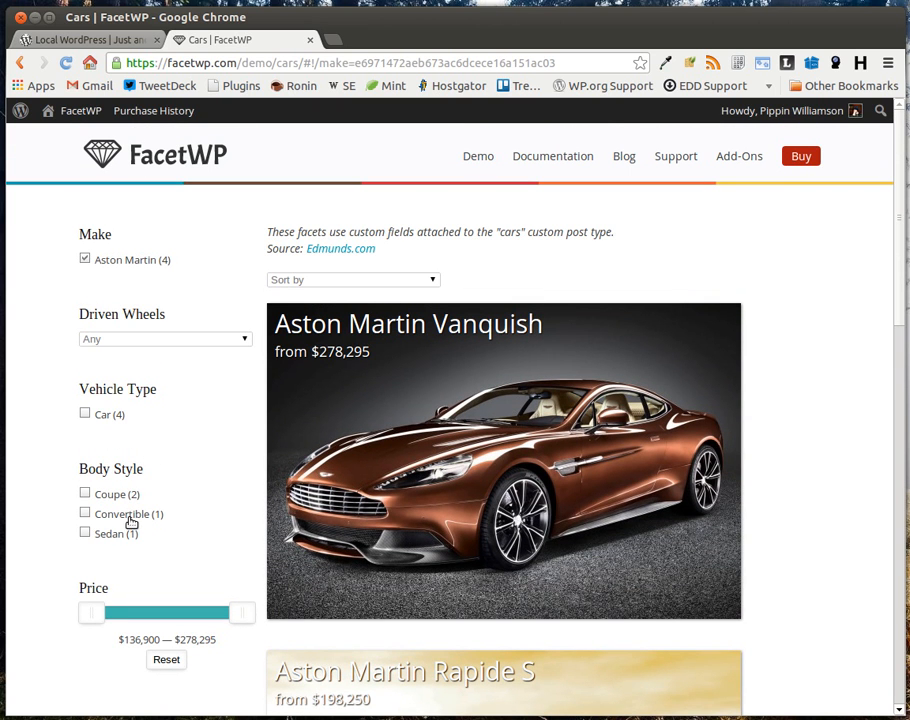
mouse_move(118, 500)
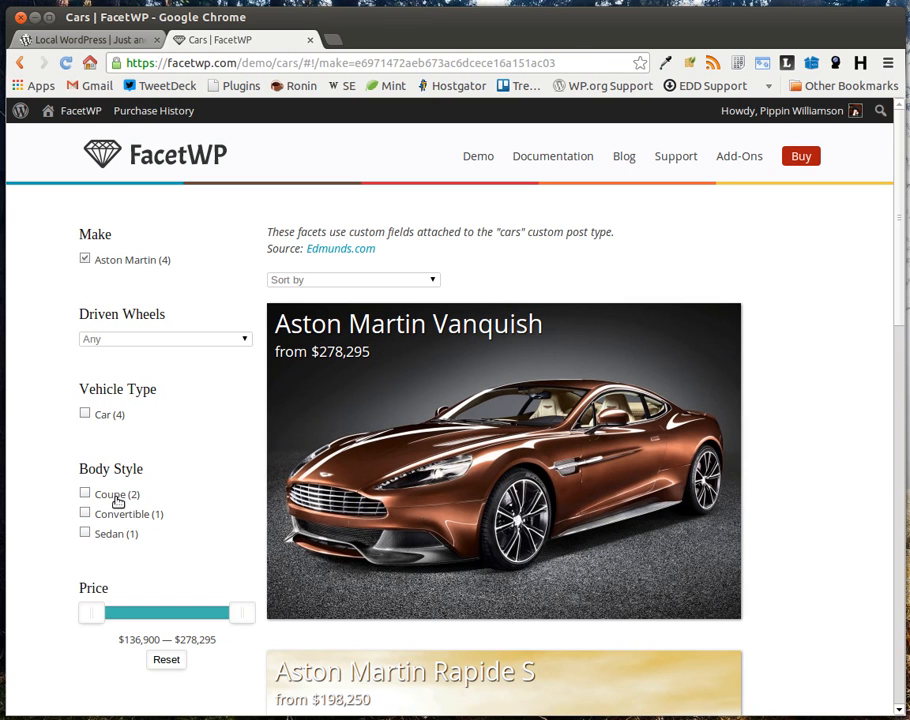
left_click(84, 492)
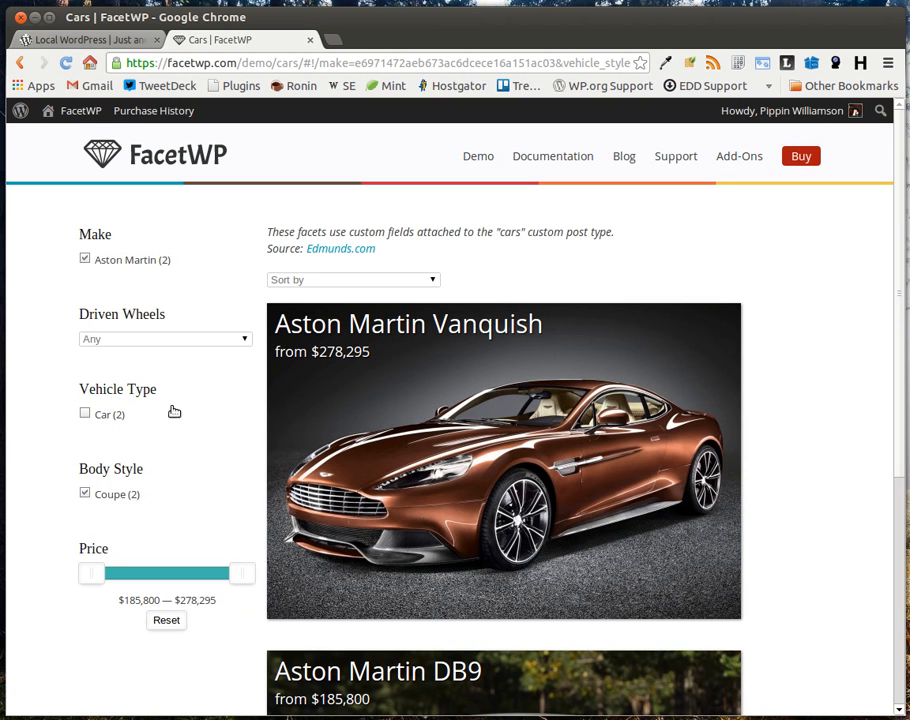
mouse_move(820, 486)
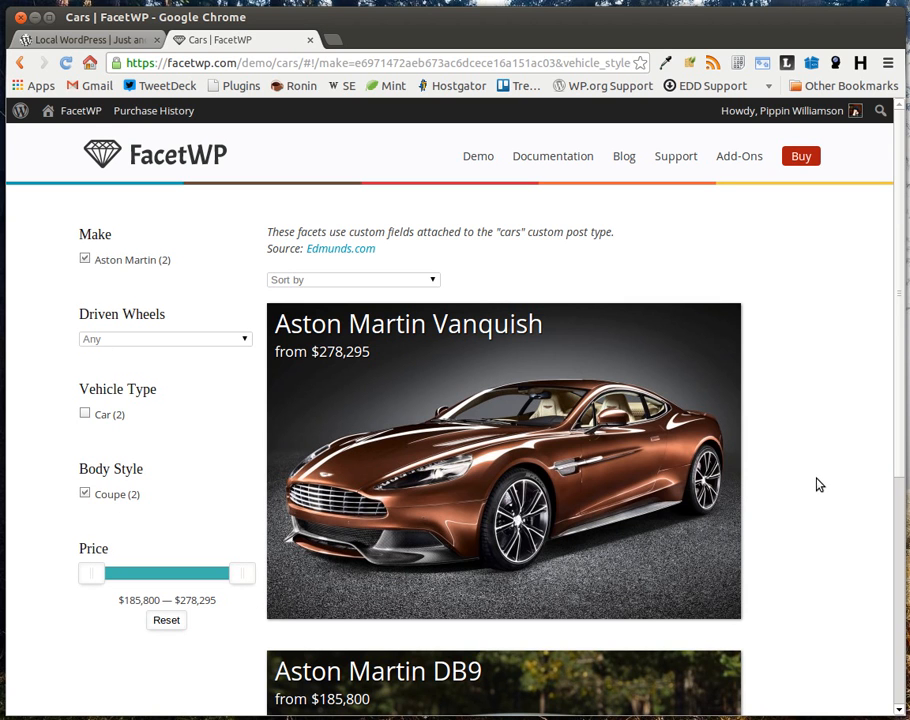
scroll("down", 3)
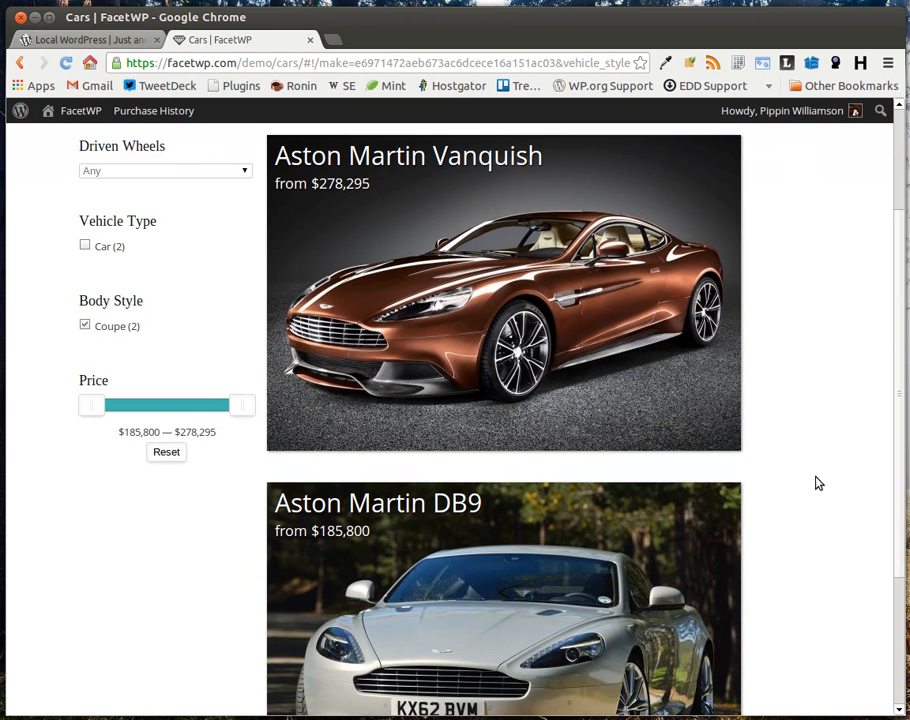
scroll("up", 3)
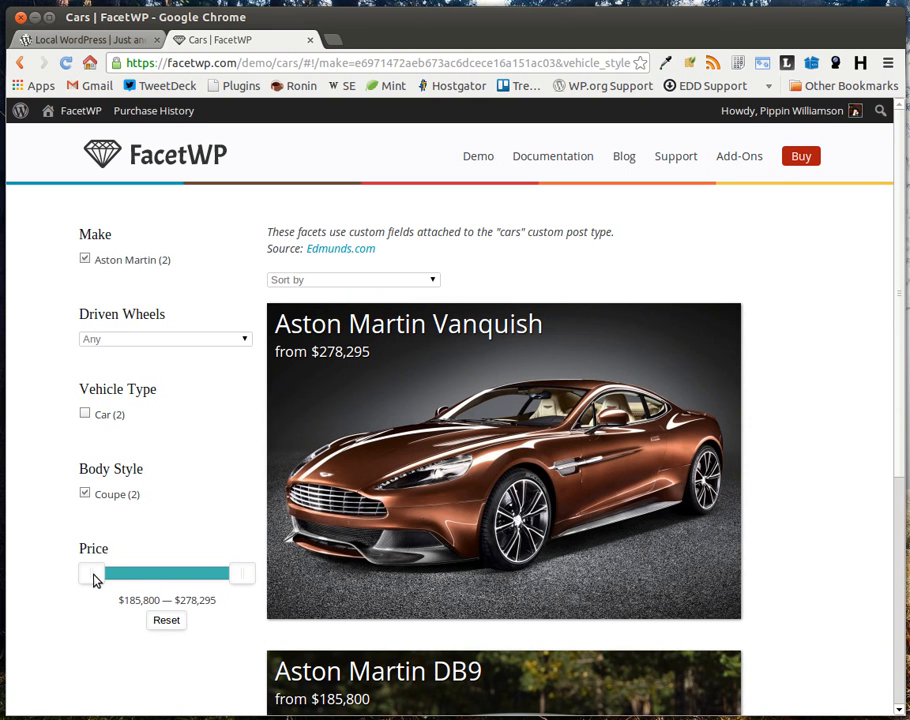
- Adjust the Price slider to a $201,800–$259,800 range, leaving the Bentley and Mercedes SLS
left_click_drag(88, 572, 144, 572)
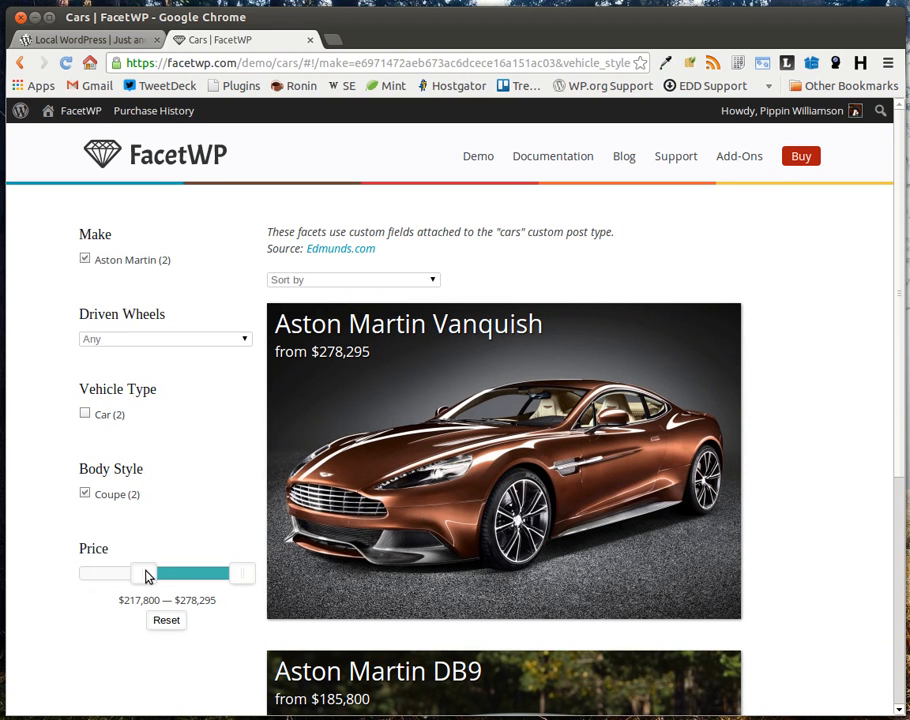
left_click_drag(146, 572, 118, 562)
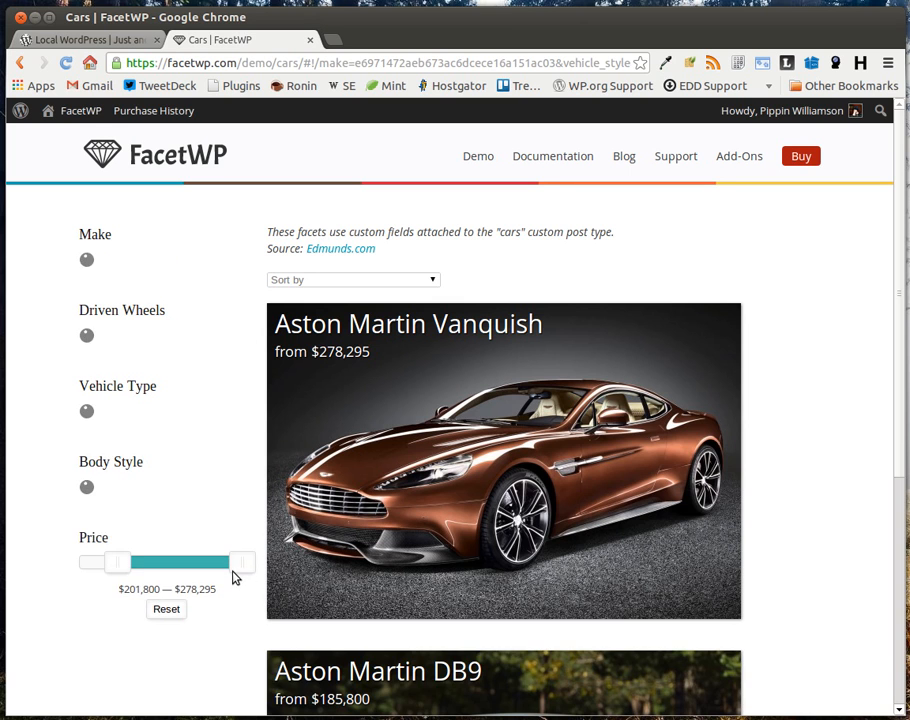
left_click_drag(244, 560, 196, 496)
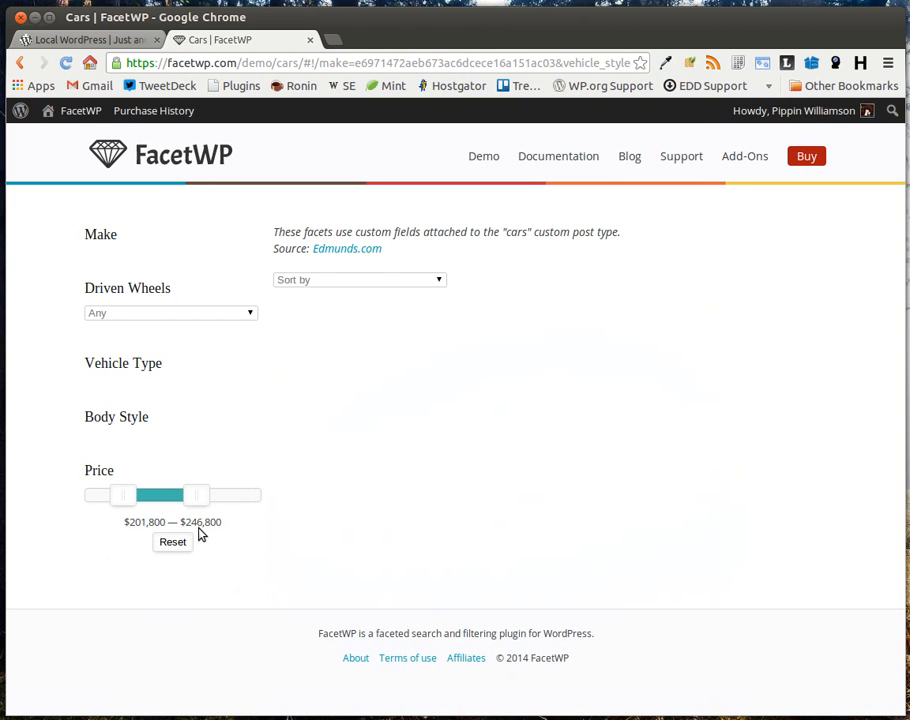
left_click_drag(196, 496, 212, 612)
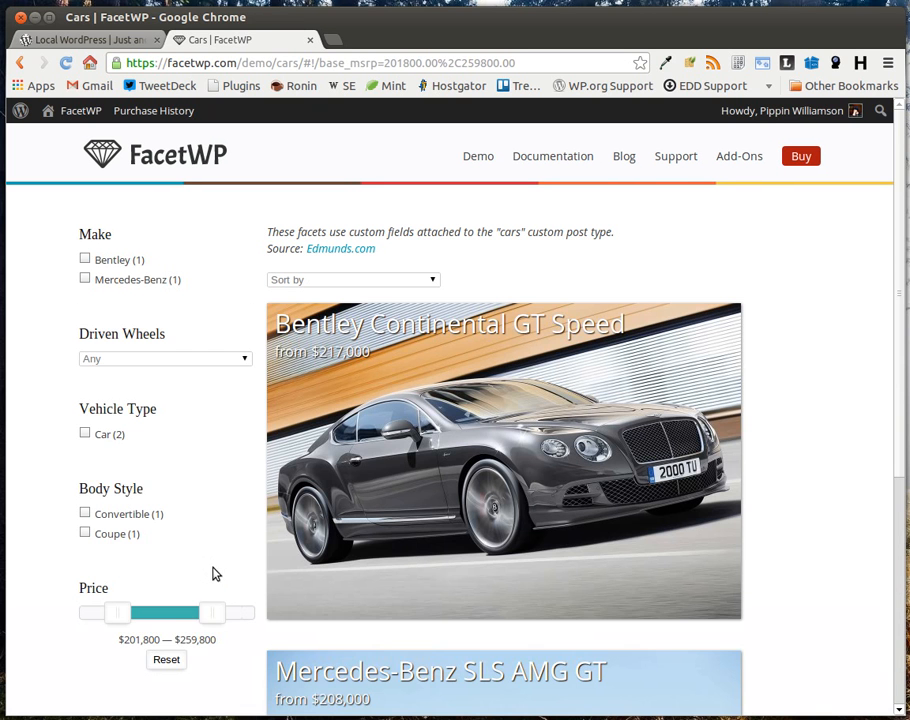
scroll("down", 3)
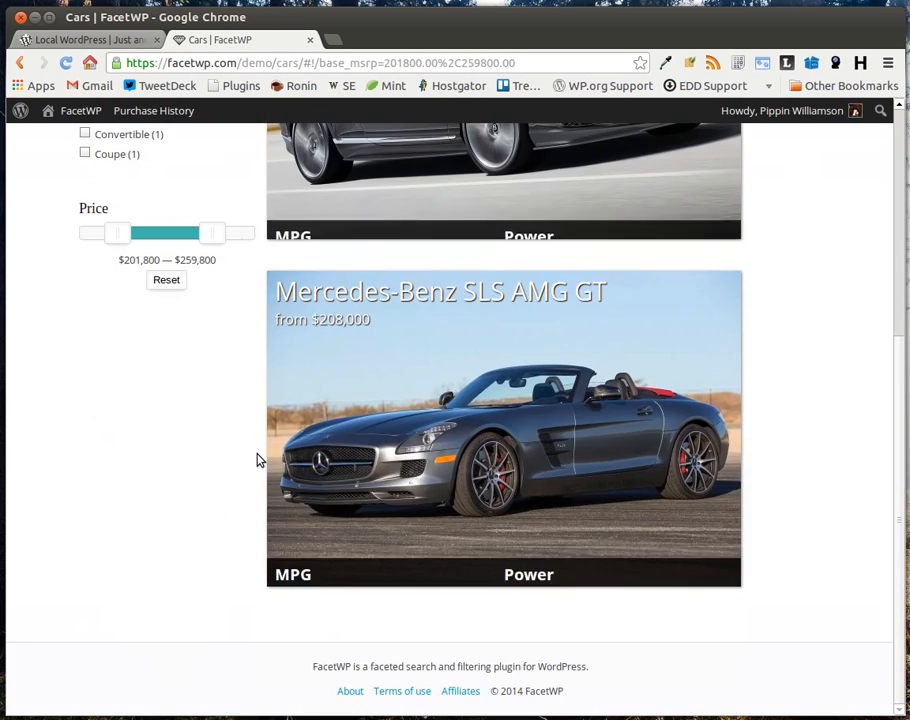
scroll("up", 3)
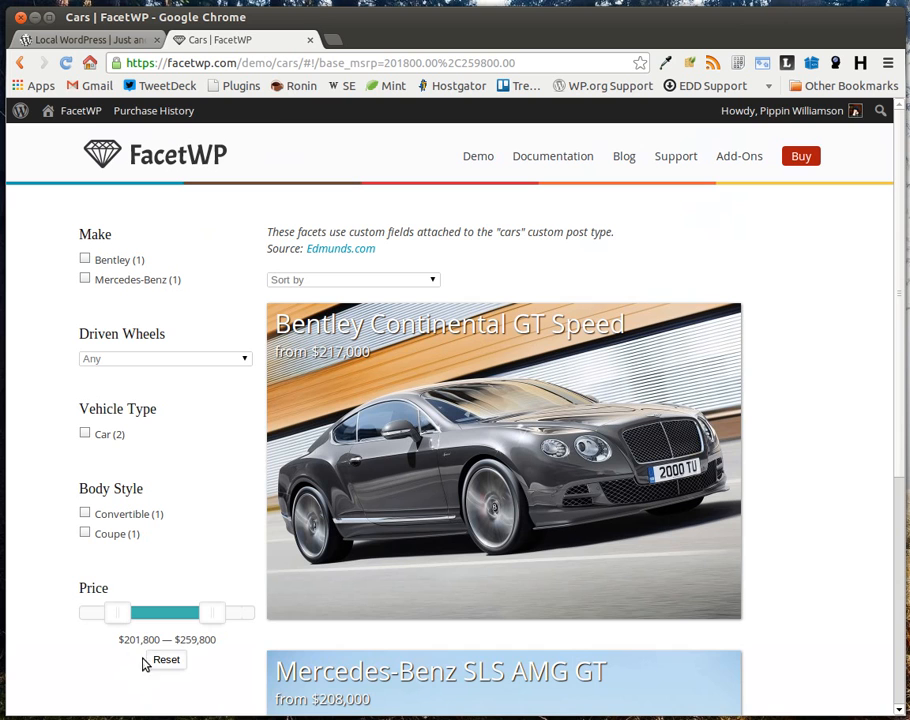
mouse_move(198, 394)
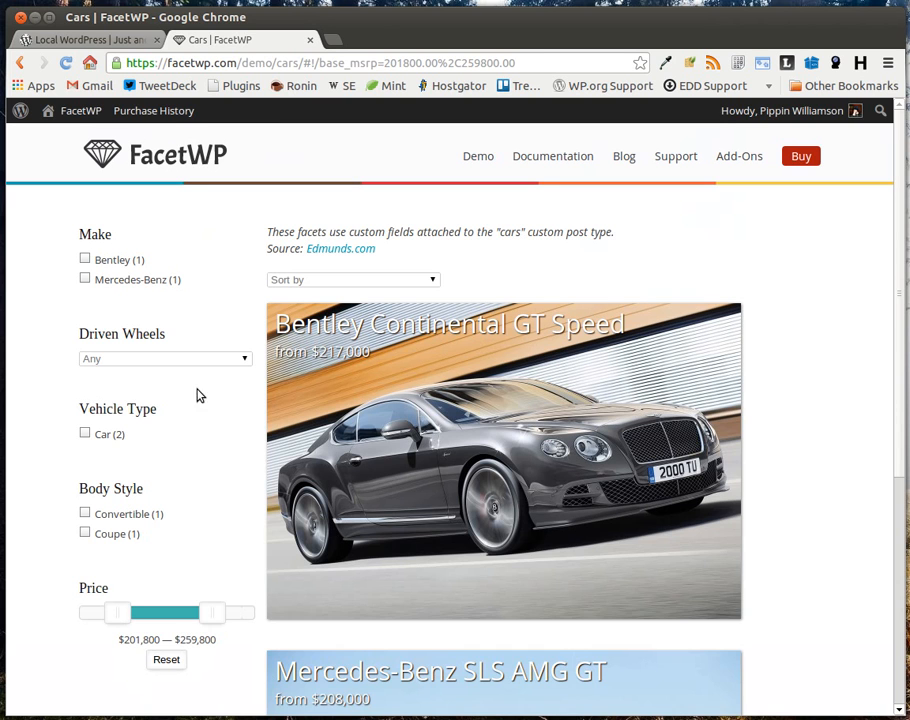
mouse_move(240, 422)
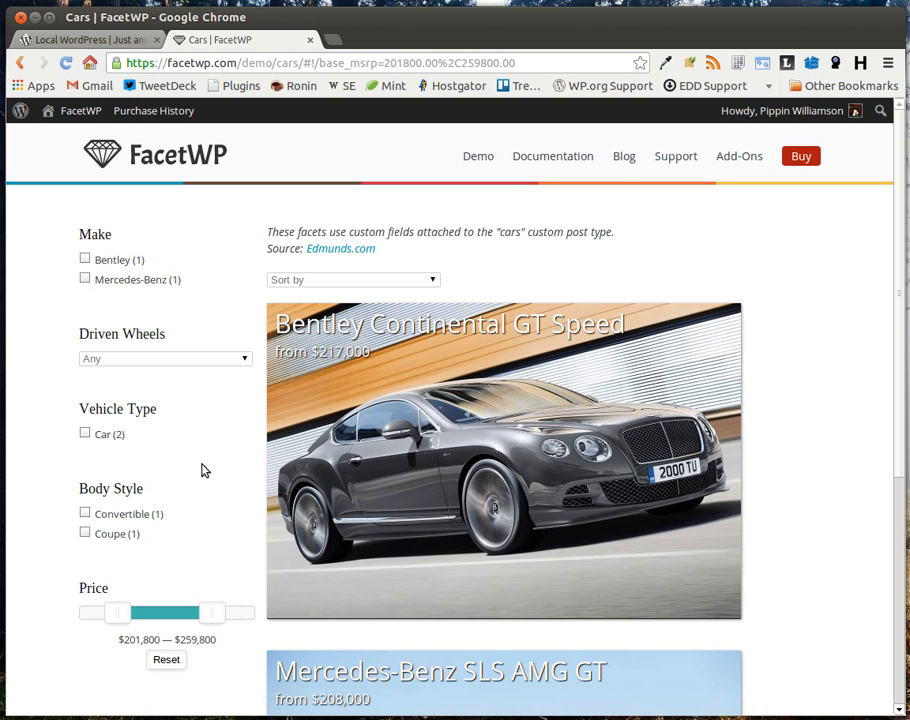
mouse_move(166, 660)
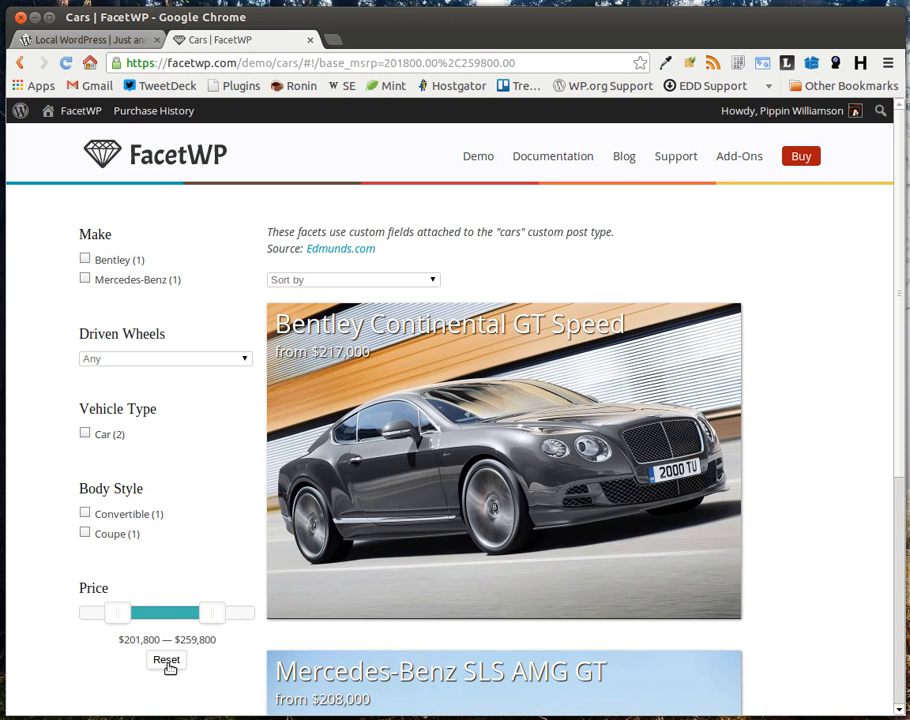
- Clear all filters, select Ford, try the Truck type, then switch to SUVs instead
left_click(166, 662)
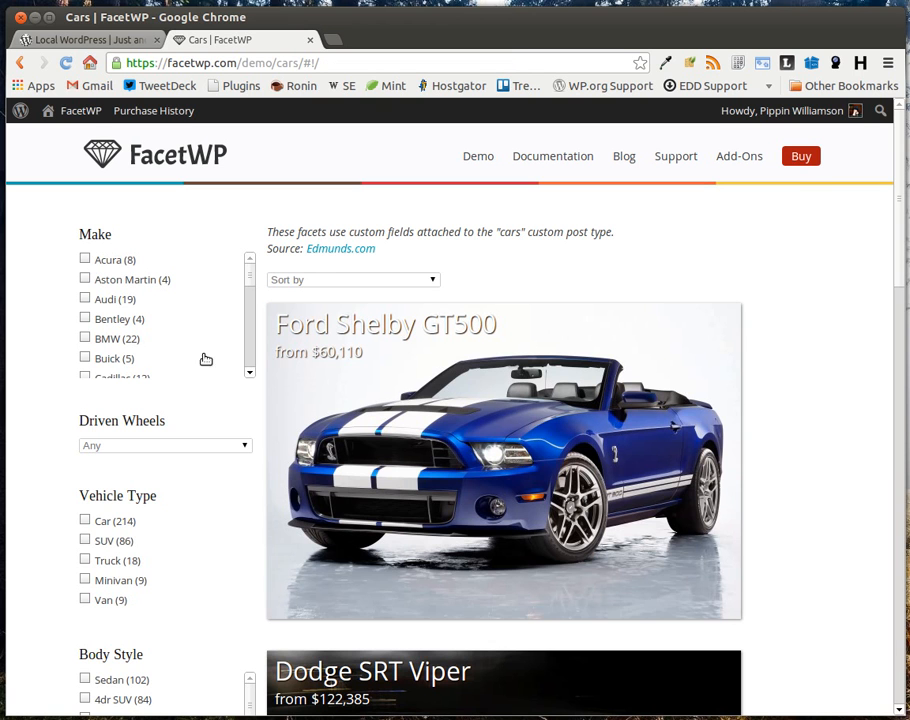
mouse_move(268, 236)
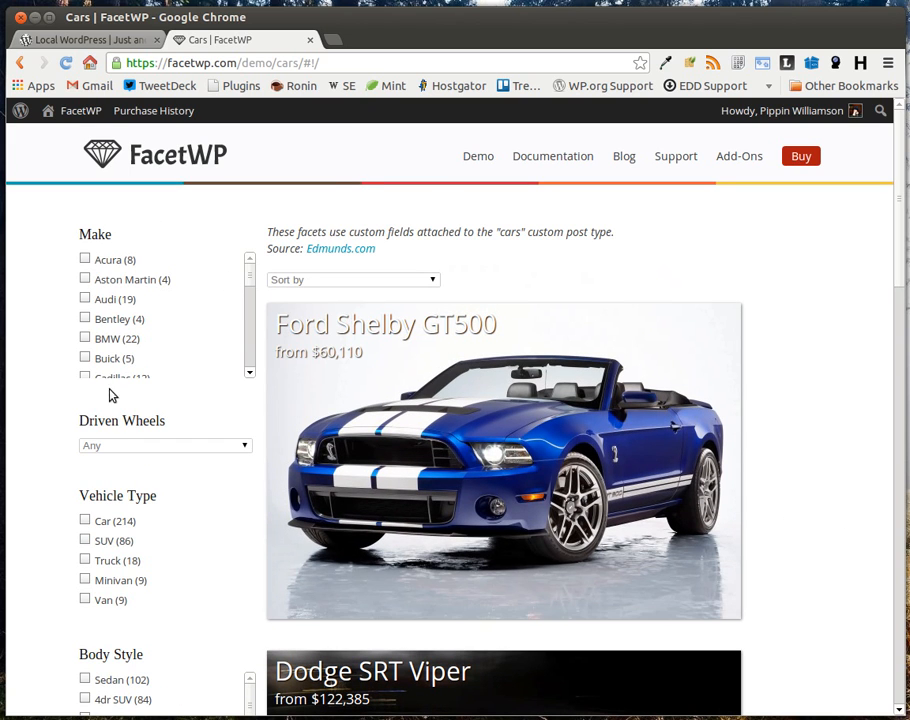
scroll("down", 3)
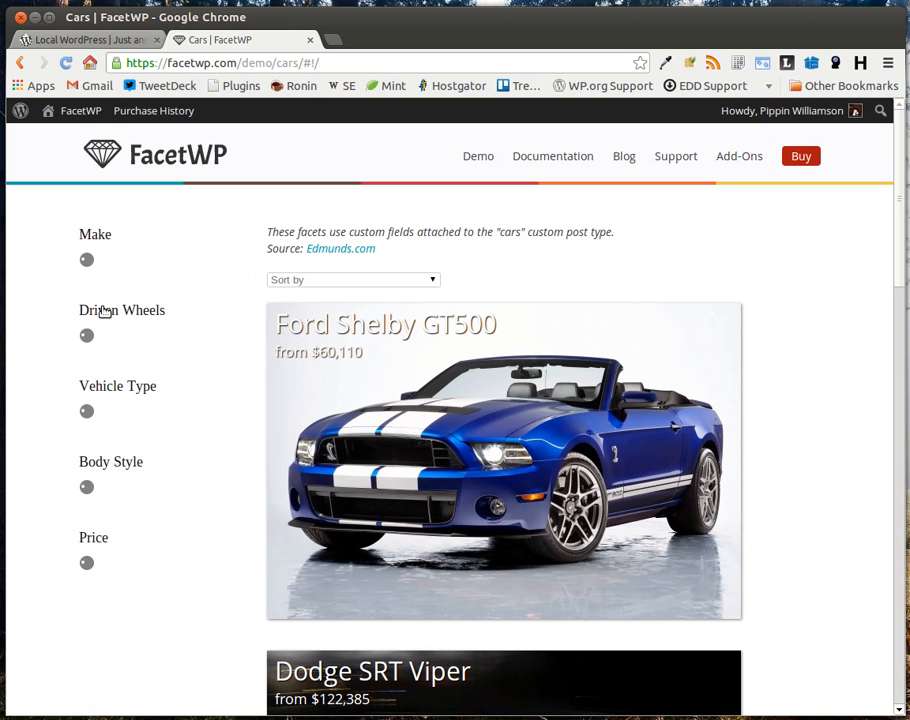
left_click(86, 260)
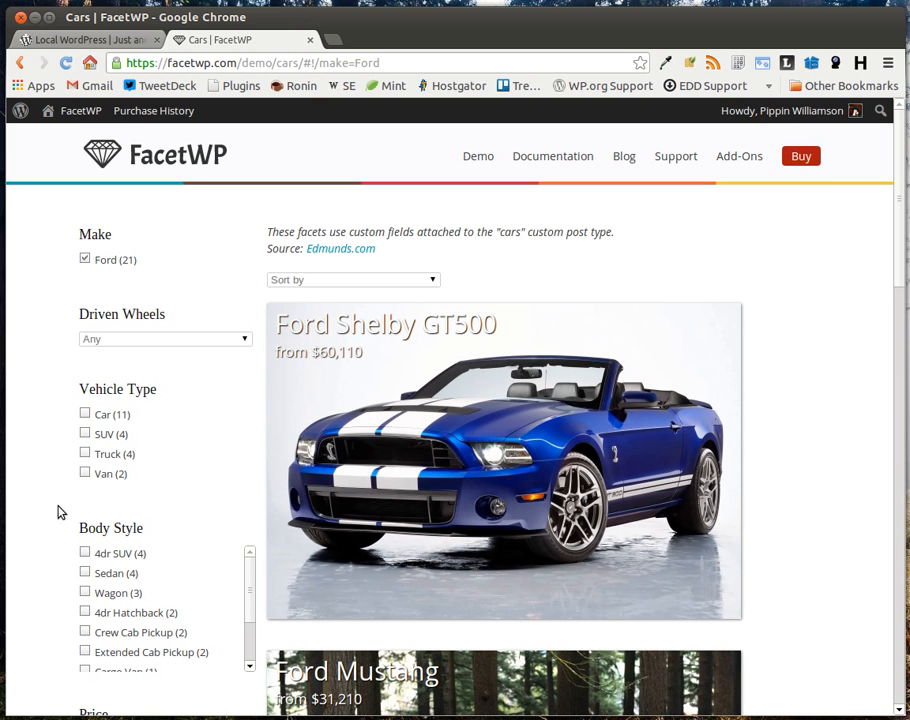
mouse_move(112, 444)
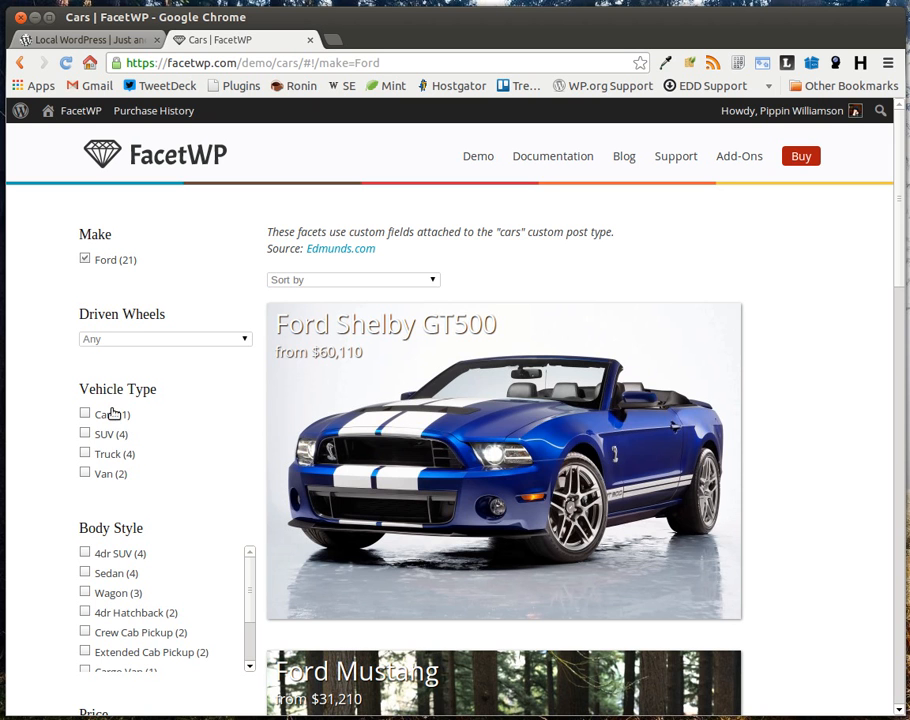
left_click(84, 452)
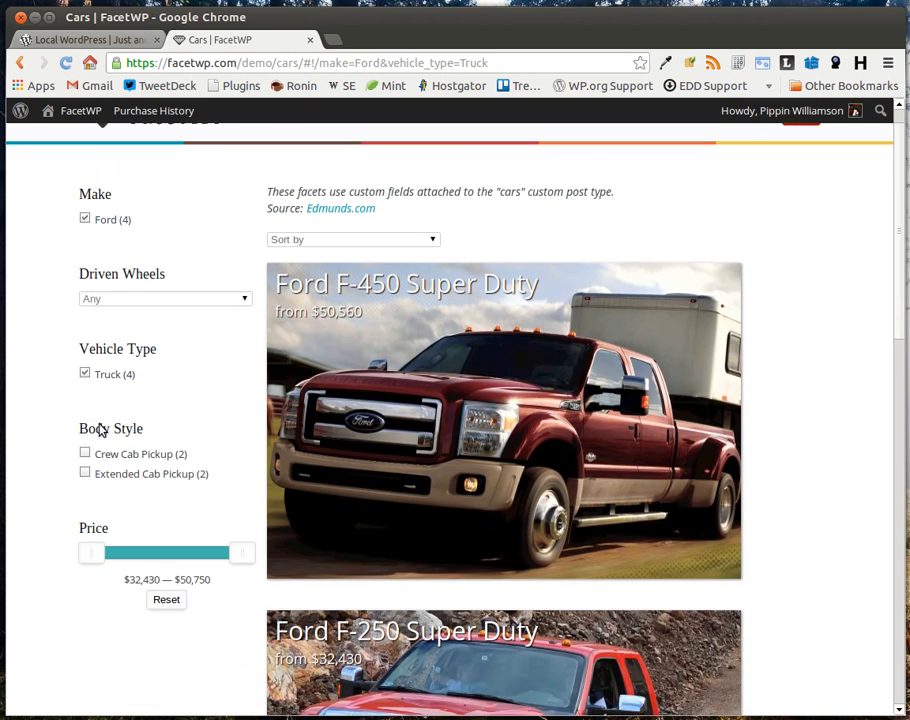
scroll("down", 3)
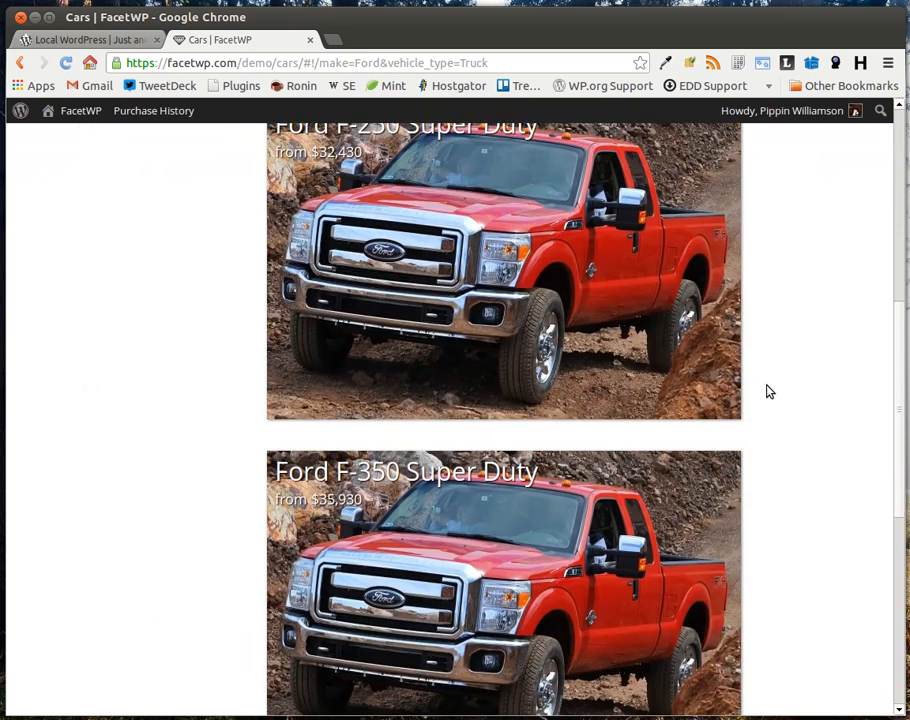
scroll("up", 3)
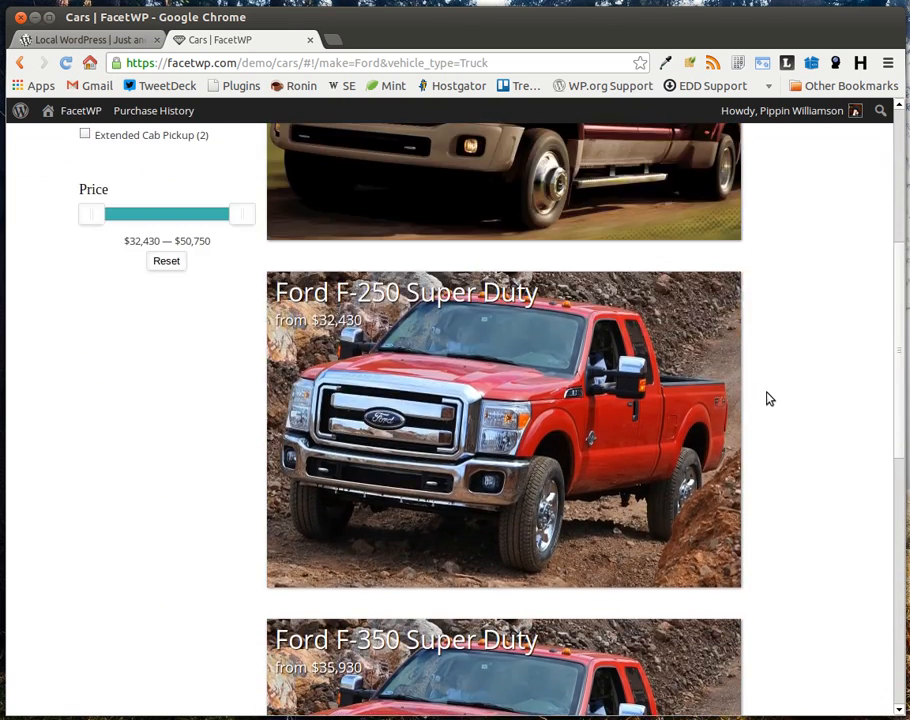
left_click(84, 452)
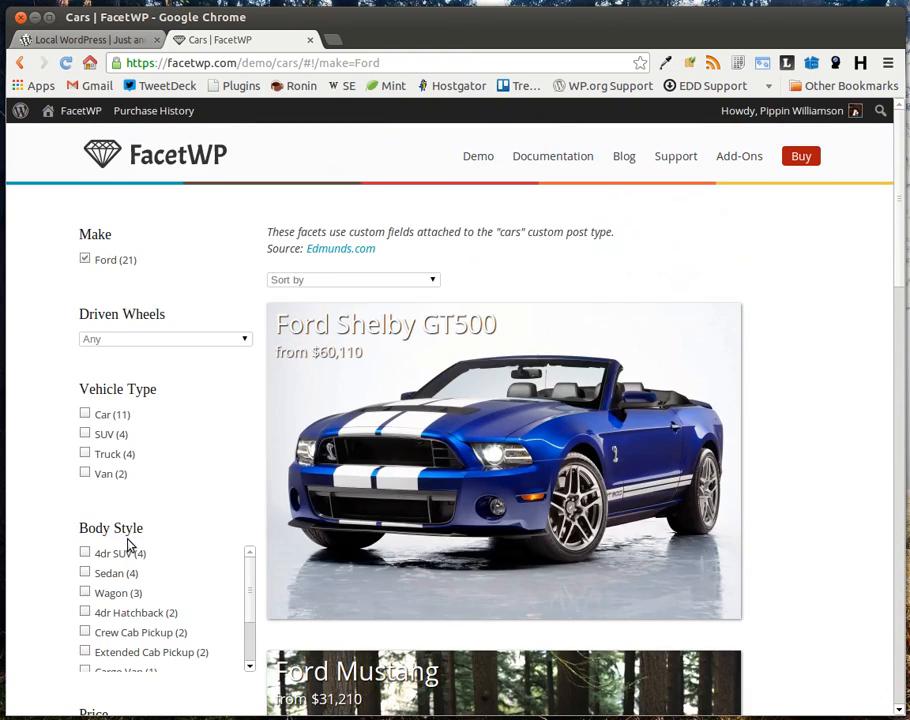
left_click(84, 434)
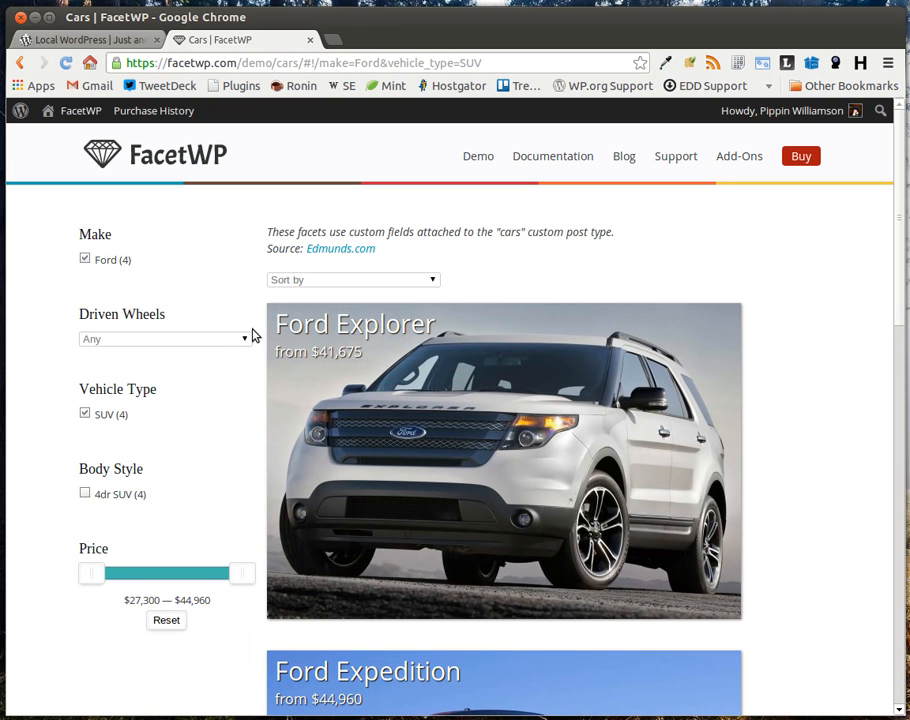
mouse_move(80, 488)
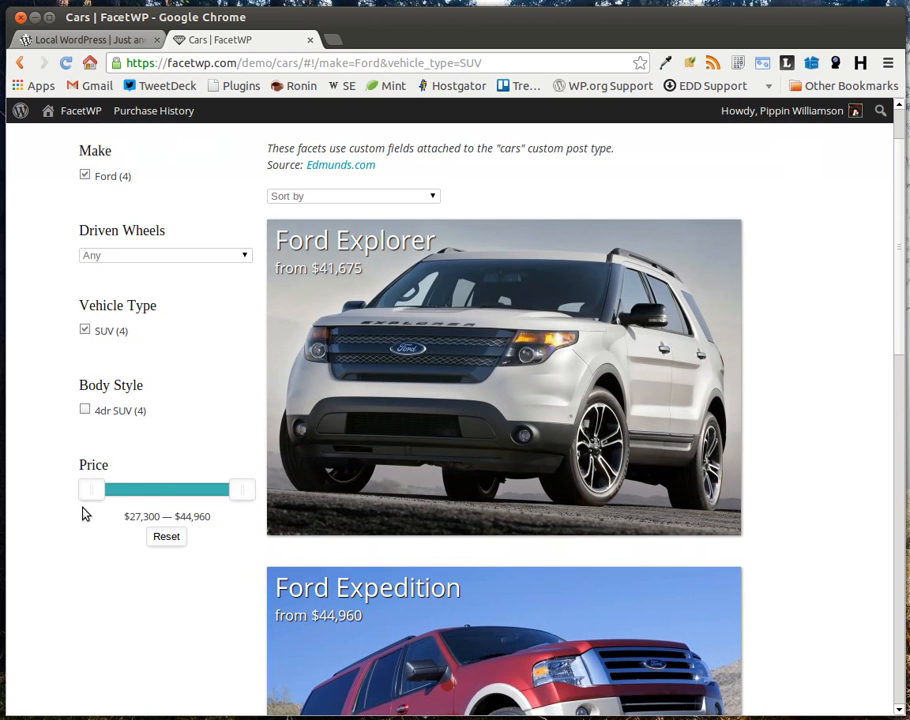
- Narrow the Price slider for the Ford SUVs to roughly $27,300–$30,300
left_click_drag(240, 488, 228, 488)
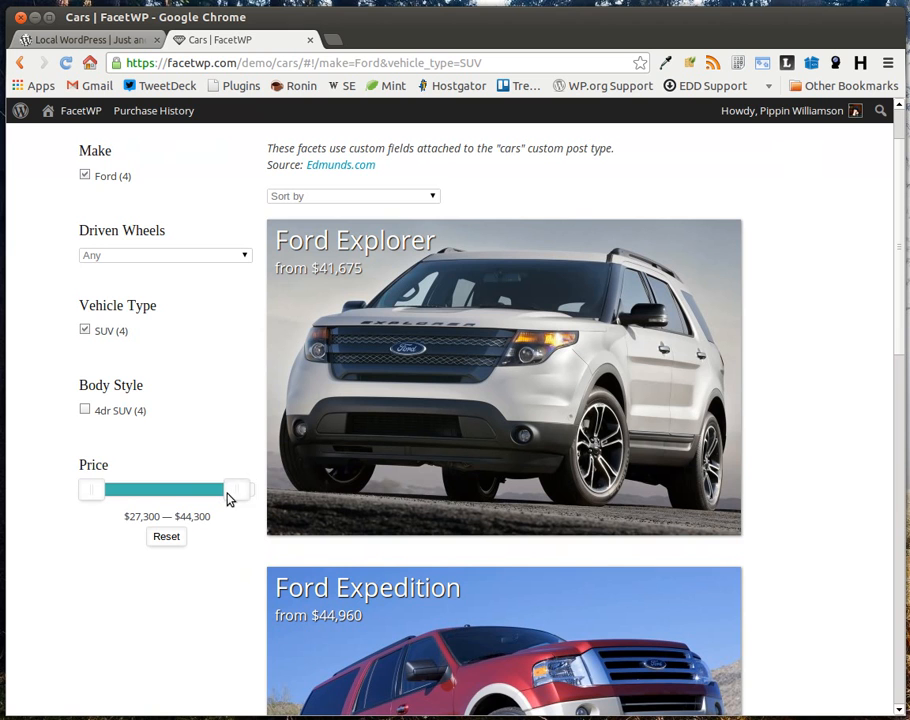
left_click_drag(236, 488, 112, 488)
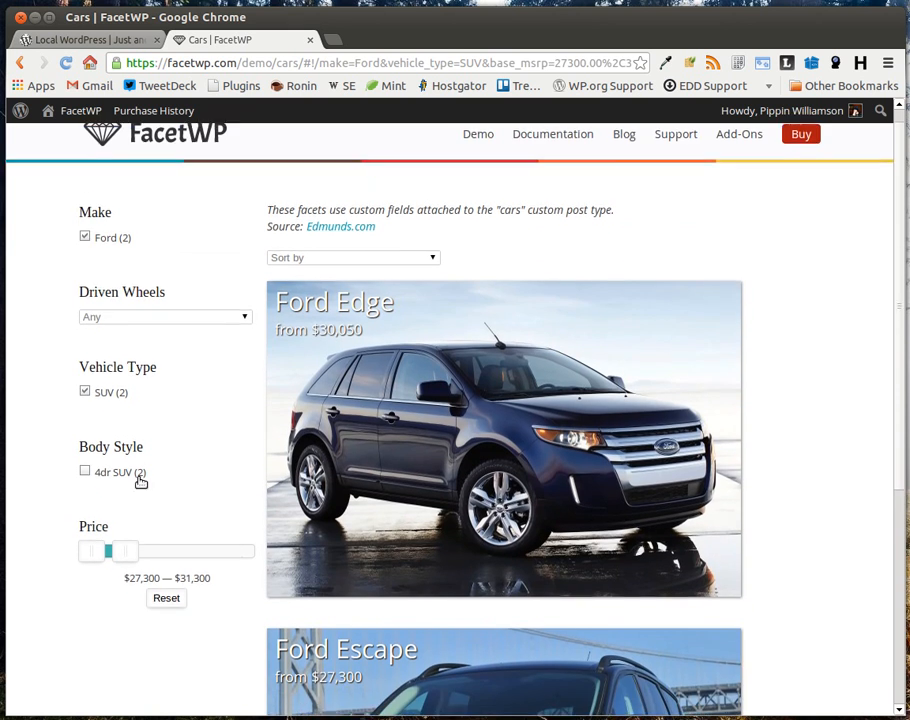
scroll("down", 3)
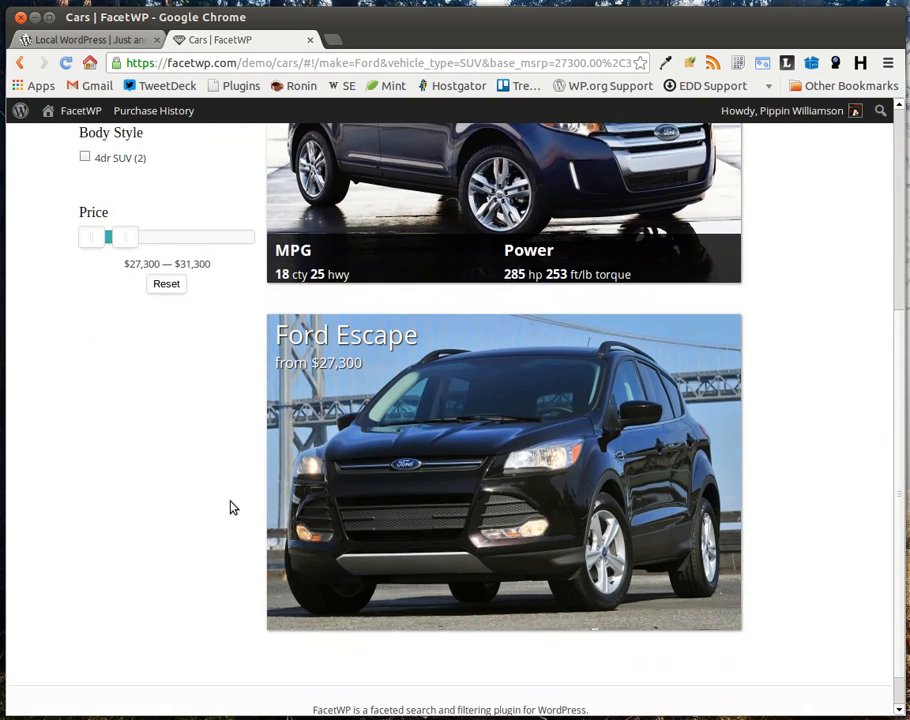
scroll("up", 3)
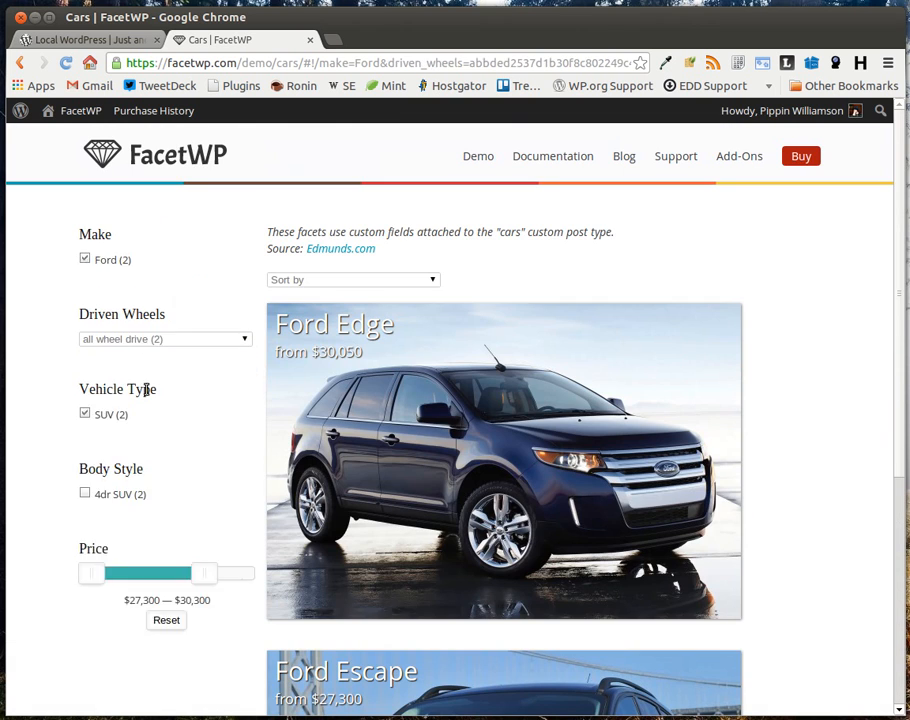
mouse_move(388, 284)
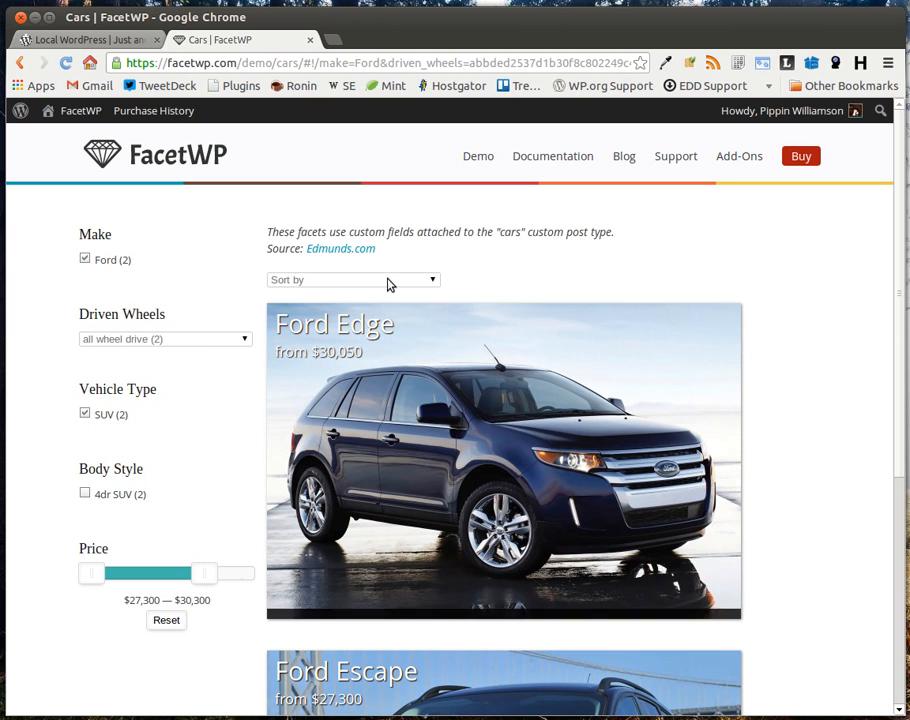
mouse_move(556, 486)
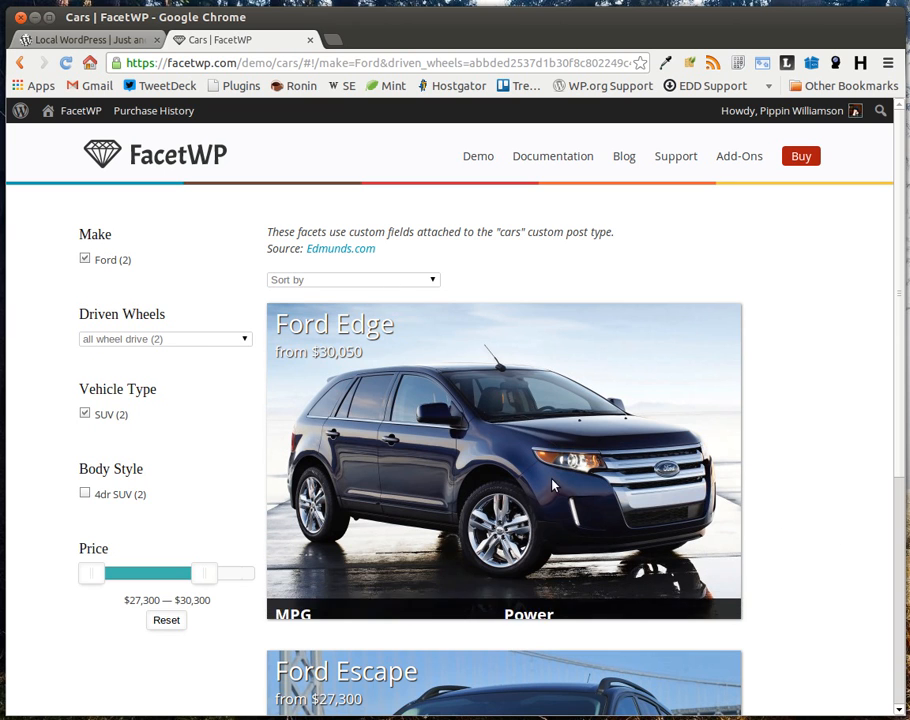
- Sort the remaining Ford SUVs by Price (Lowest) first
left_click(352, 280)
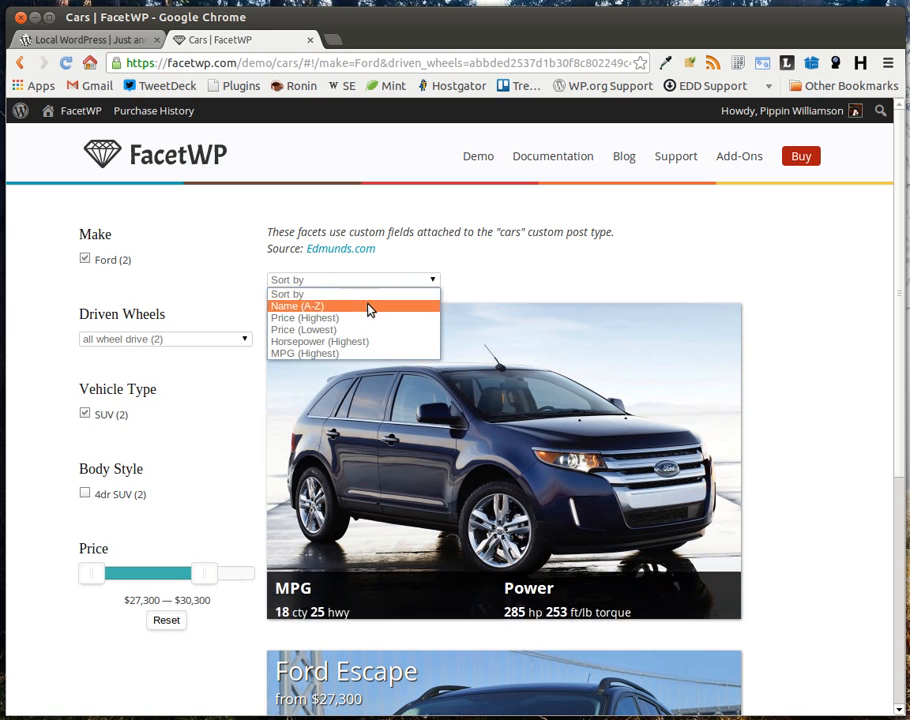
left_click(304, 328)
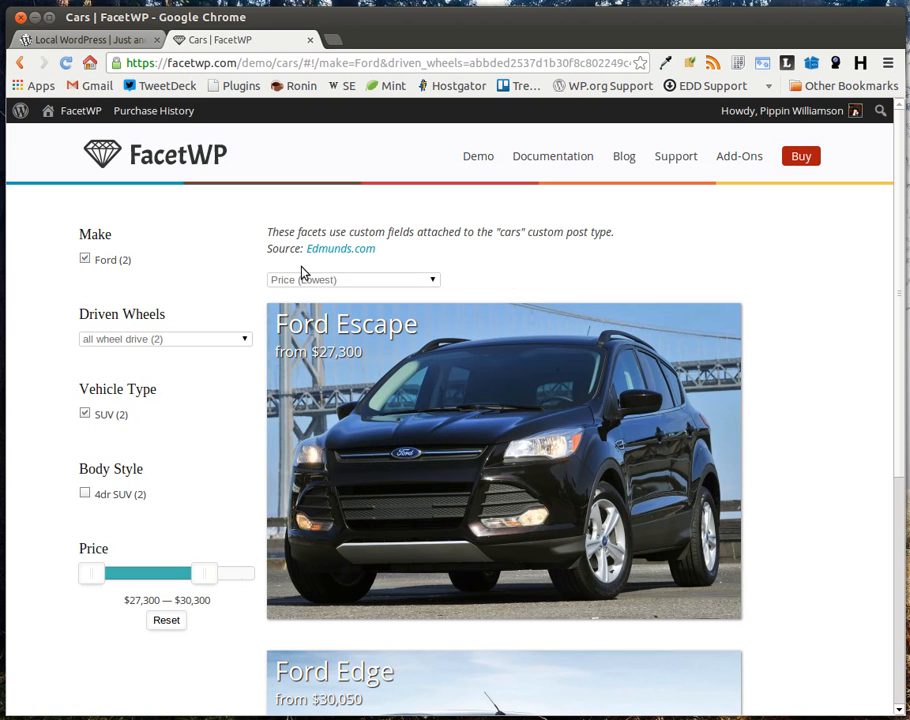
scroll("down", 3)
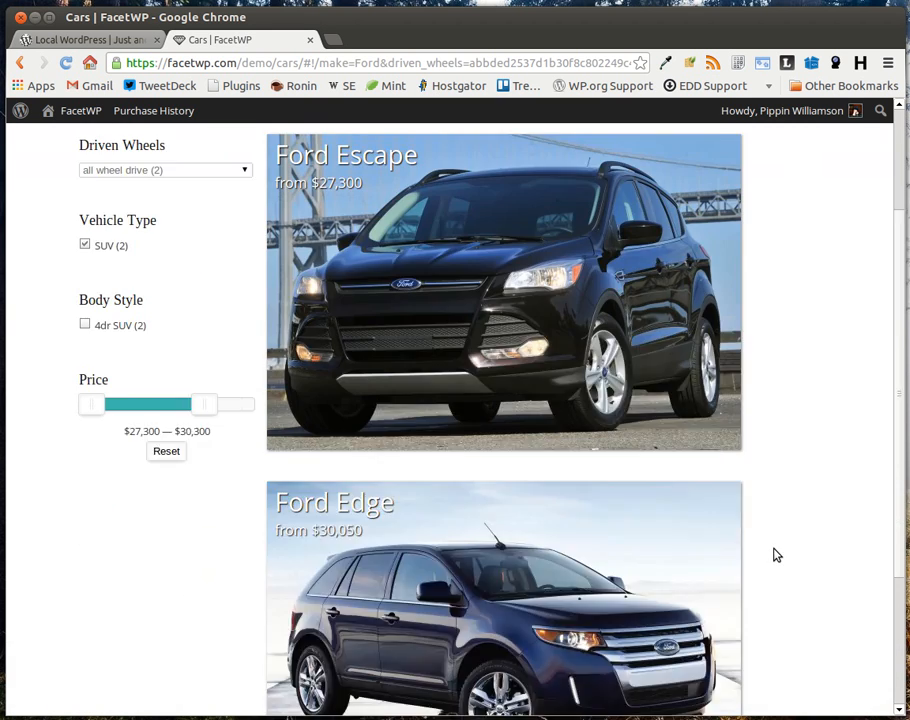
scroll("up", 3)
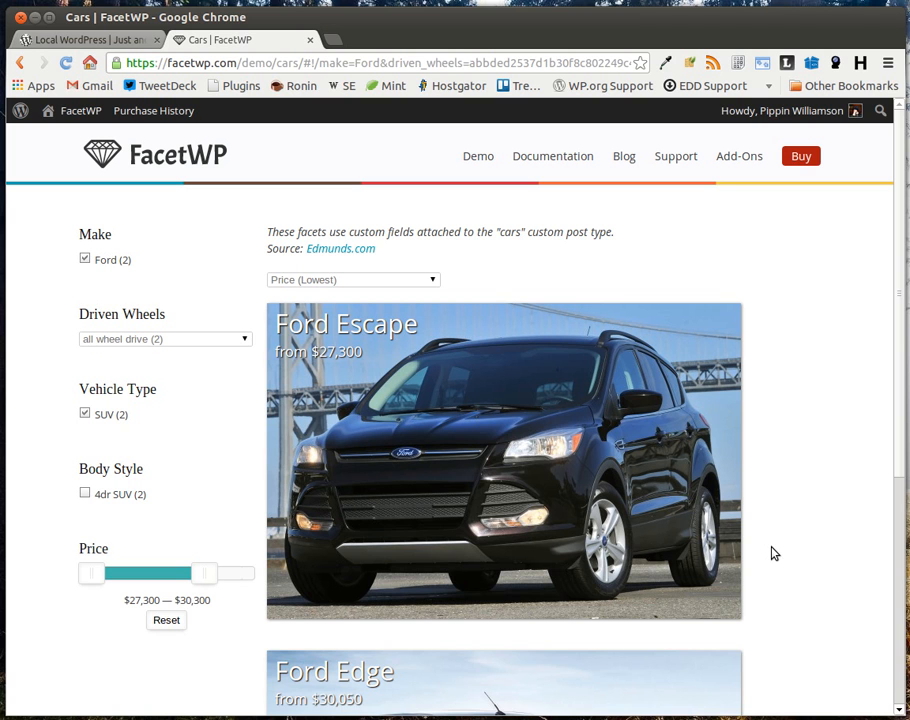
mouse_move(740, 128)
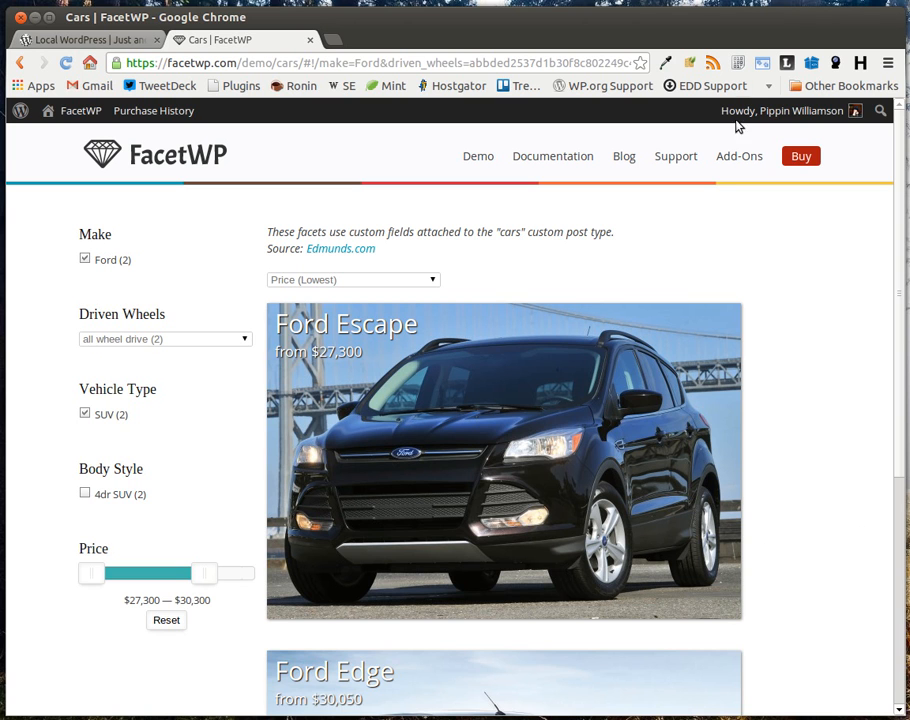
- Switch to the local WordPress site's home page and look over its posts
left_click(84, 40)
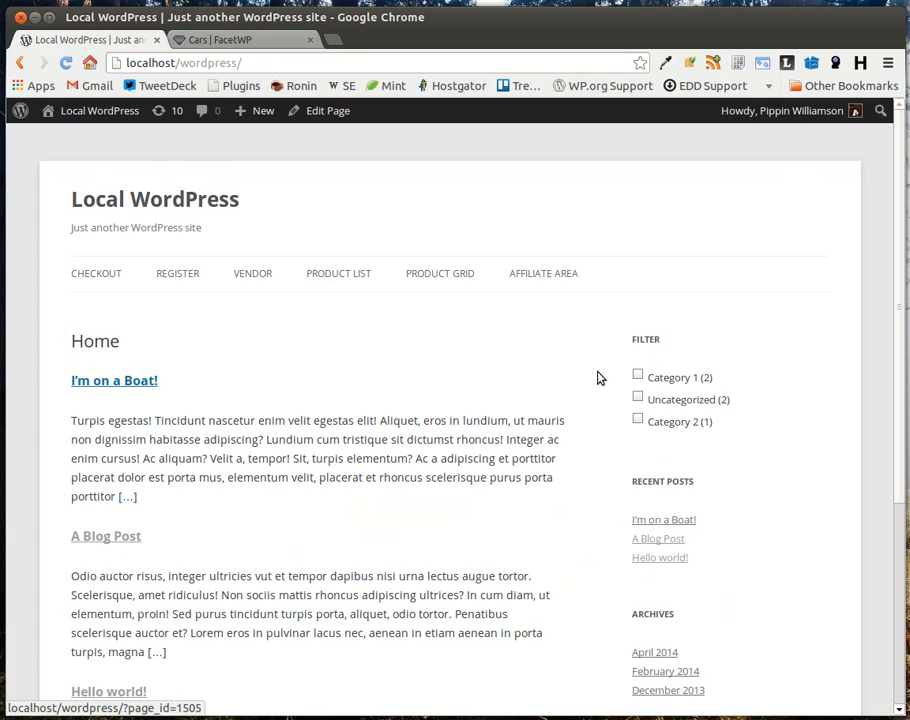
mouse_move(528, 356)
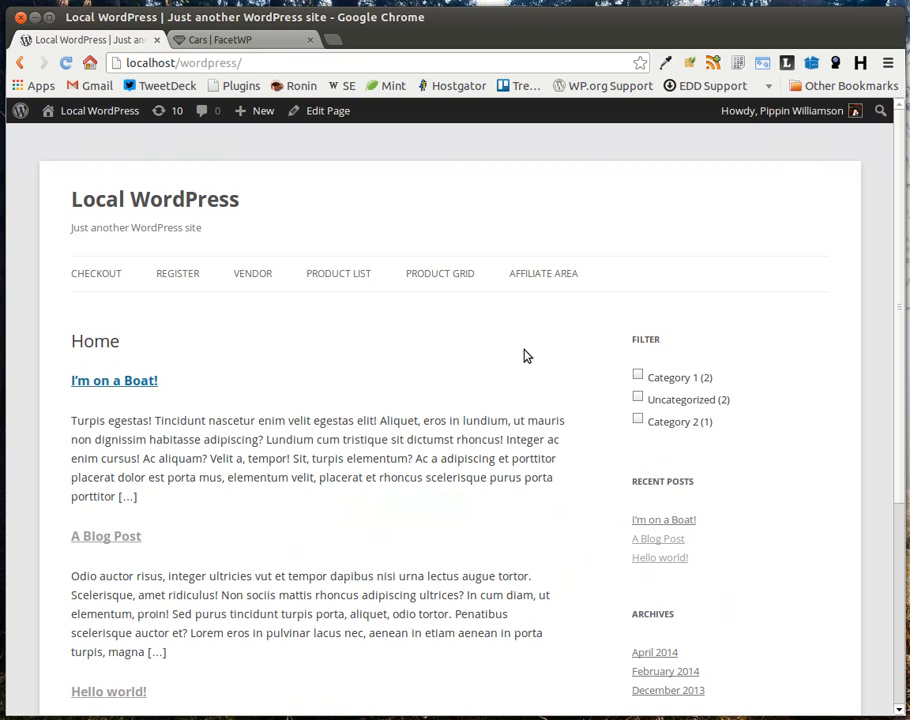
mouse_move(532, 350)
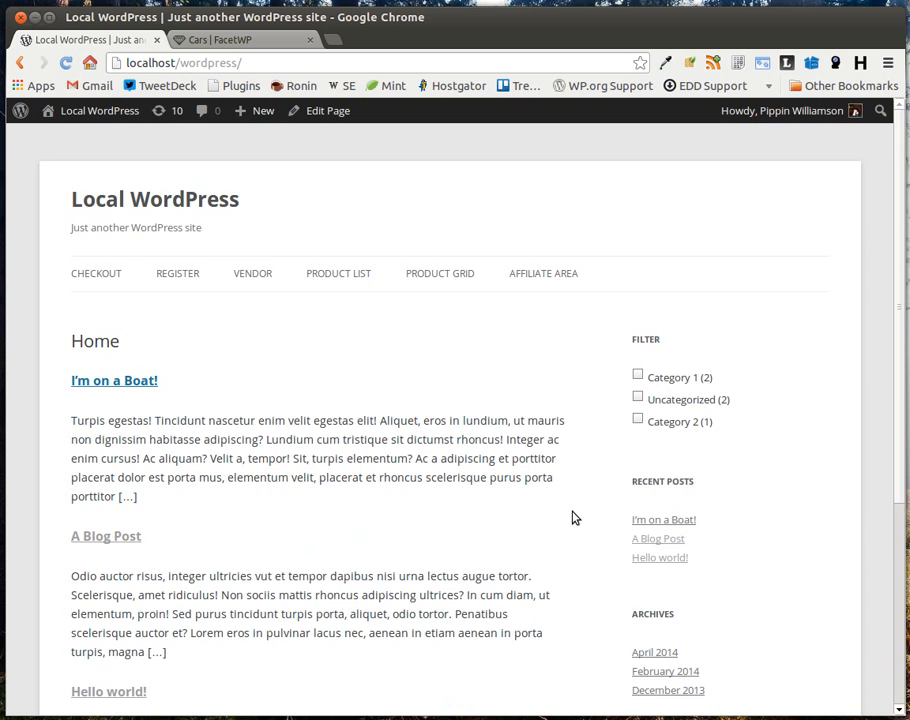
scroll("down", 3)
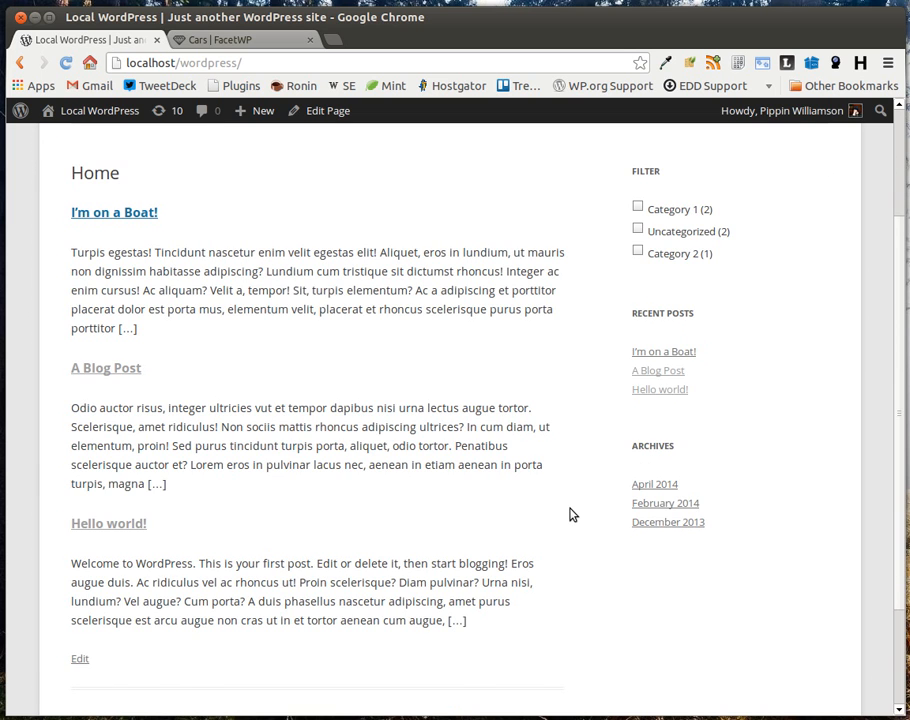
scroll("up", 3)
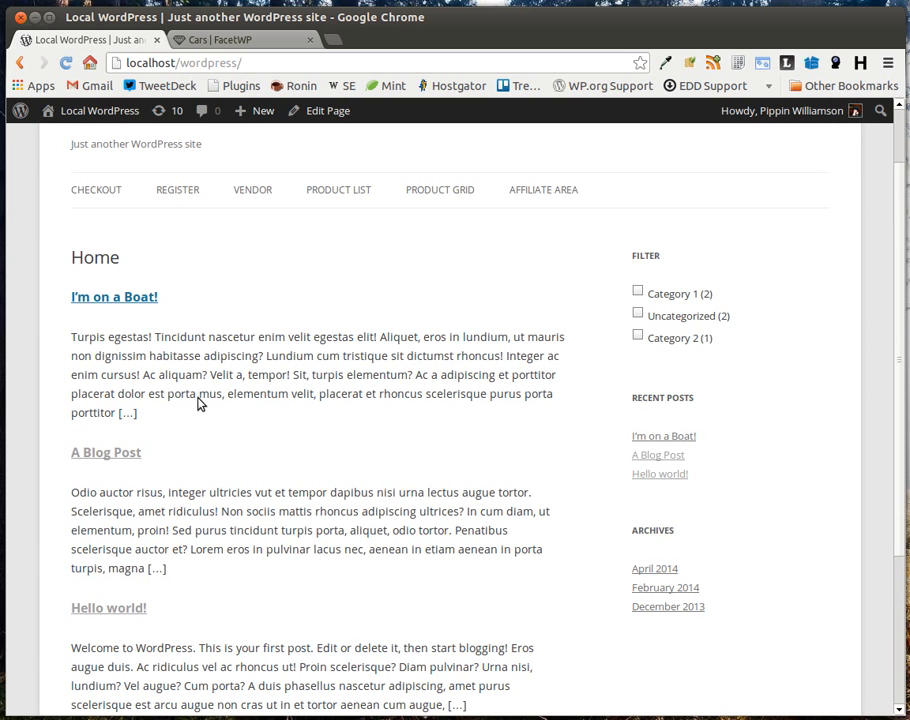
mouse_move(486, 472)
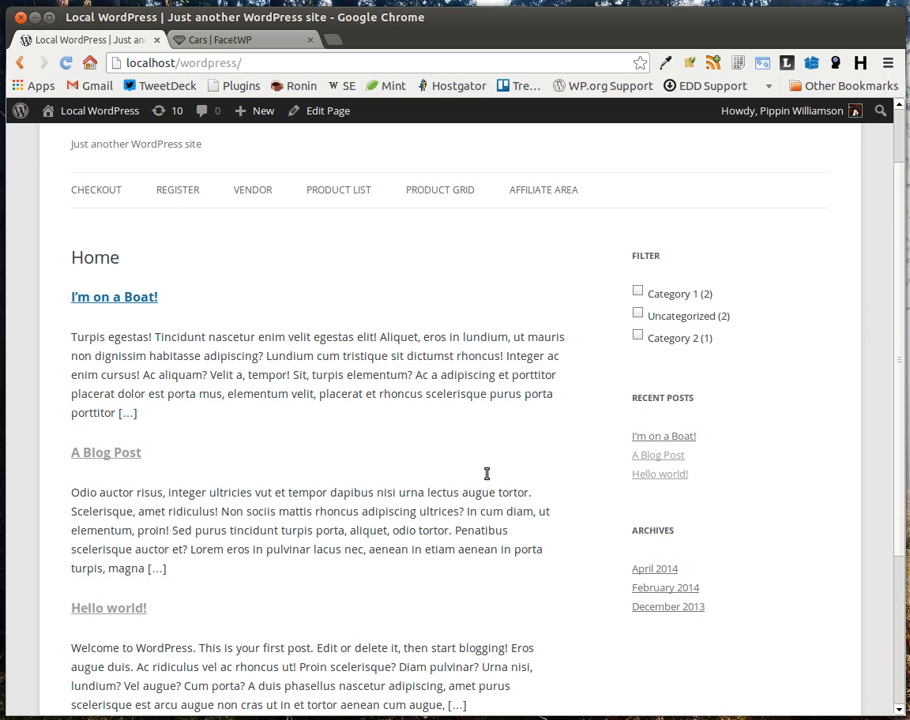
scroll("up", 3)
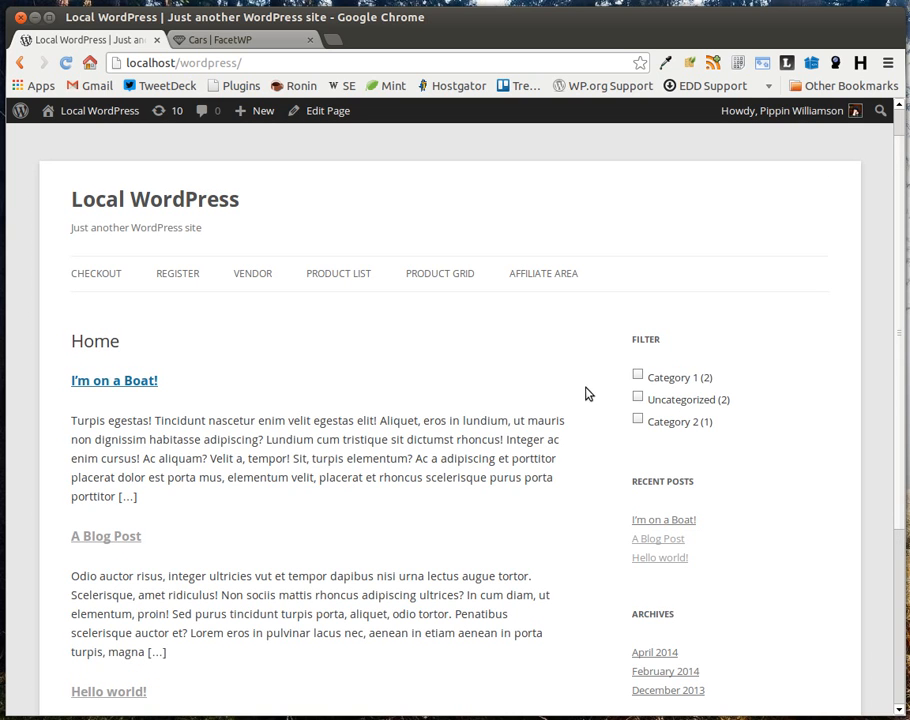
- Try the Filter widget with Category 1, Category 2 and Uncategorized, then clear it to list all posts
left_click(636, 376)
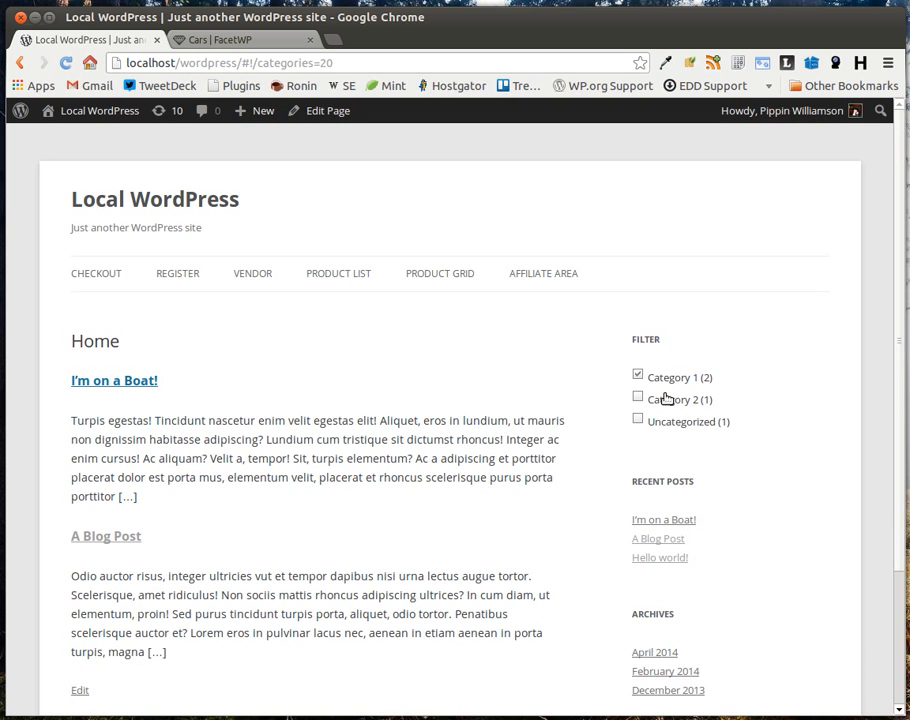
left_click(636, 400)
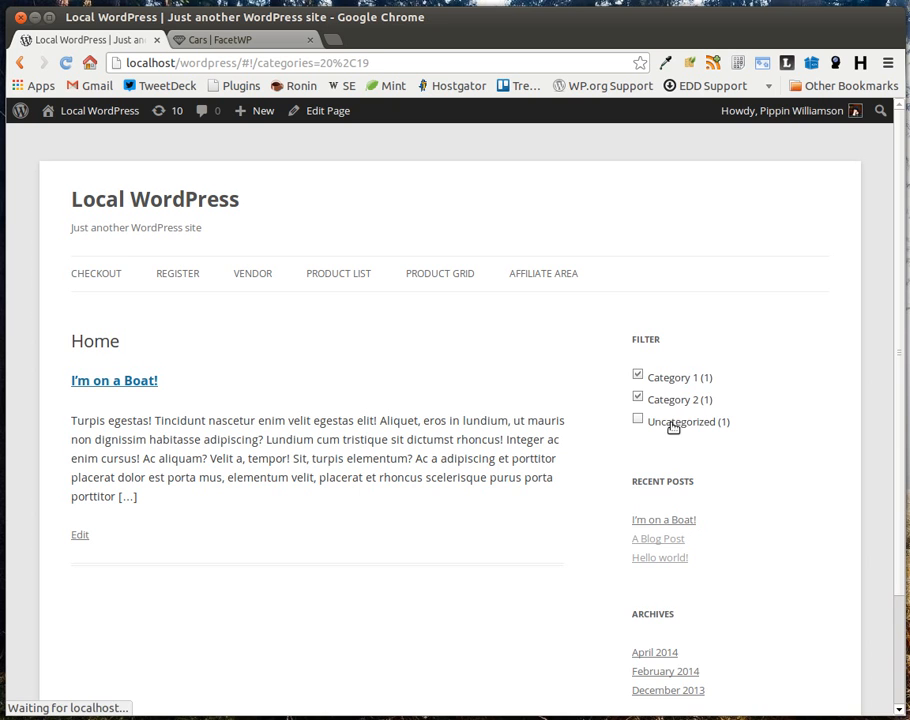
left_click(638, 420)
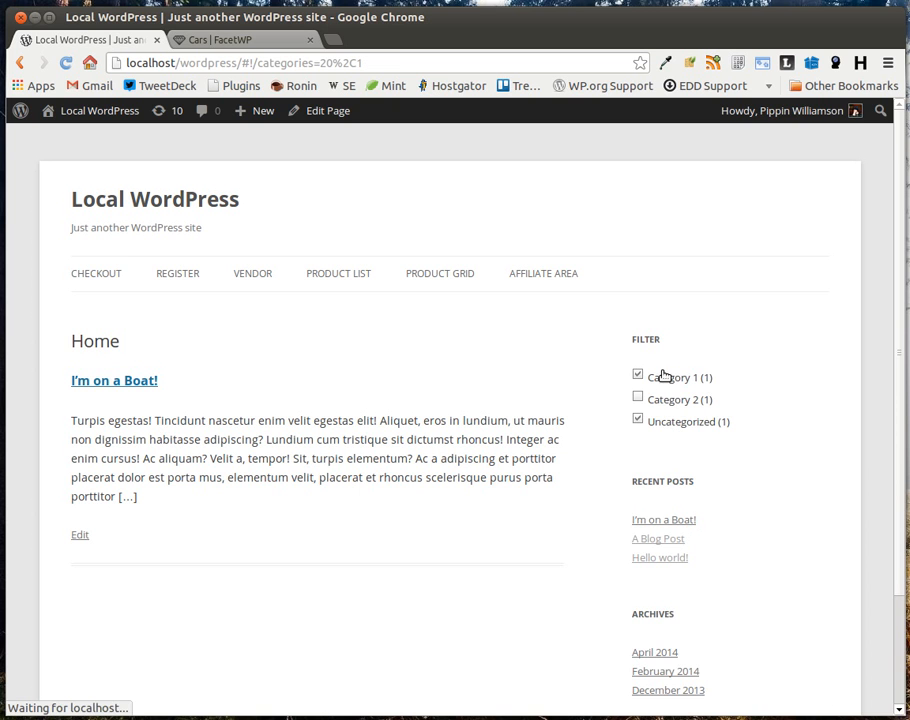
left_click(638, 374)
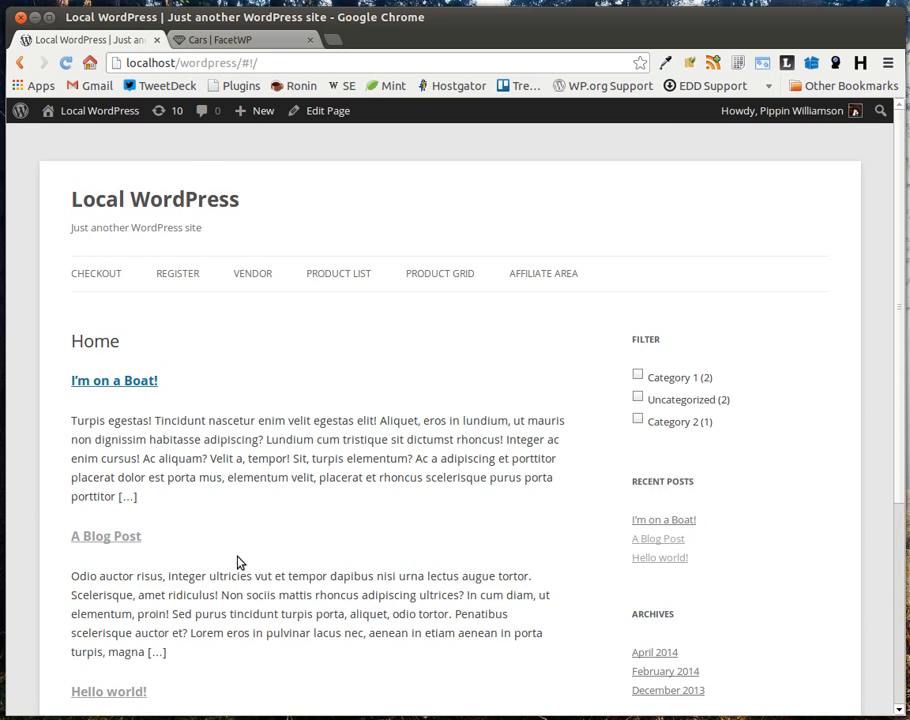
scroll("down", 3)
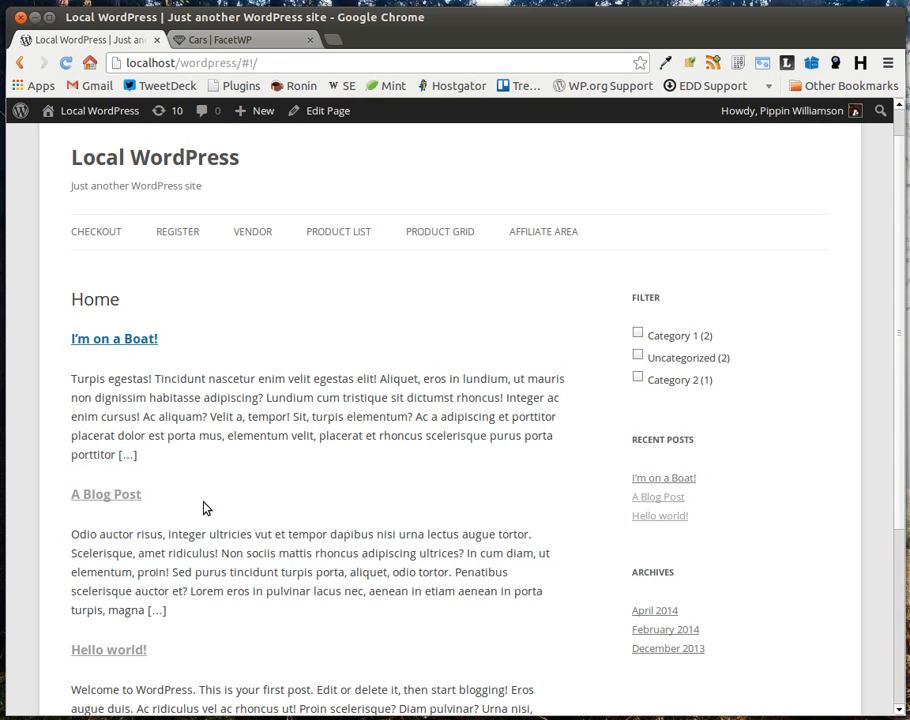
scroll("down", 3)
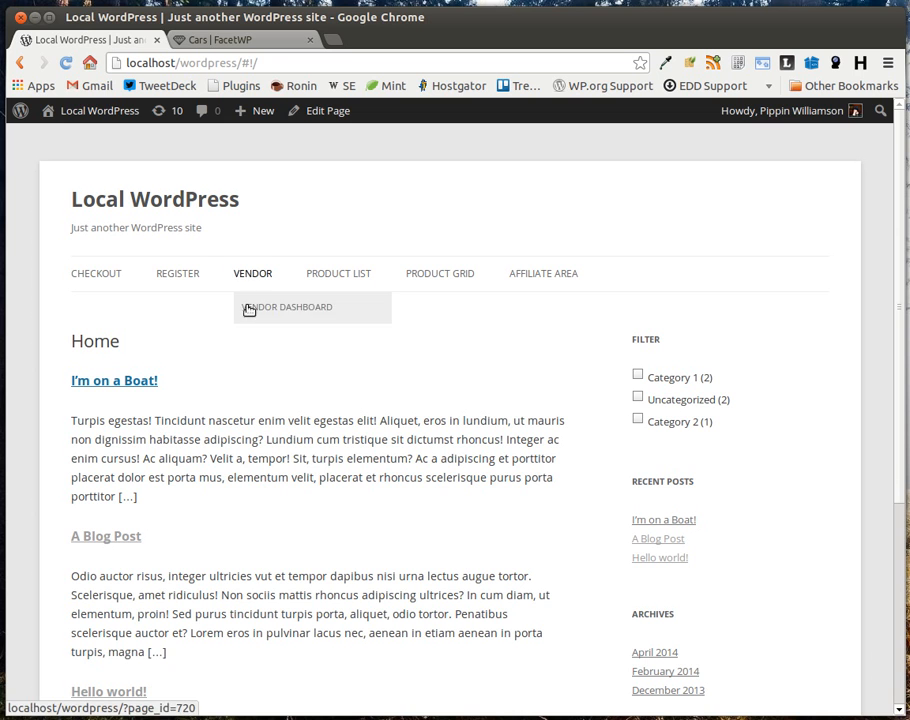
- Go to the admin Dashboard, then Settings > FacetWP and its Templates tab
left_click(100, 110)
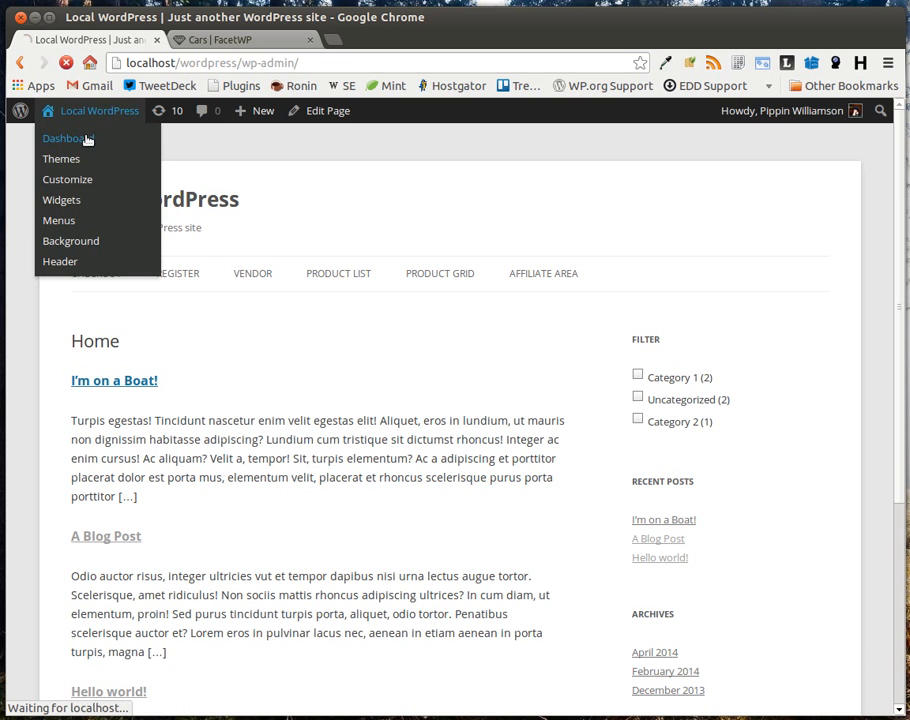
left_click(64, 138)
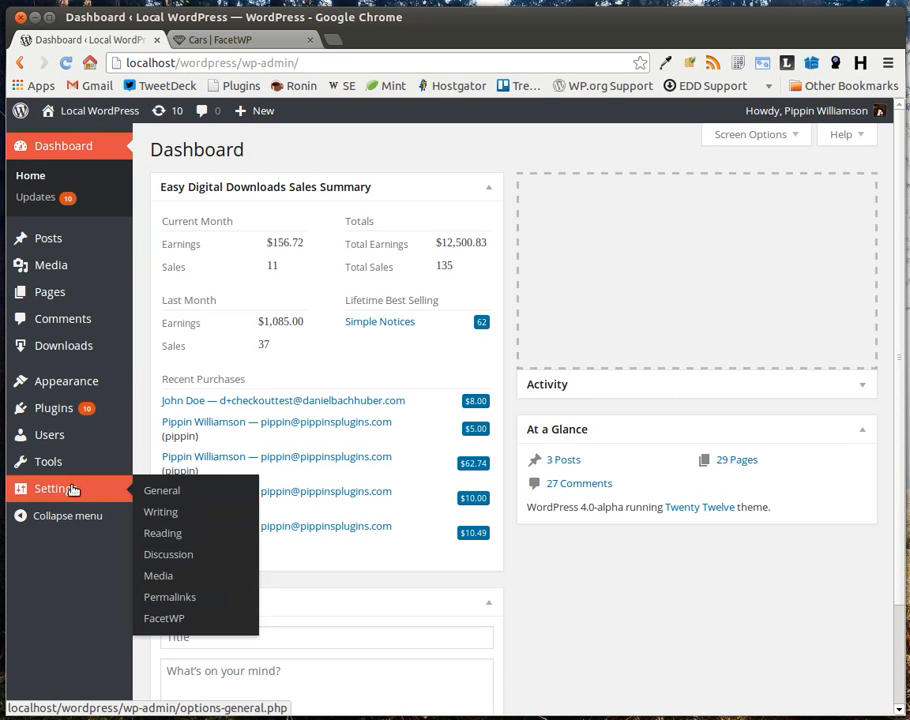
left_click(164, 616)
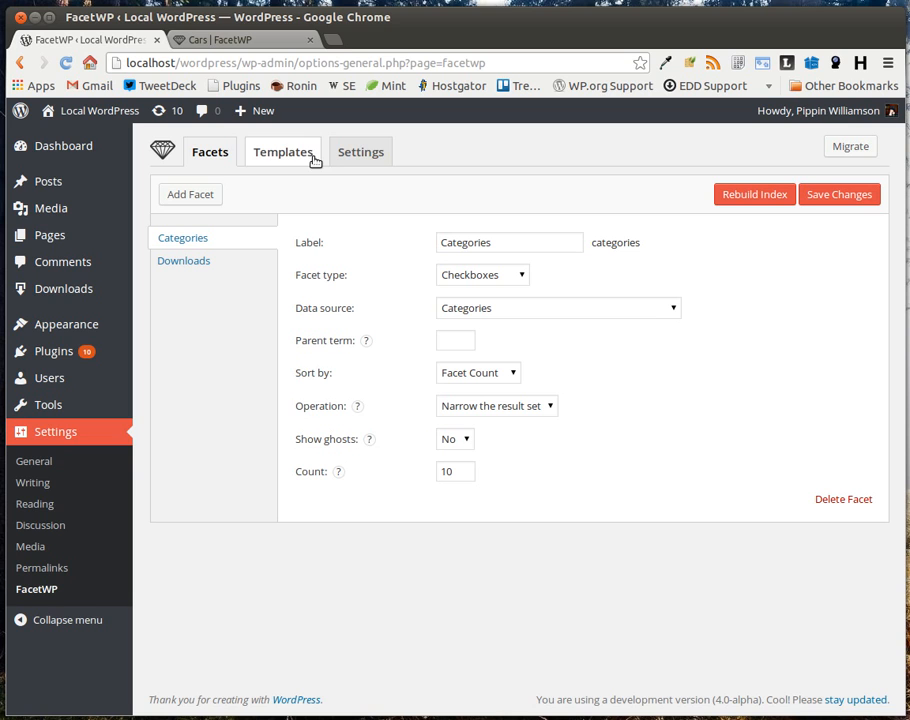
mouse_move(470, 156)
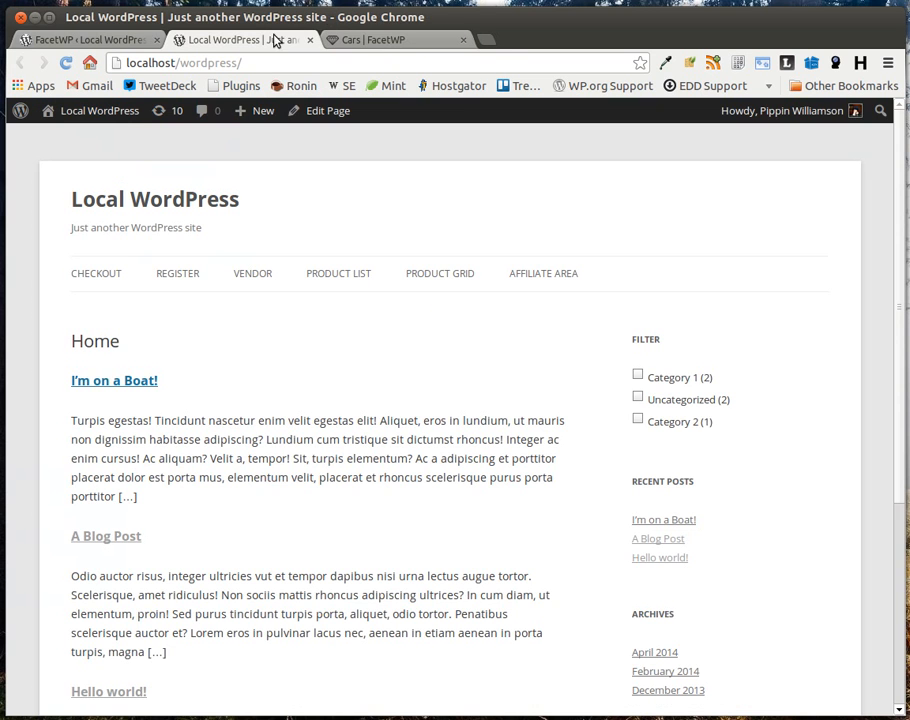
mouse_move(676, 408)
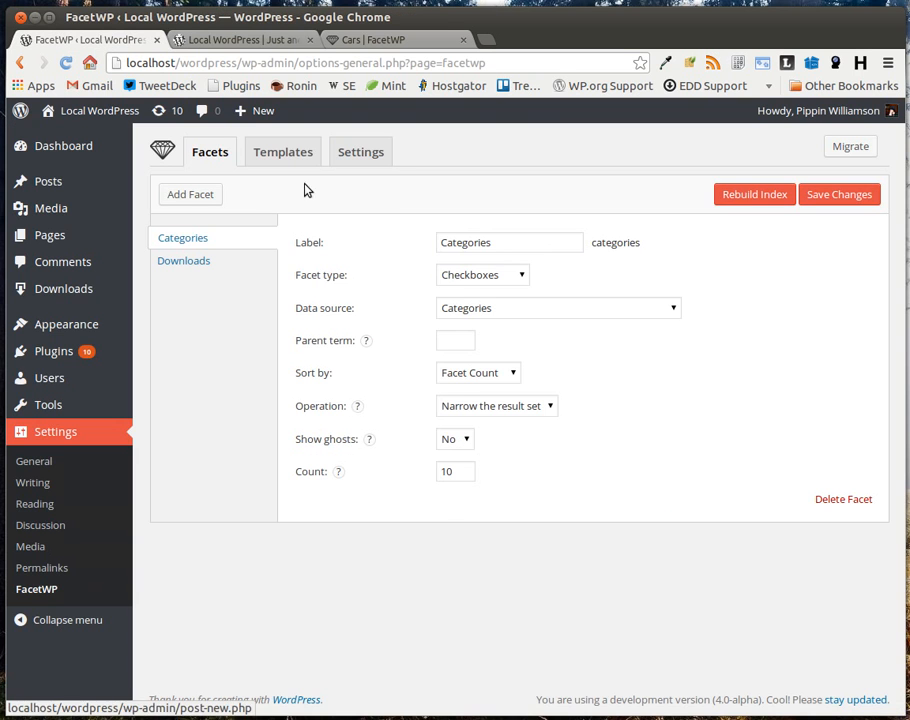
left_click(282, 152)
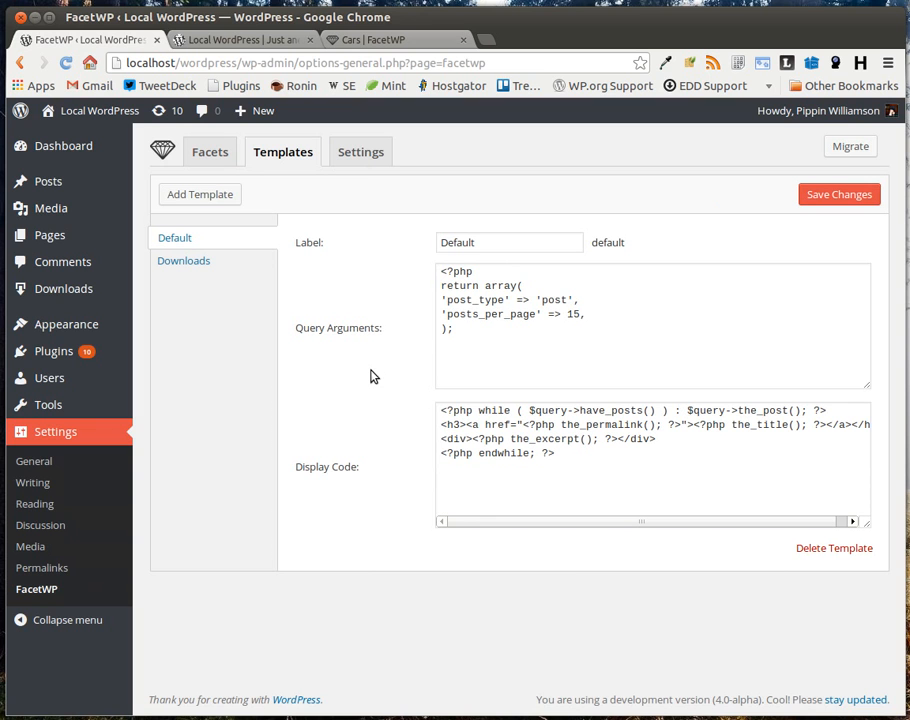
- Check the posts on the live site's front end before returning to the template code
left_click(240, 40)
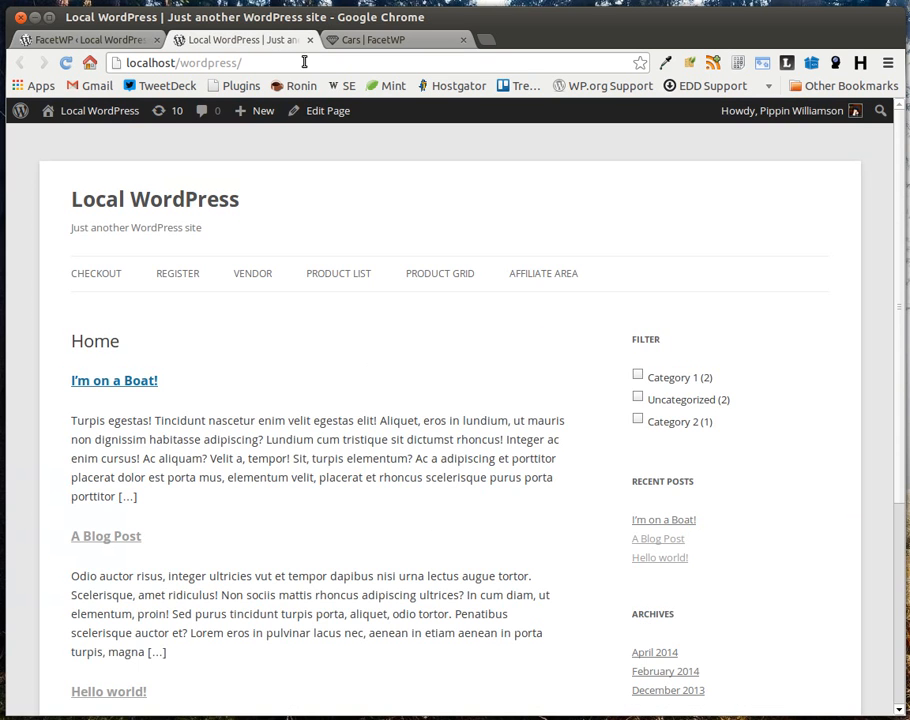
scroll("down", 3)
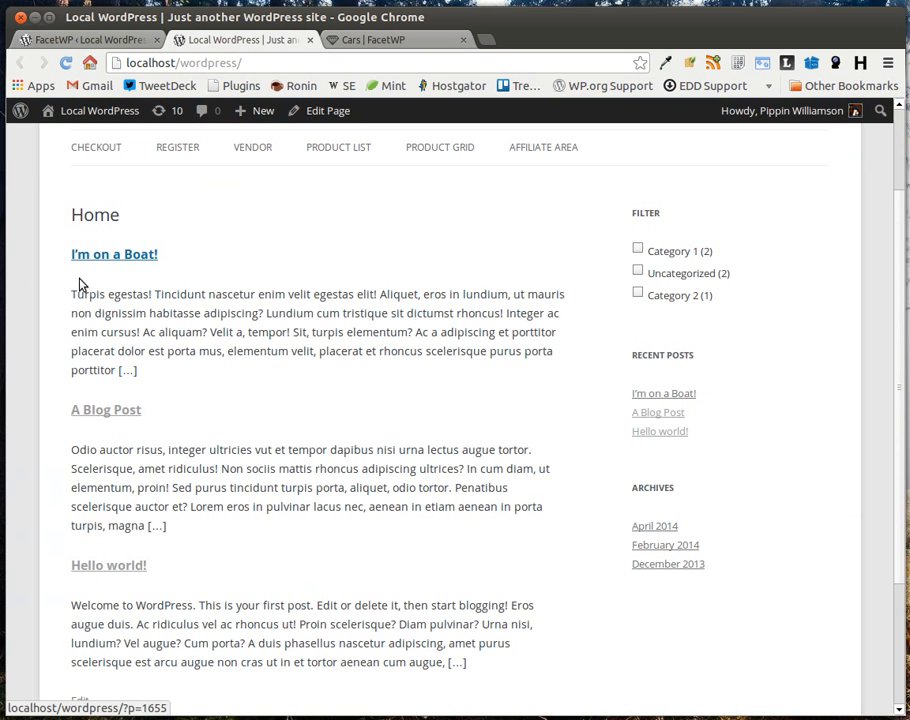
double_click(114, 254)
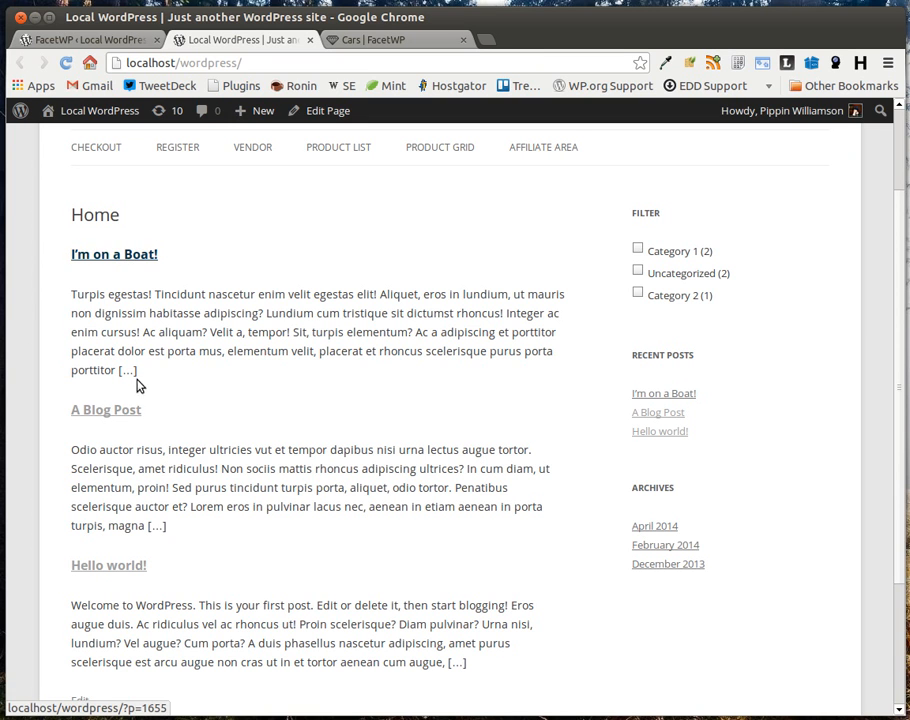
mouse_move(164, 378)
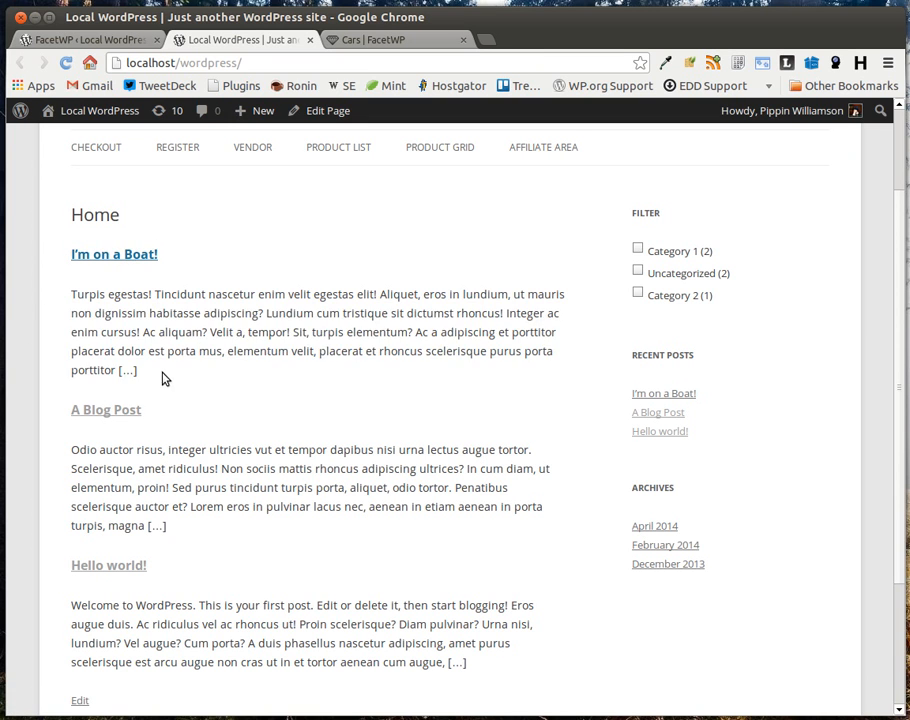
scroll("up", 3)
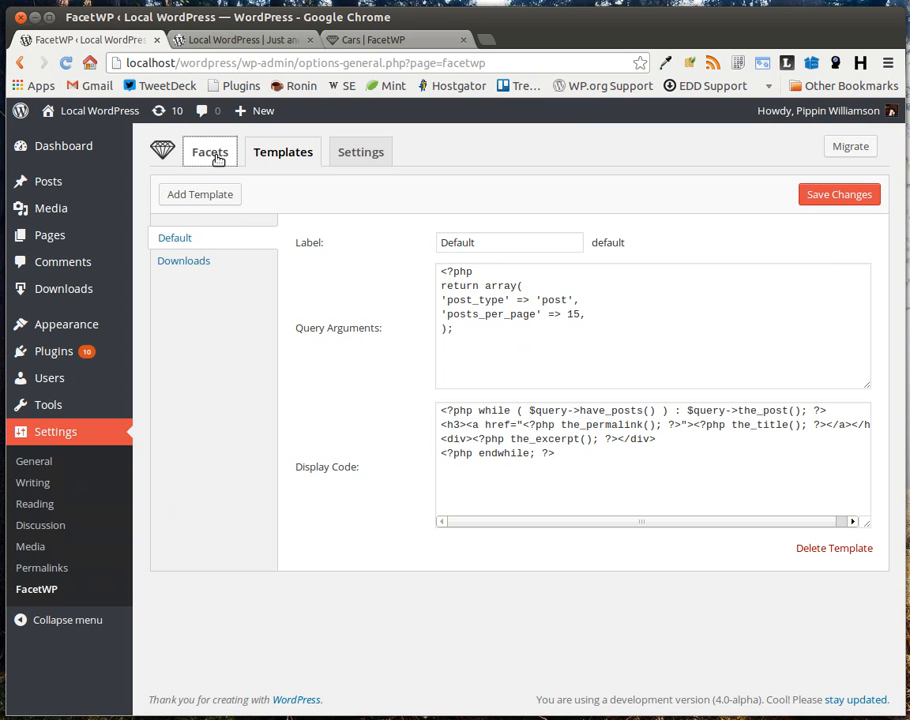
- Set the Categories facet's type to Dropdown and save the change
left_click(210, 152)
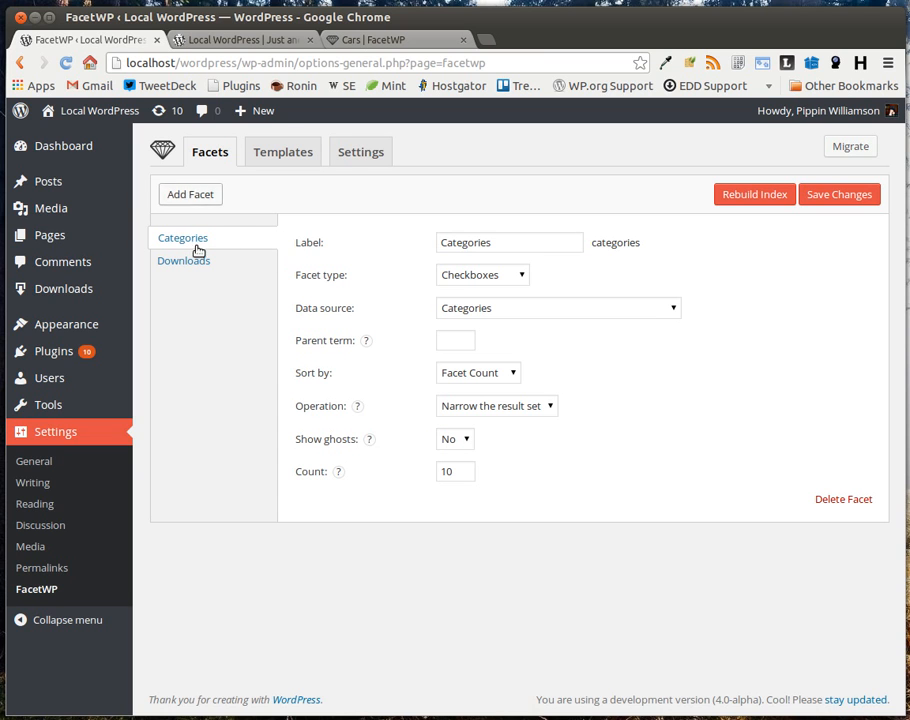
mouse_move(608, 264)
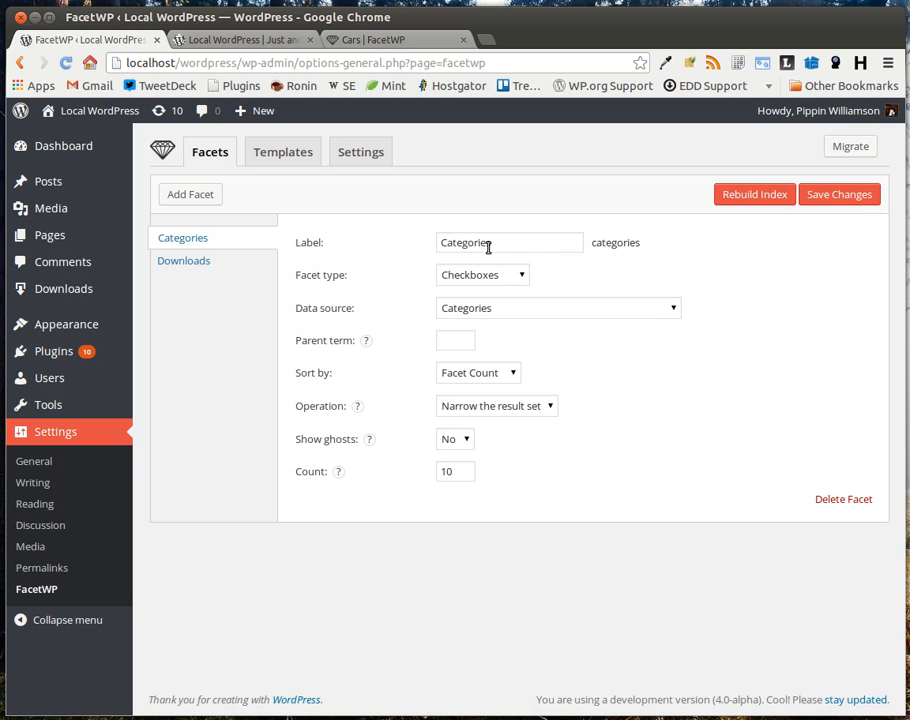
left_click(508, 242)
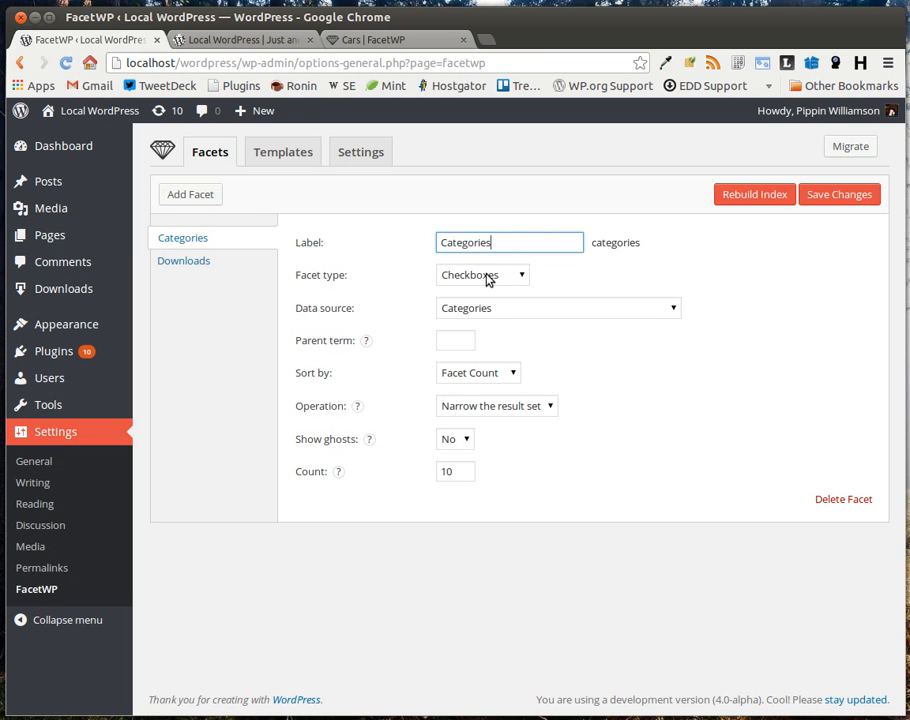
left_click(482, 276)
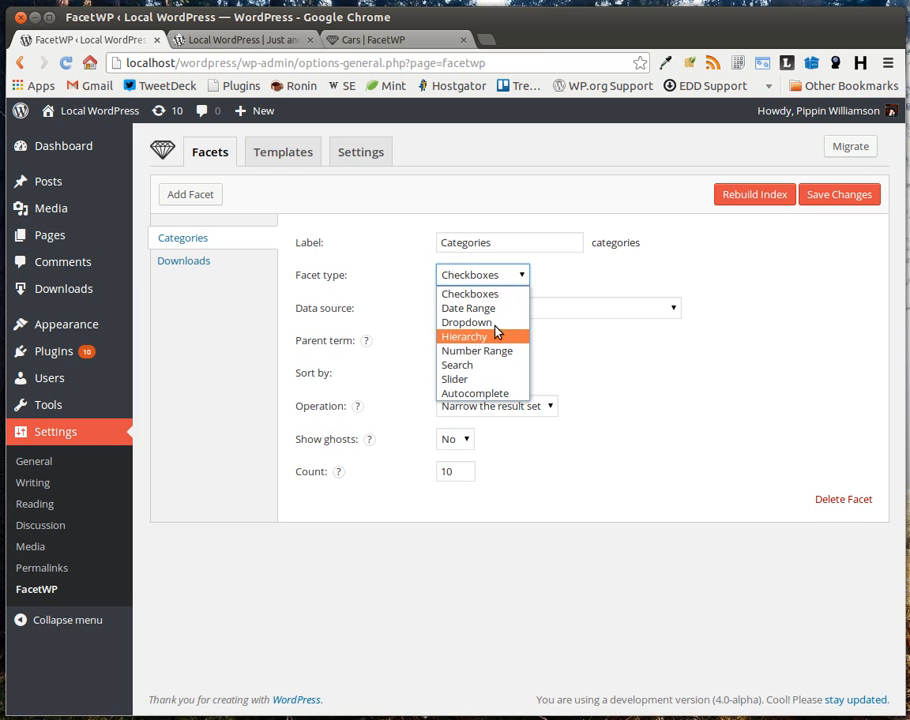
left_click(466, 322)
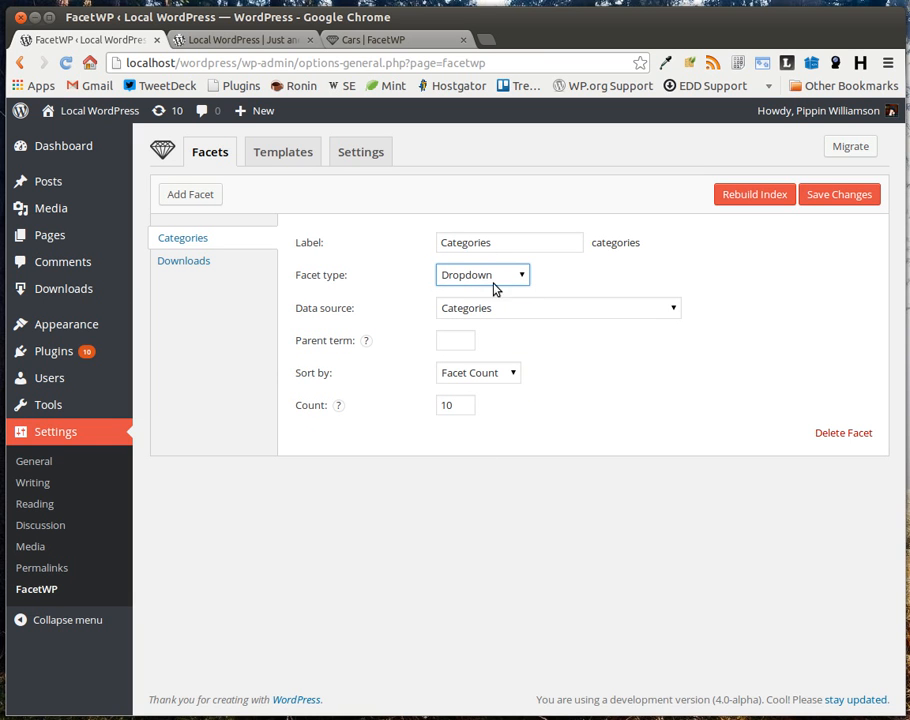
left_click(240, 40)
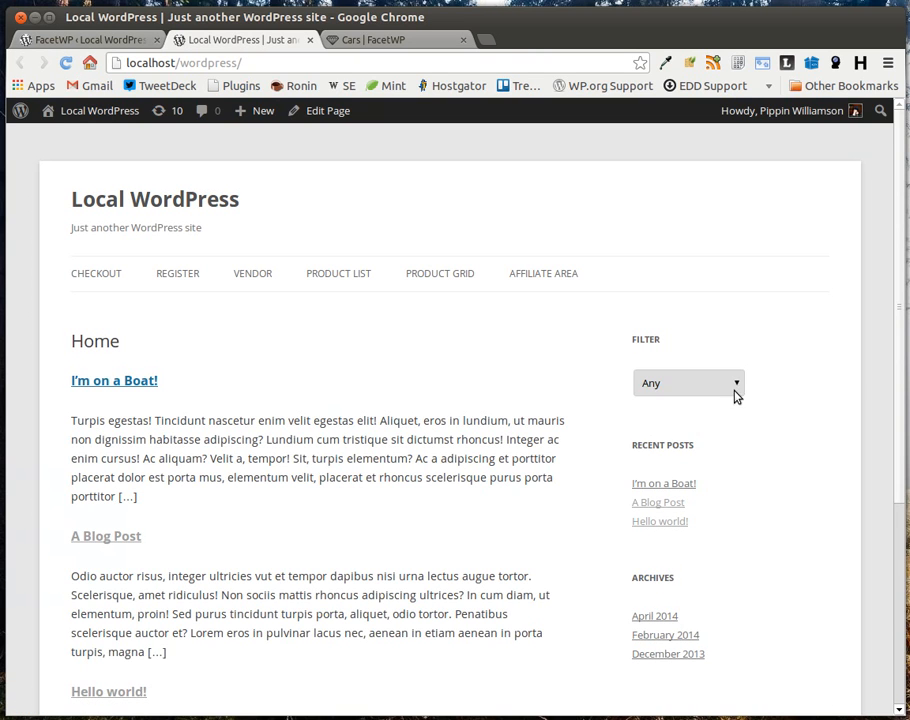
- Filter the site's posts via the dropdown to Category 1, Uncategorized and Category 2, then return to admin
left_click(688, 384)
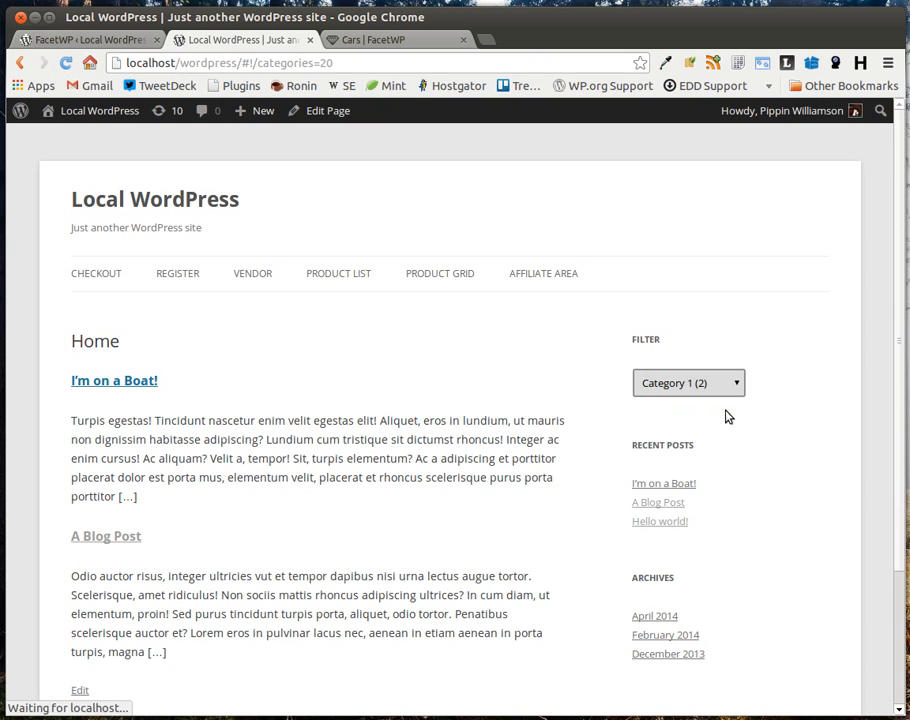
left_click(688, 382)
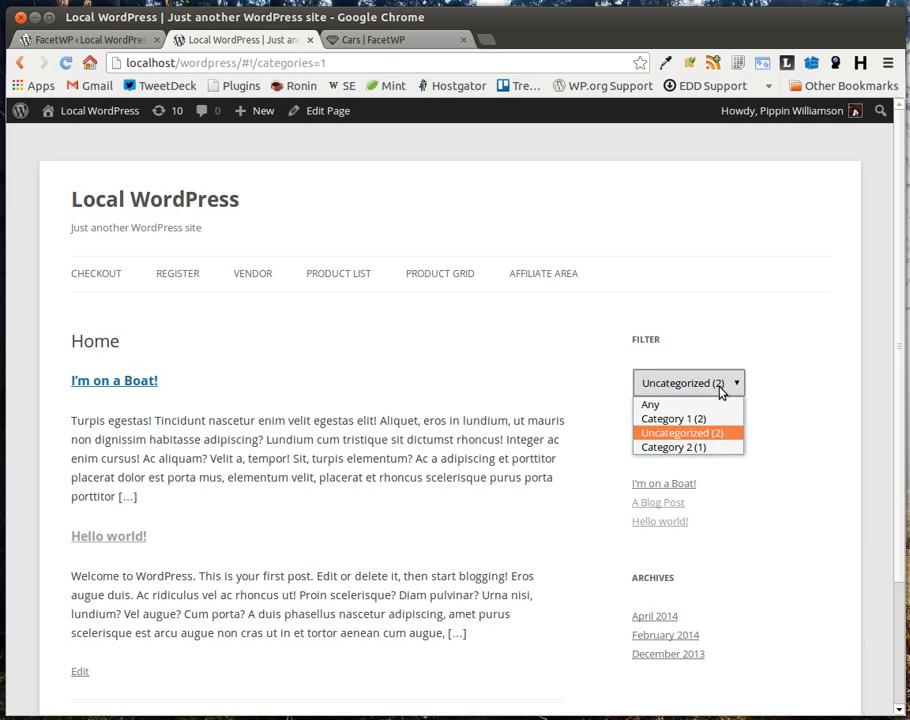
left_click(672, 448)
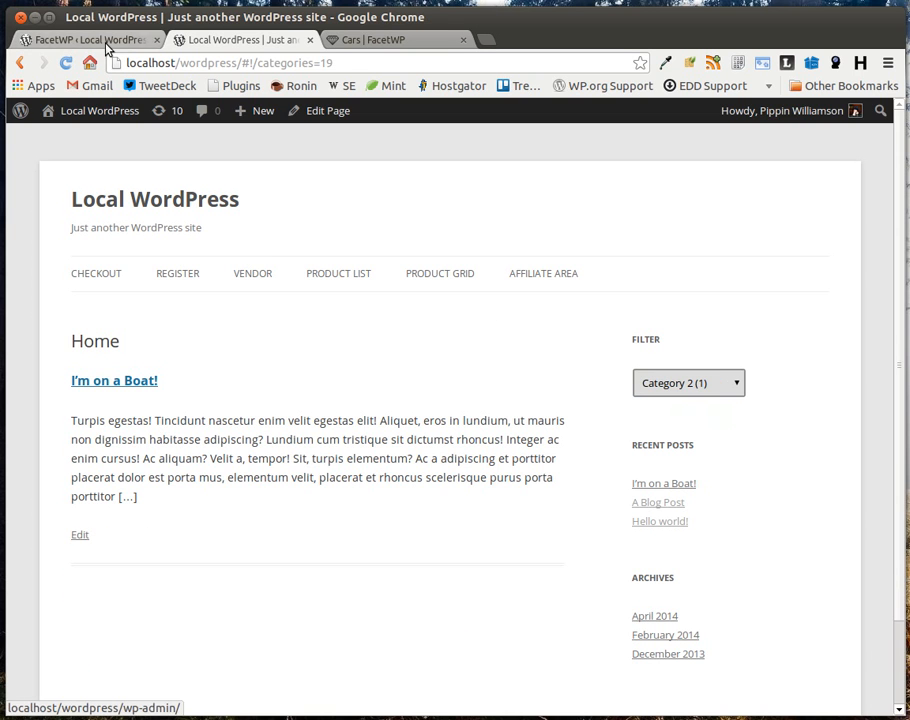
left_click(88, 40)
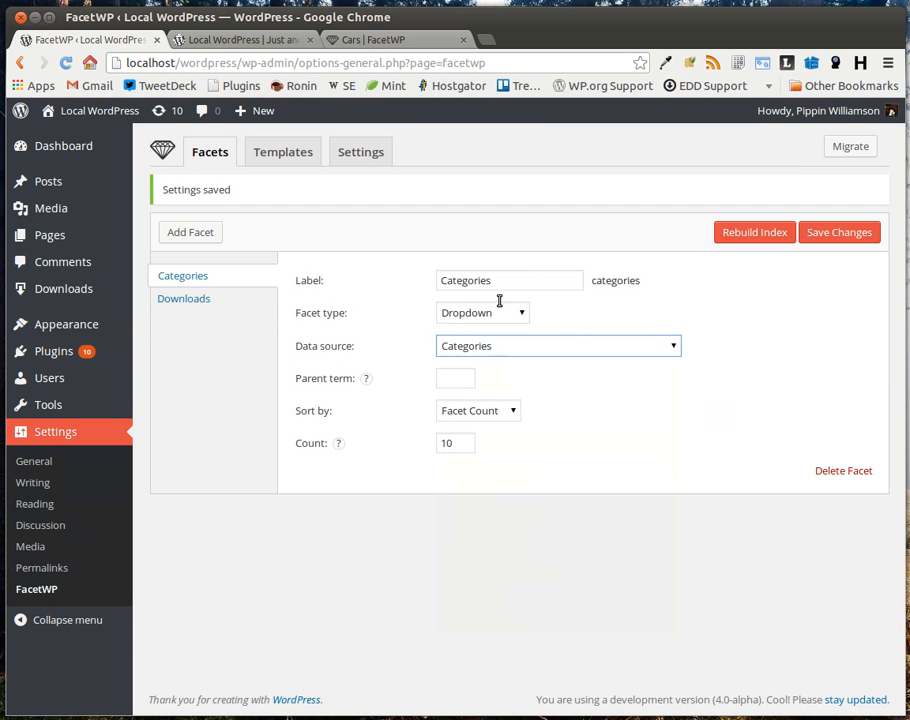
- Create a new post tag named Tag 1 under Posts > Tags
left_click(556, 344)
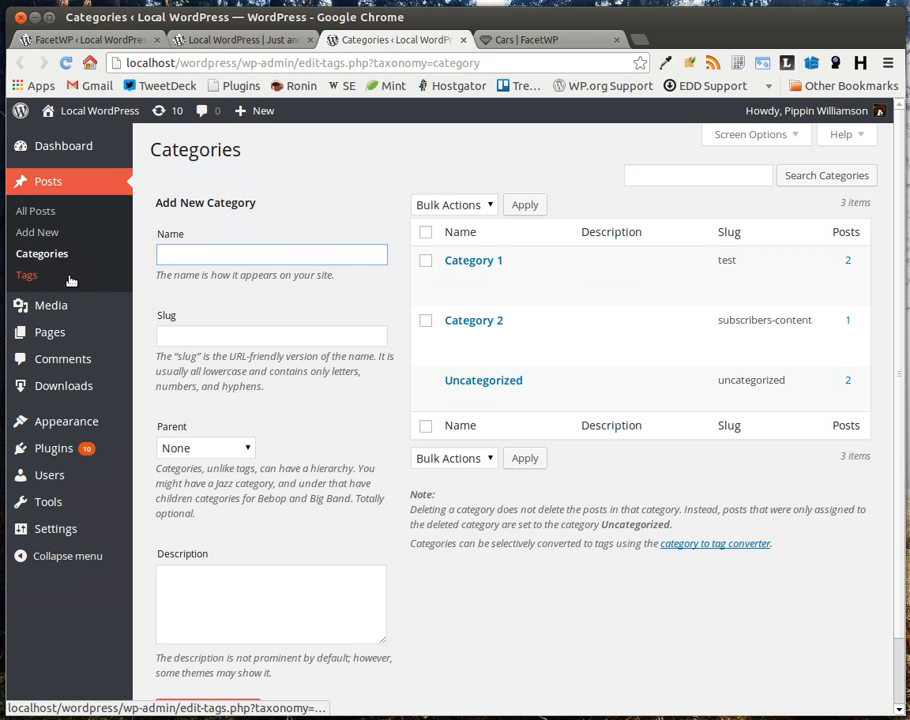
left_click(26, 276)
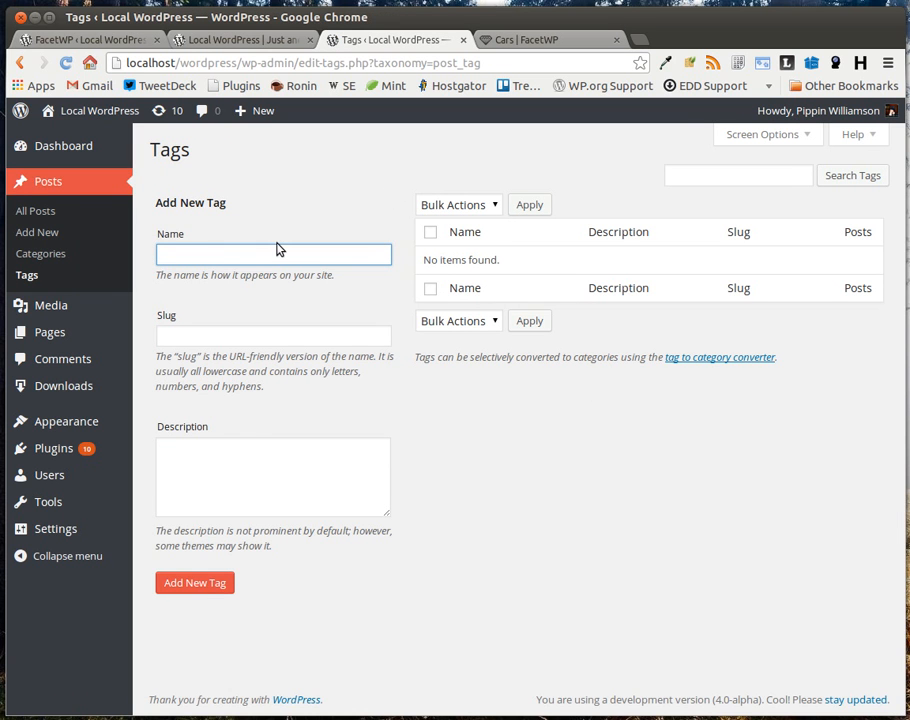
type("Tag 1")
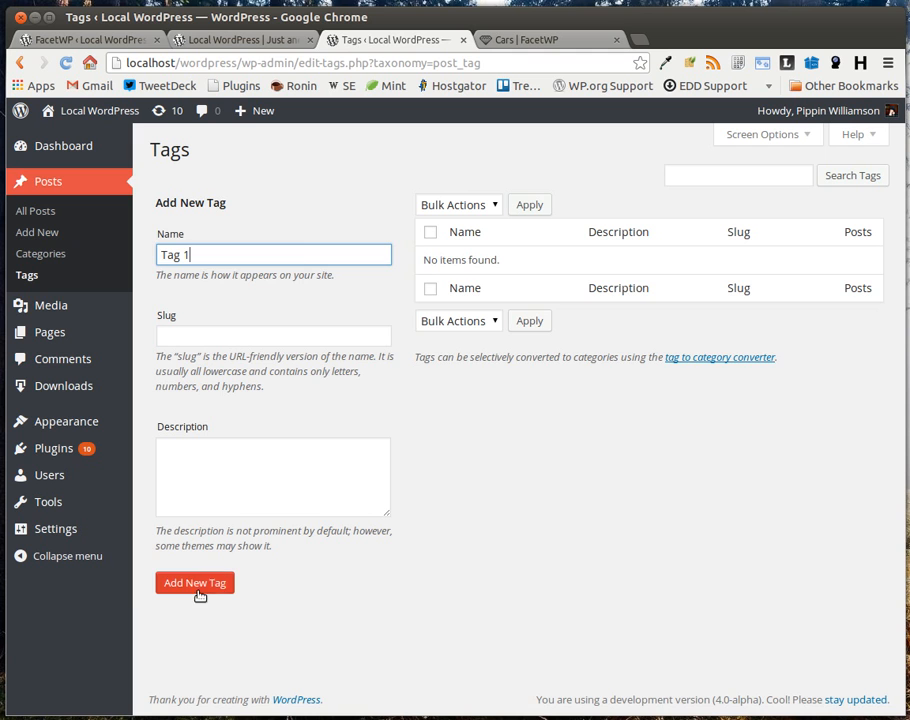
left_click(194, 582)
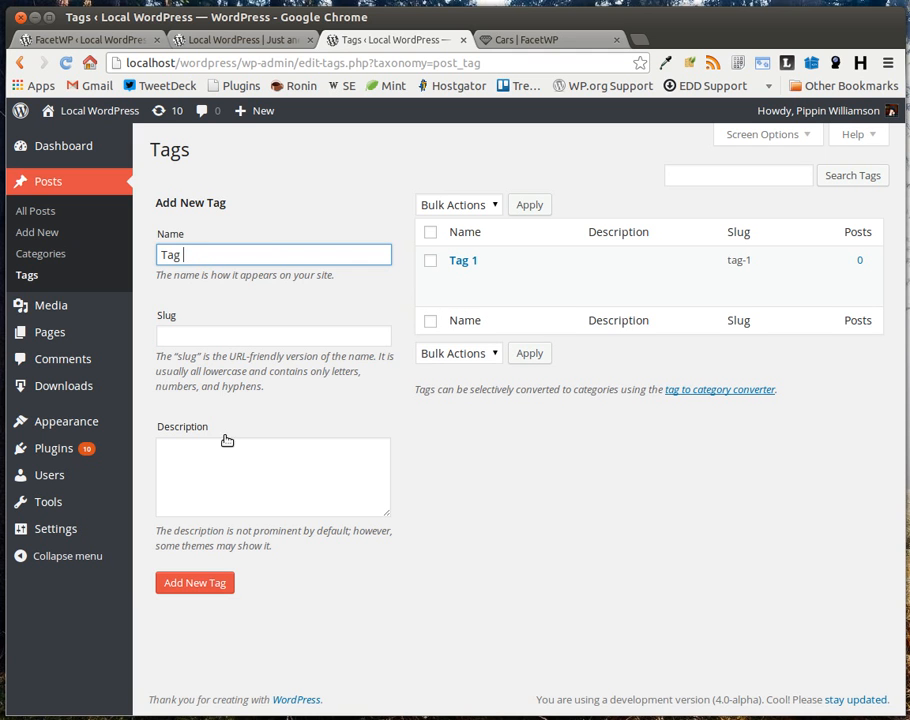
- Quick Edit the I'm on a Boat! post to add Tag 1, update it, then quick-edit A Blog Post
left_click(36, 210)
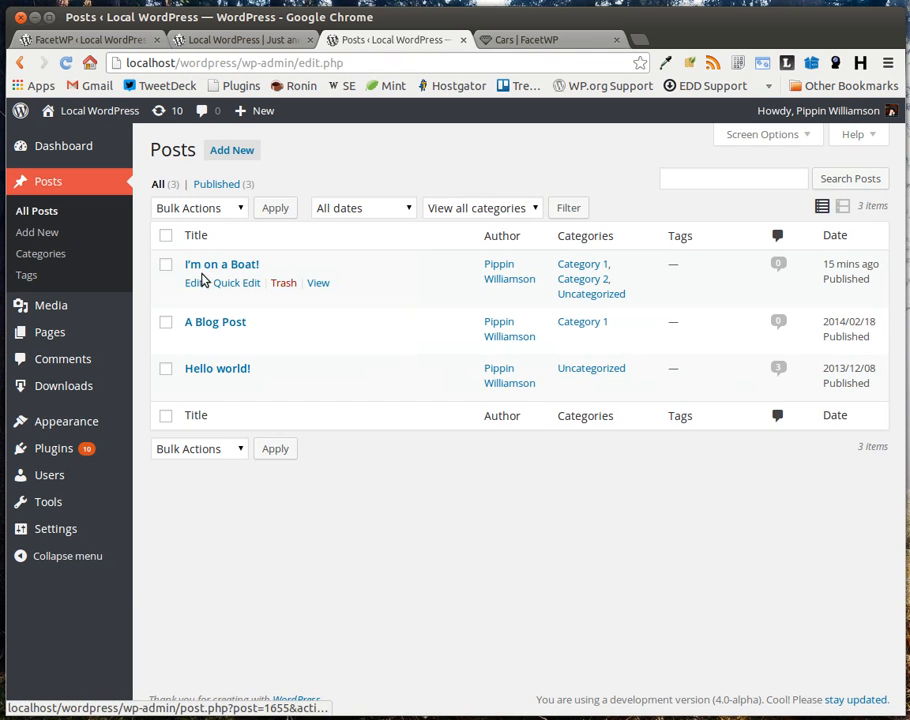
left_click(208, 282)
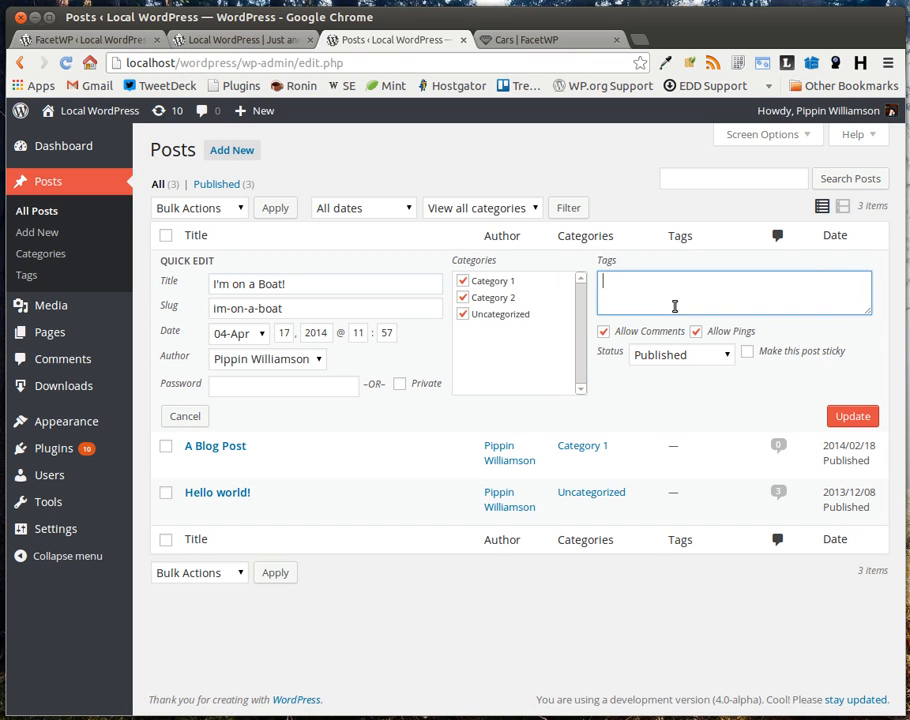
type("Tag 1")
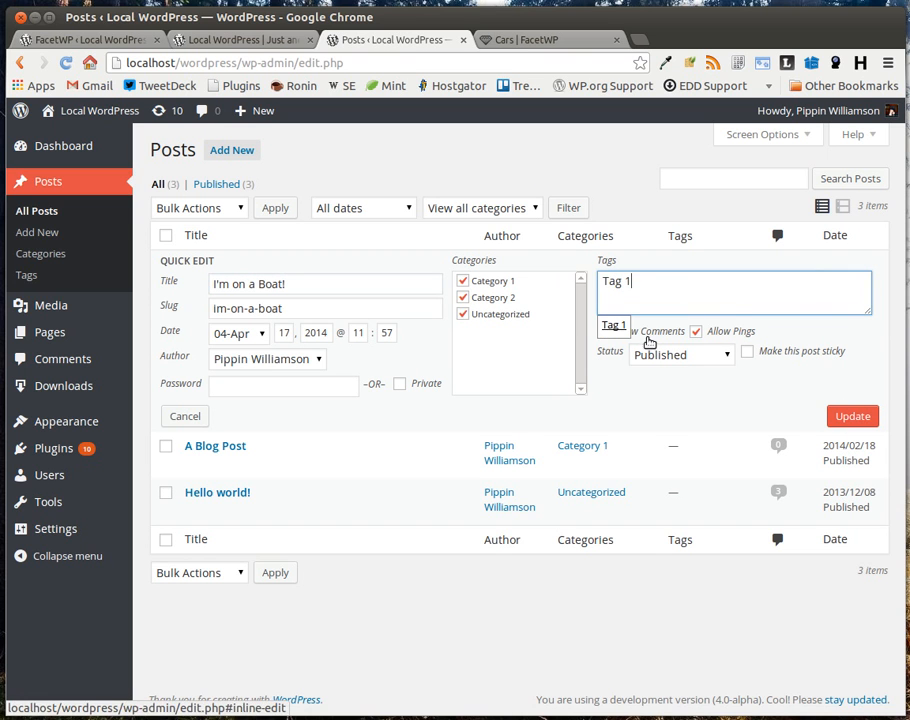
left_click(852, 414)
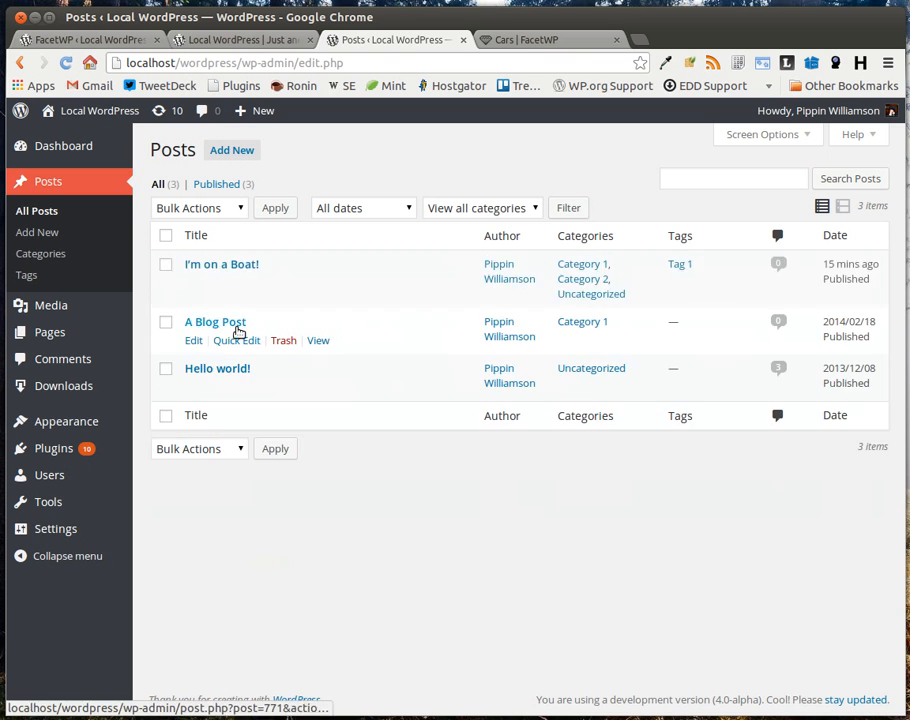
left_click(234, 340)
type("Tag 1, Tag 2")
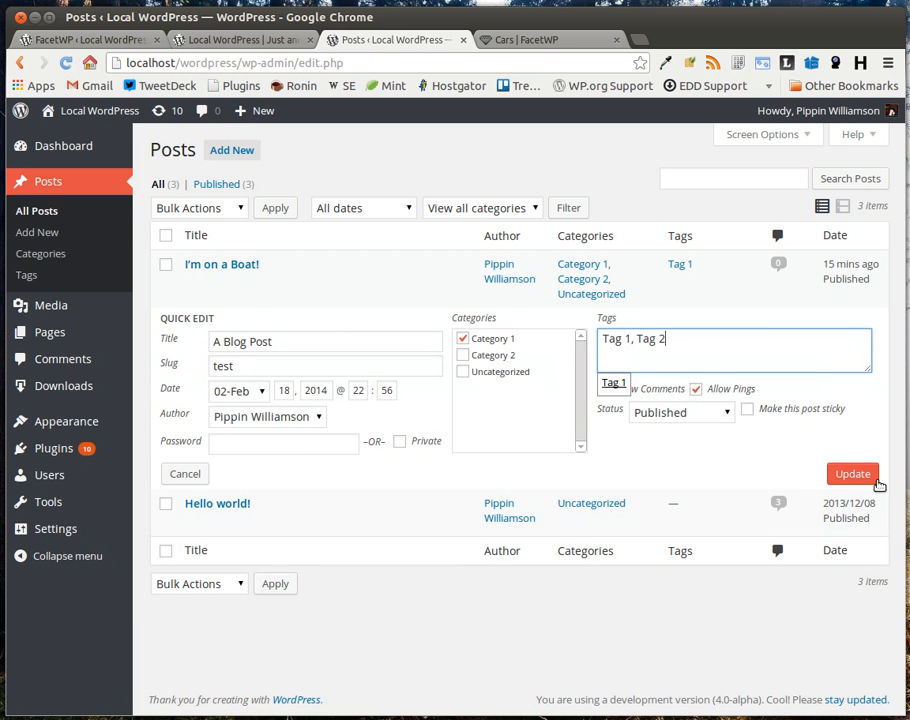
- Save the tags on A Blog Post and return to FacetWP's Facets settings with the Categories facet
left_click(240, 40)
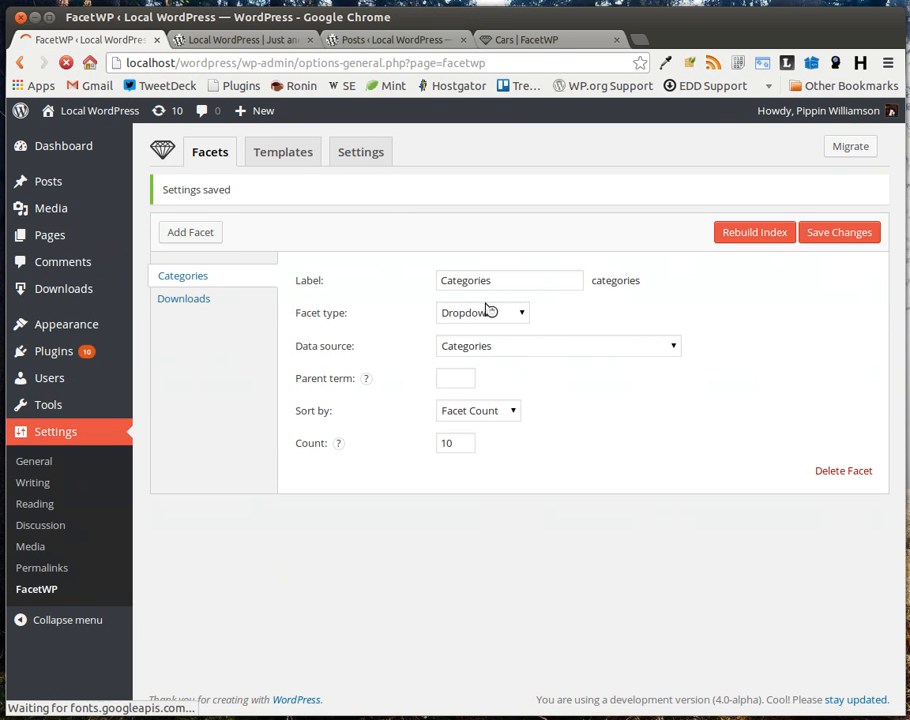
left_click(508, 242)
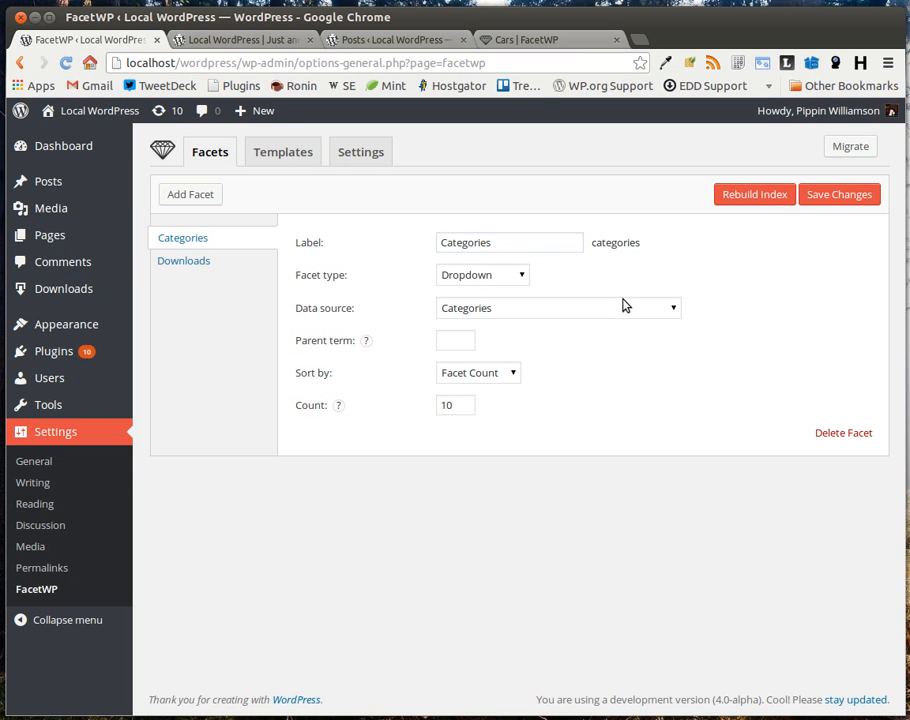
- Add a Tags facet as checkboxes sourced from the Tags taxonomy and save it
left_click(188, 194)
type("Tags")
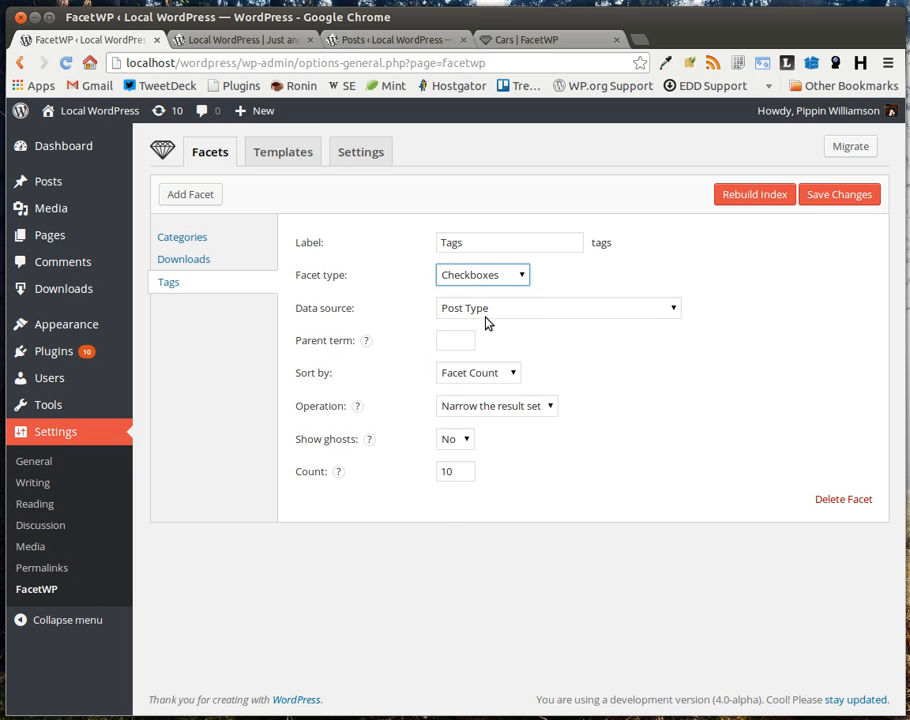
left_click(556, 308)
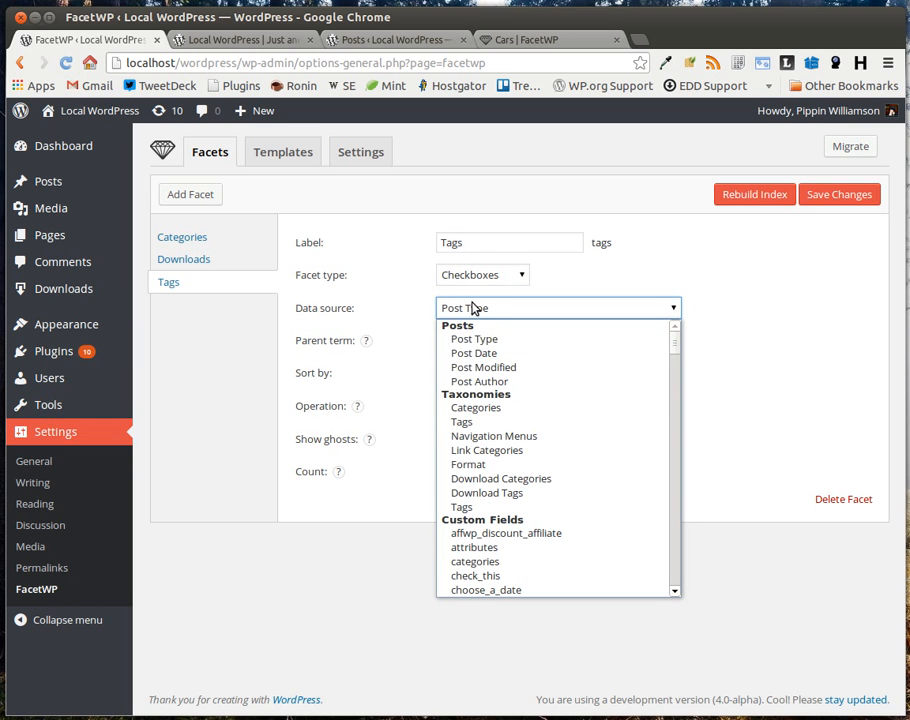
left_click(460, 420)
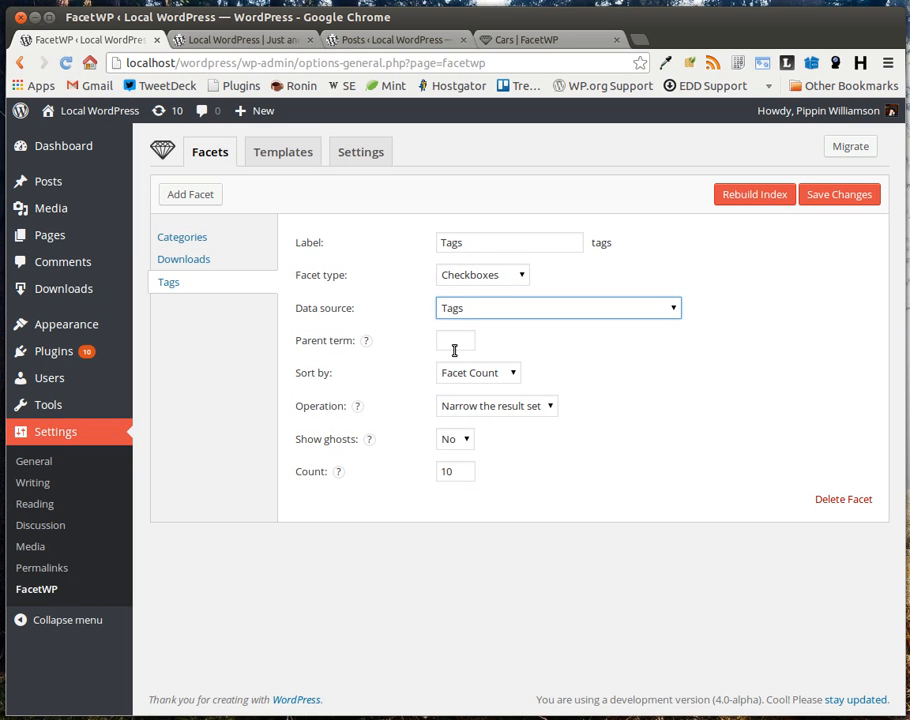
mouse_move(782, 232)
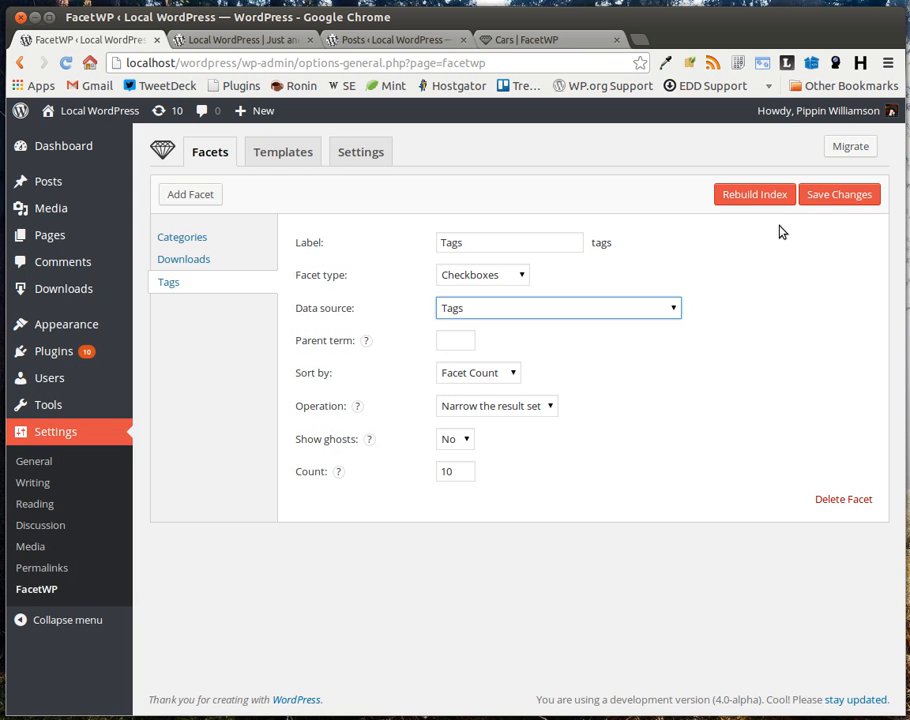
left_click(240, 40)
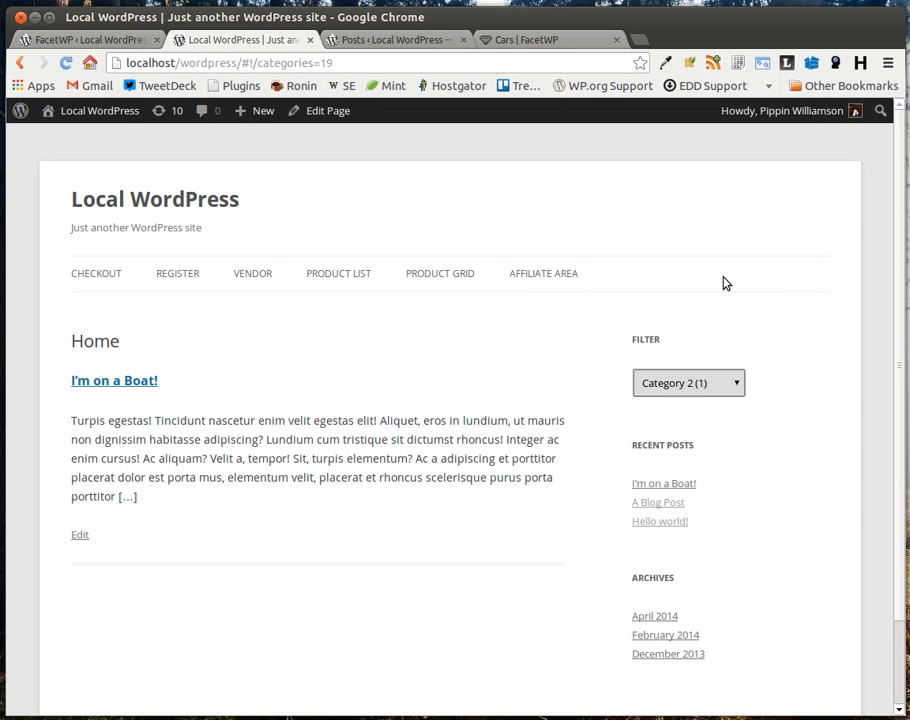
left_click(84, 40)
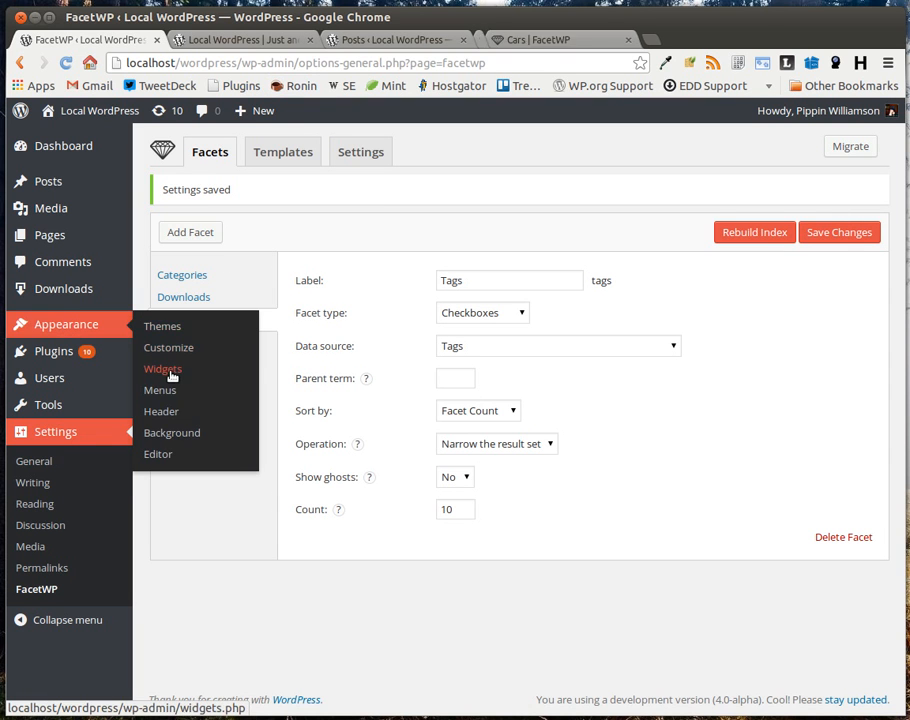
left_click(162, 368)
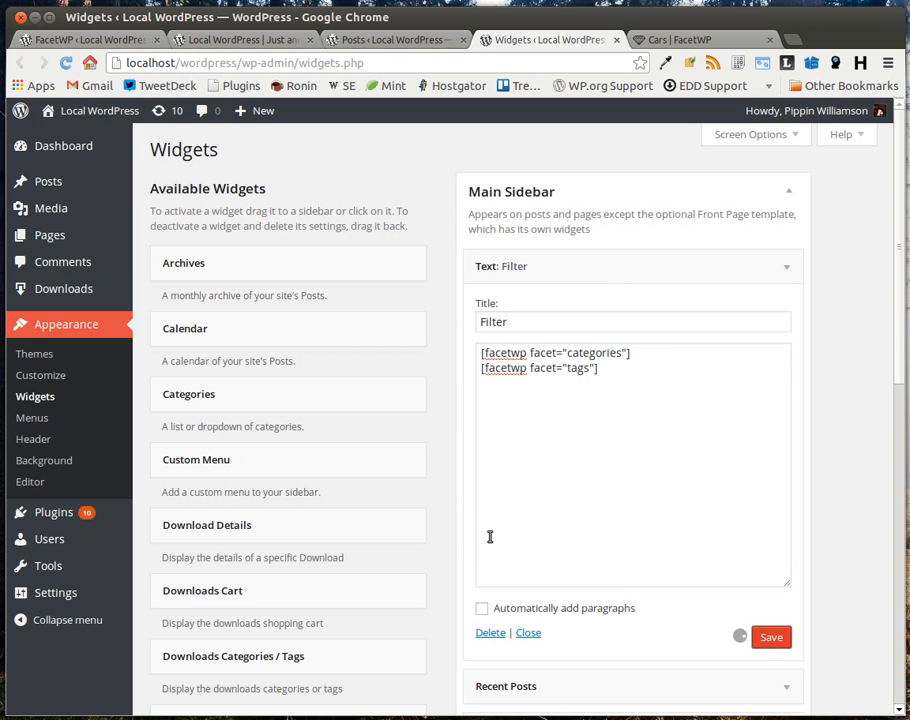
left_click(390, 40)
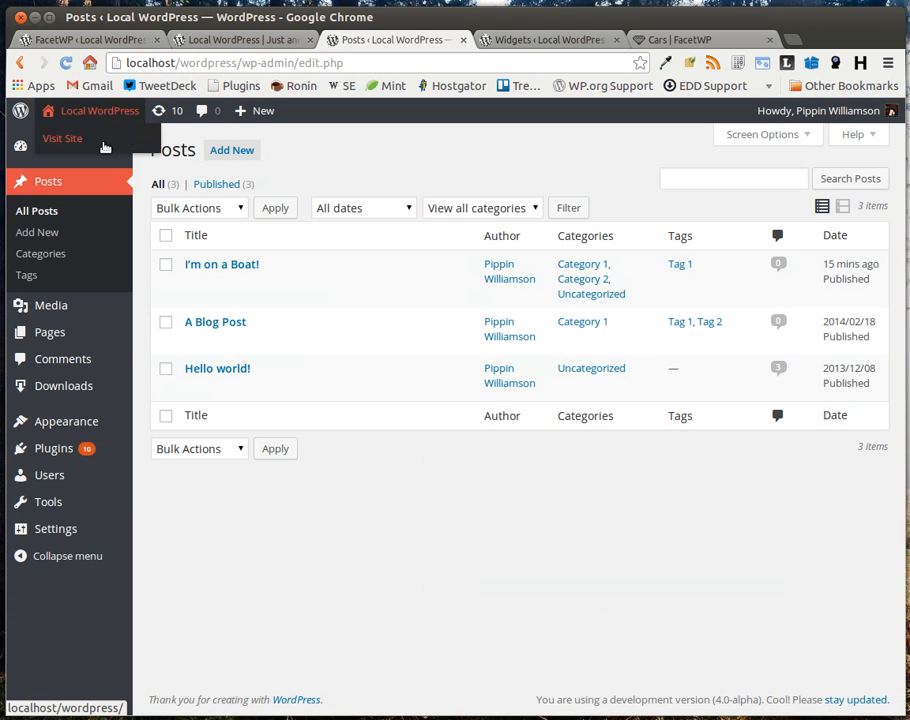
left_click(62, 138)
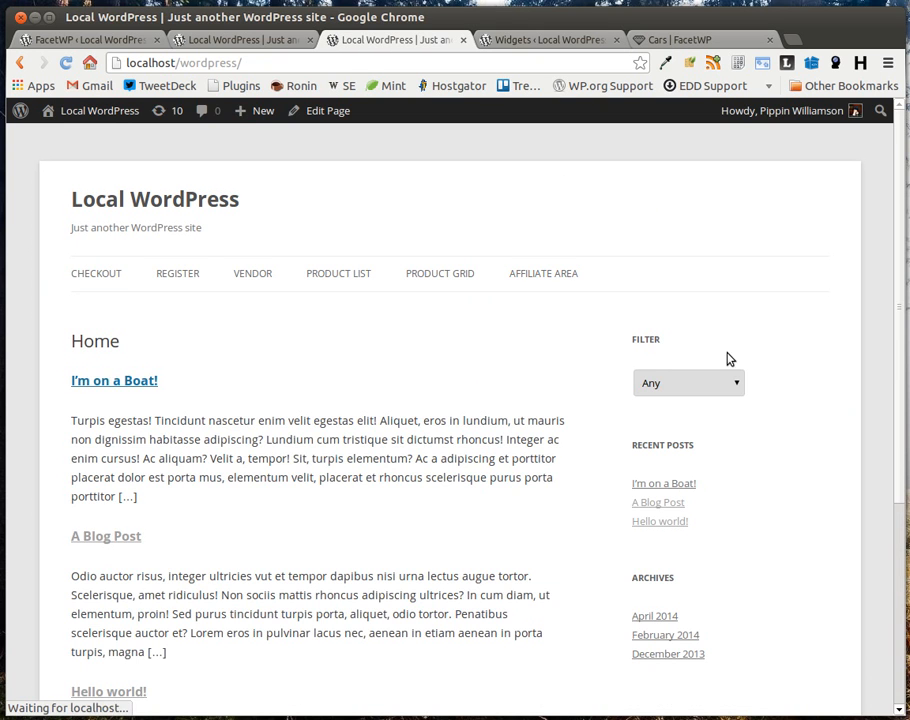
left_click(84, 40)
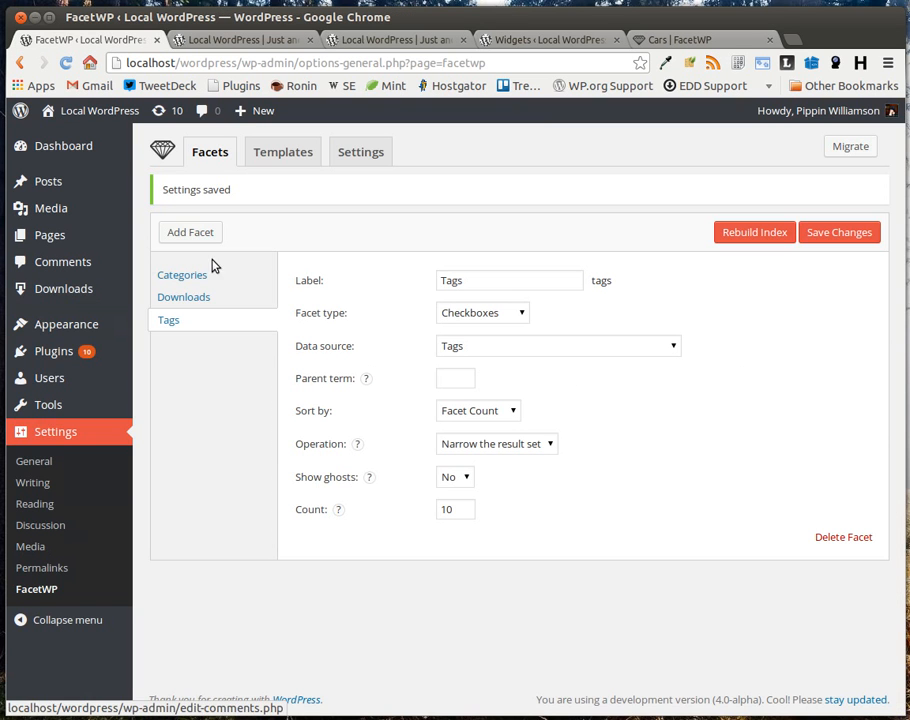
- Change the Categories facet to Checkboxes, rebuild the index, and switch to the live site
left_click(182, 276)
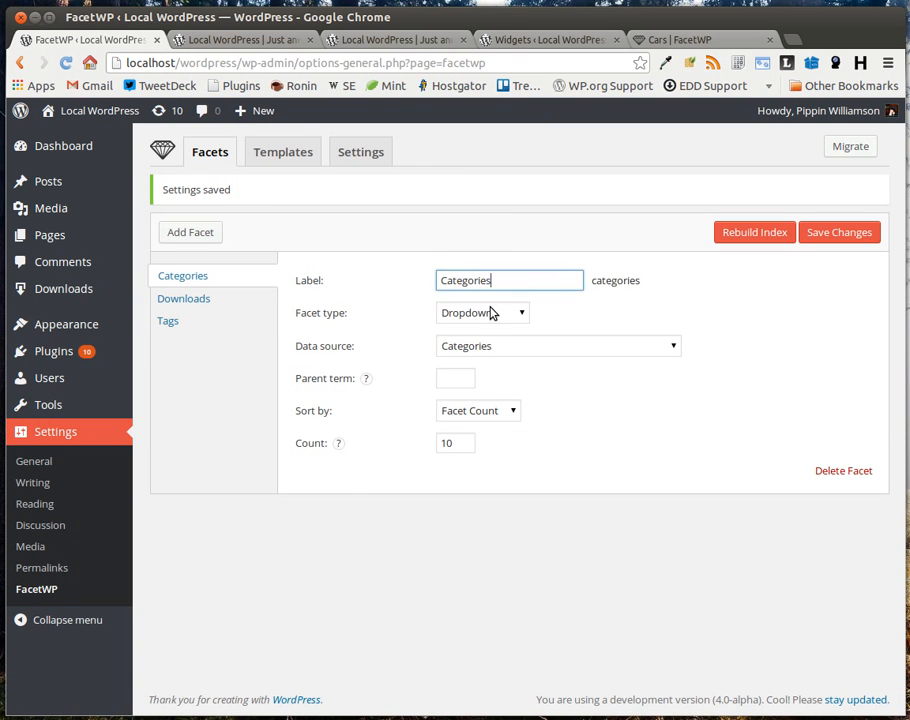
left_click(484, 312)
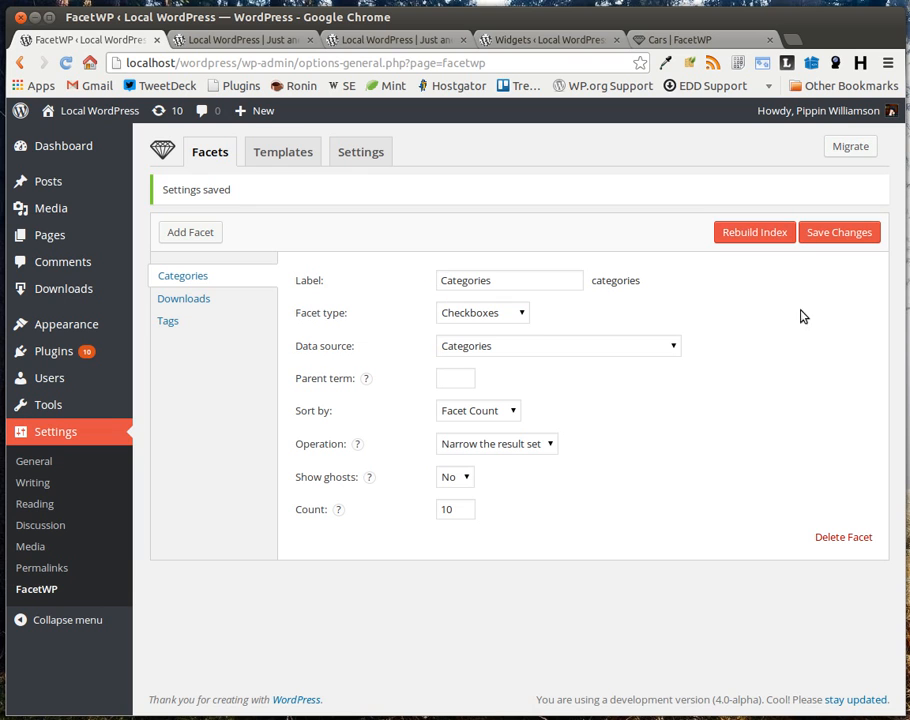
left_click(754, 232)
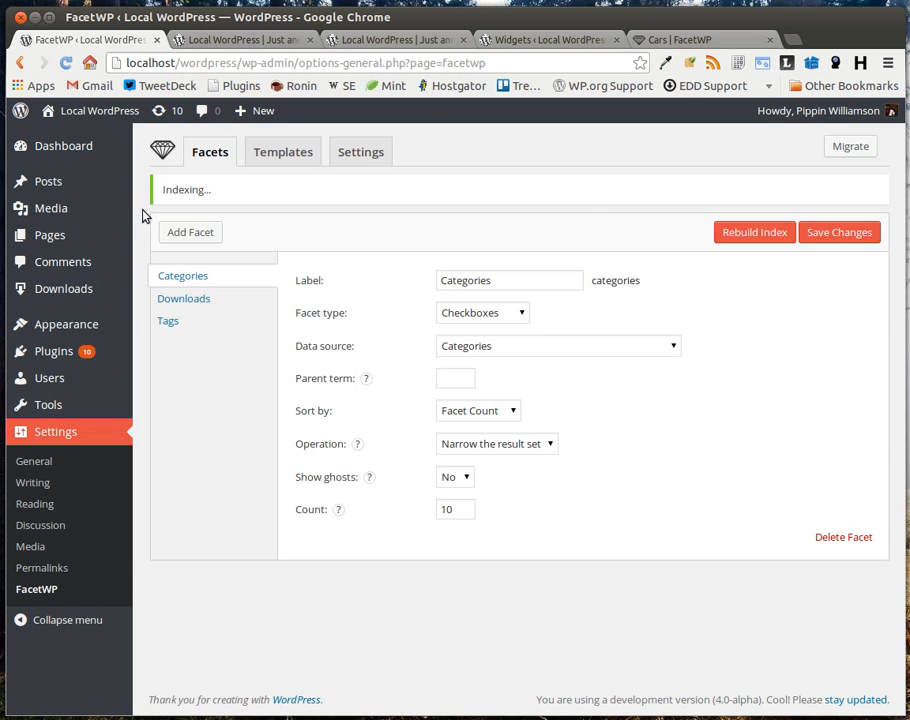
mouse_move(520, 40)
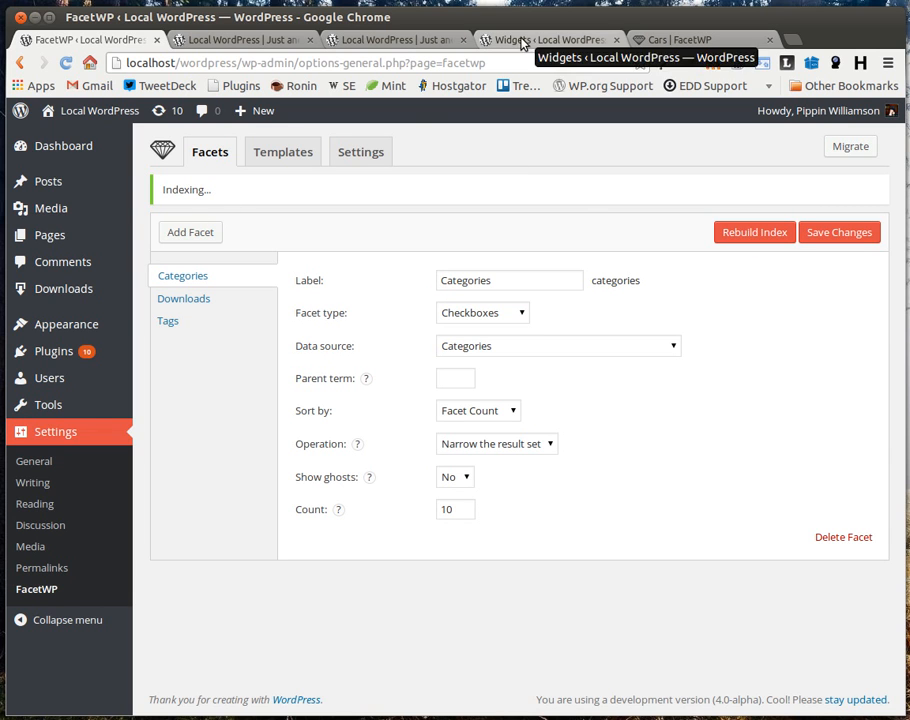
left_click(396, 40)
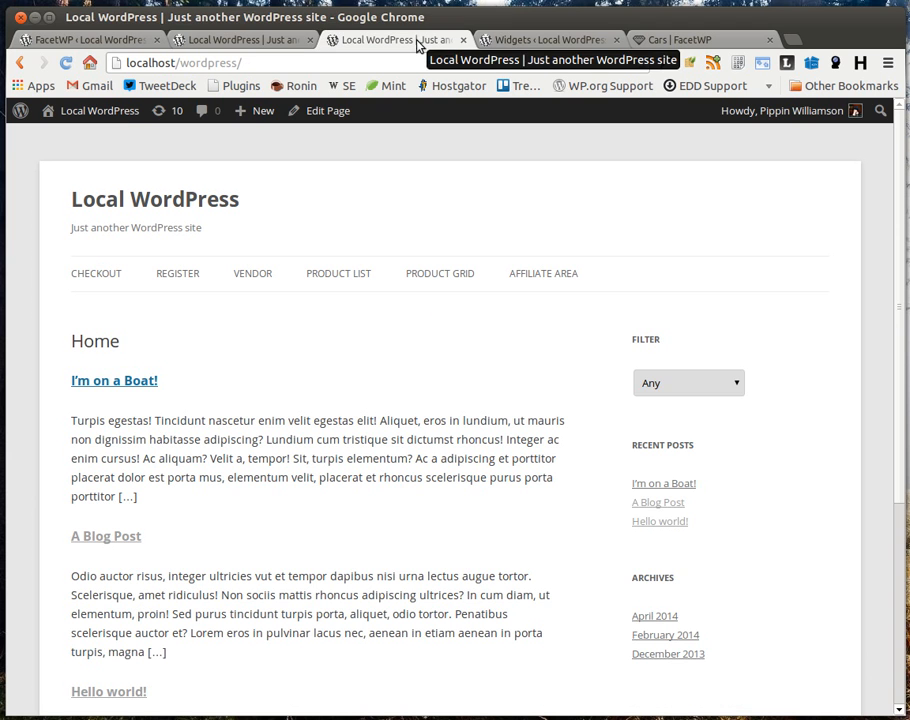
- Reload the site and filter the posts by Category 1 and Tag 2, leaving only A Blog Post
left_click(688, 382)
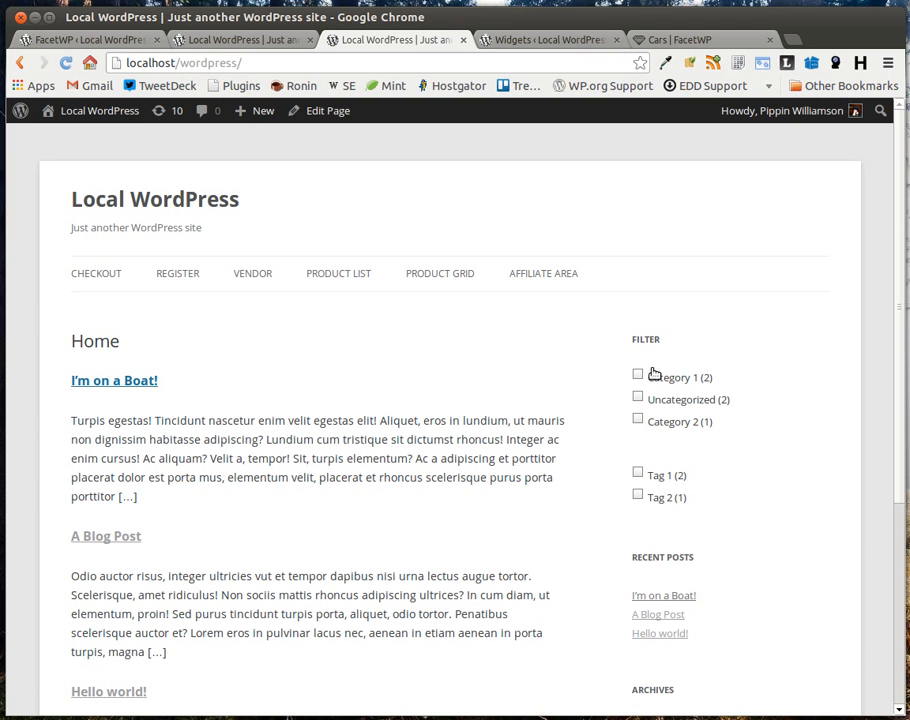
mouse_move(682, 448)
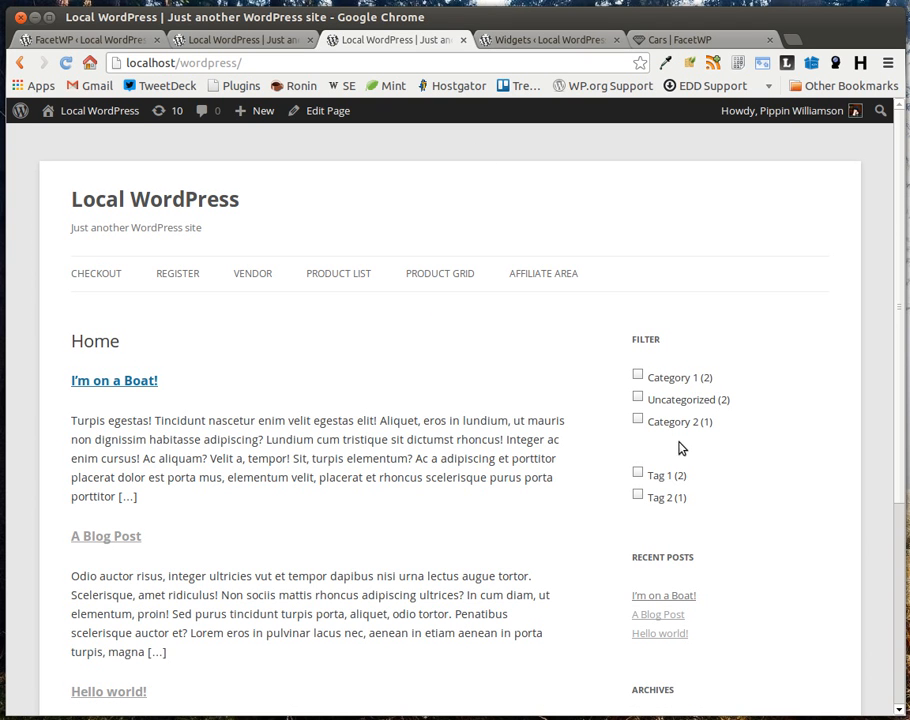
mouse_move(672, 384)
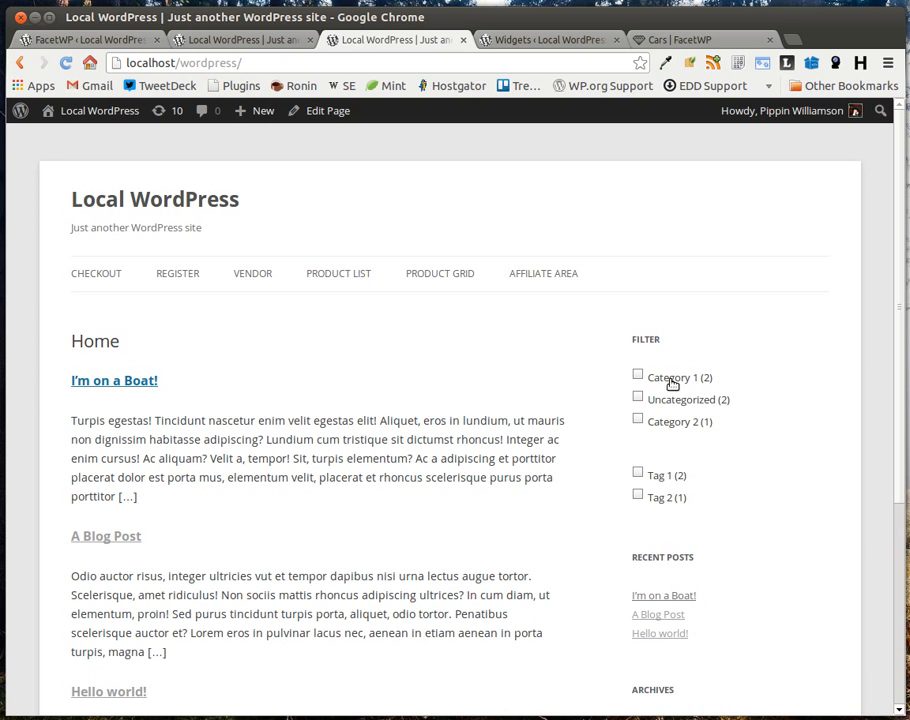
left_click(636, 376)
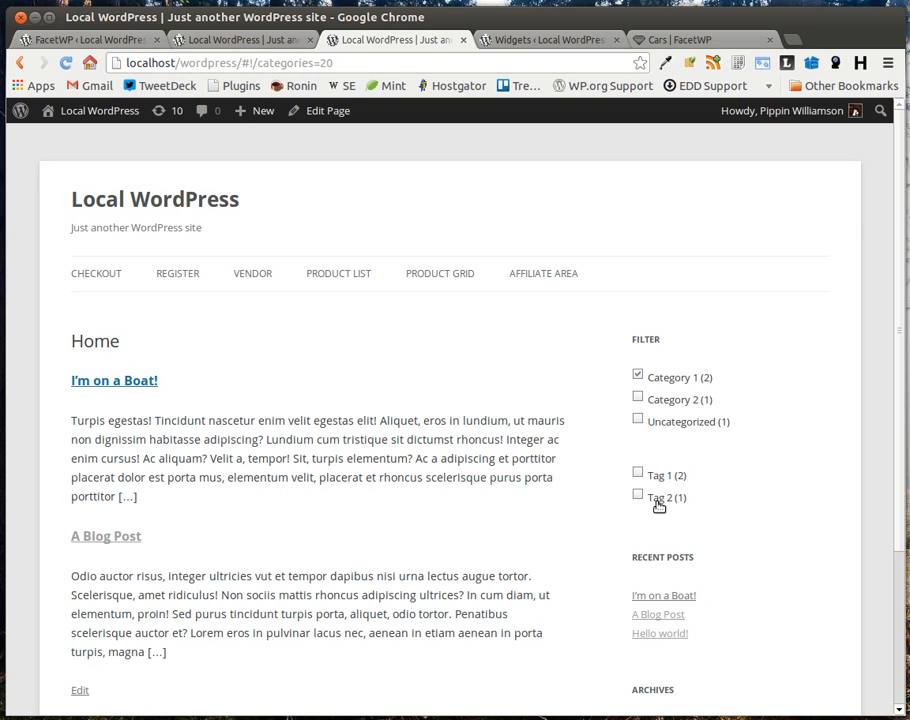
left_click(636, 496)
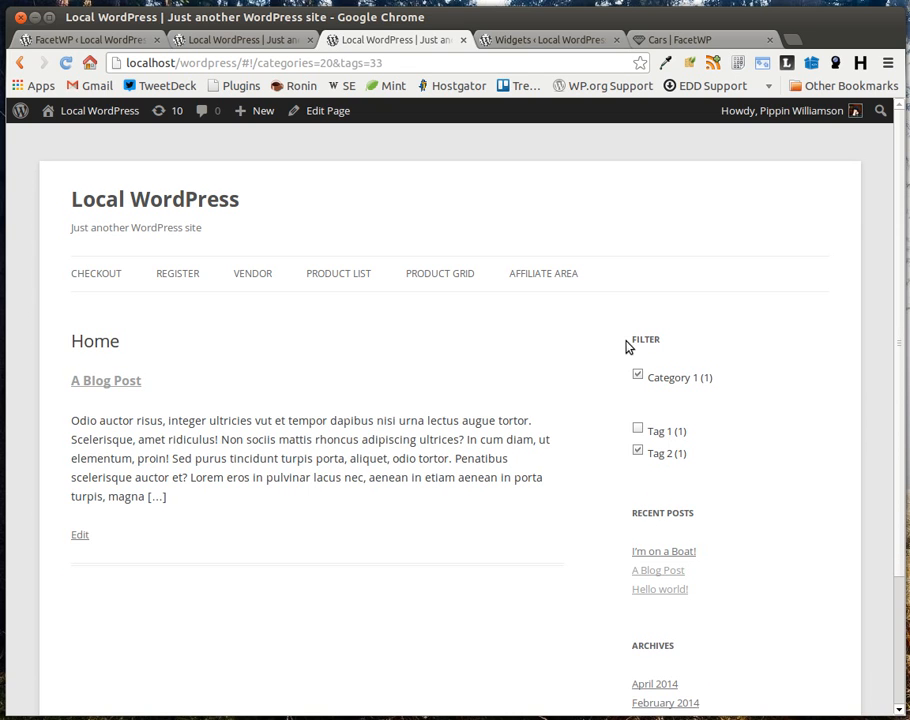
mouse_move(710, 440)
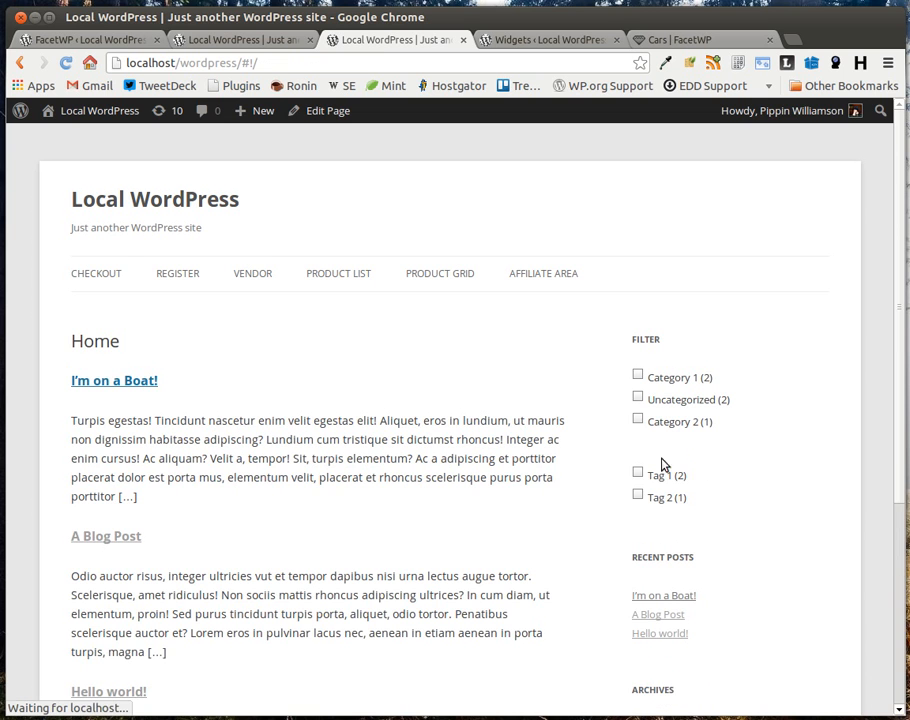
mouse_move(90, 40)
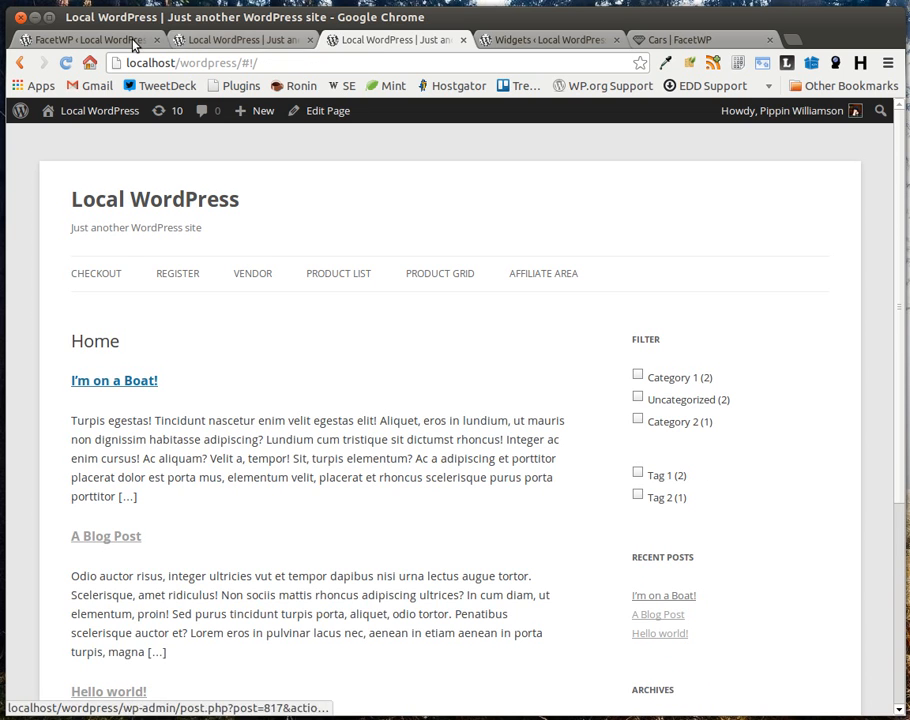
- Check the Filter text widget's facet shortcodes, then return to the Categories facet settings
left_click(544, 40)
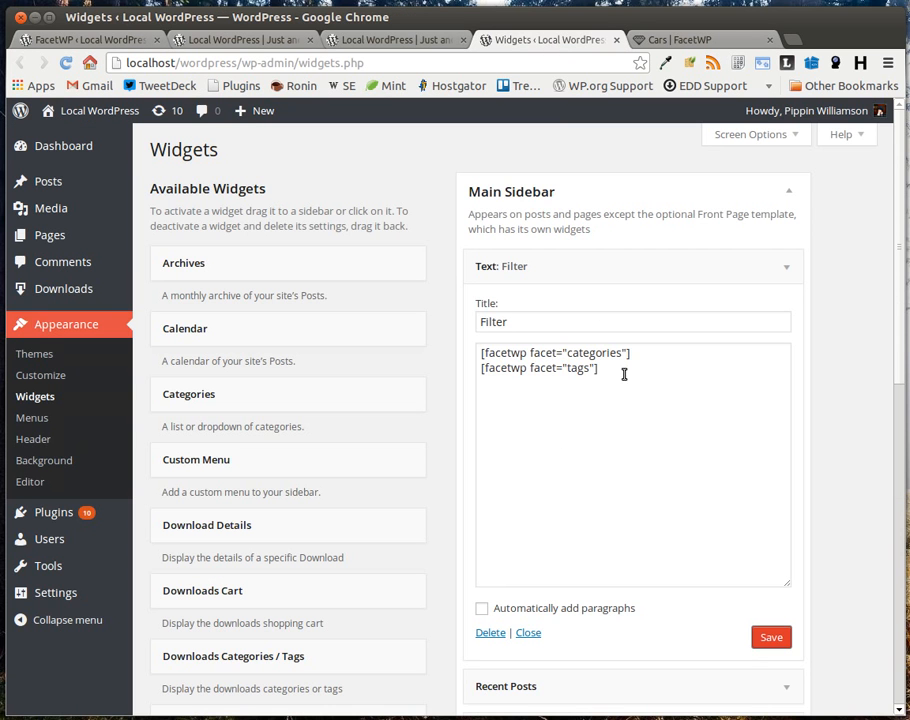
left_click(624, 376)
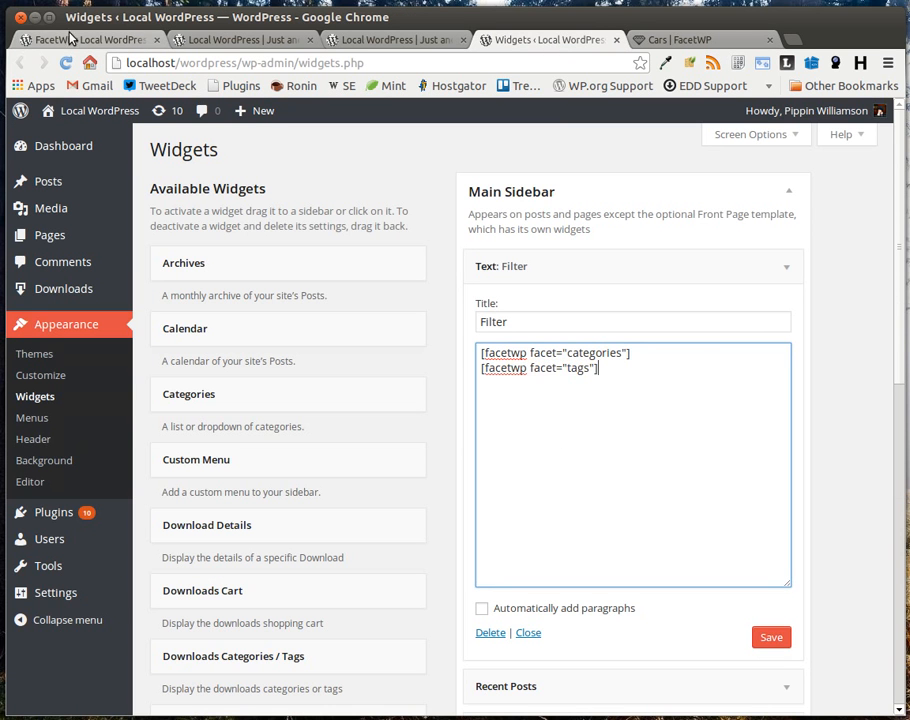
left_click(76, 40)
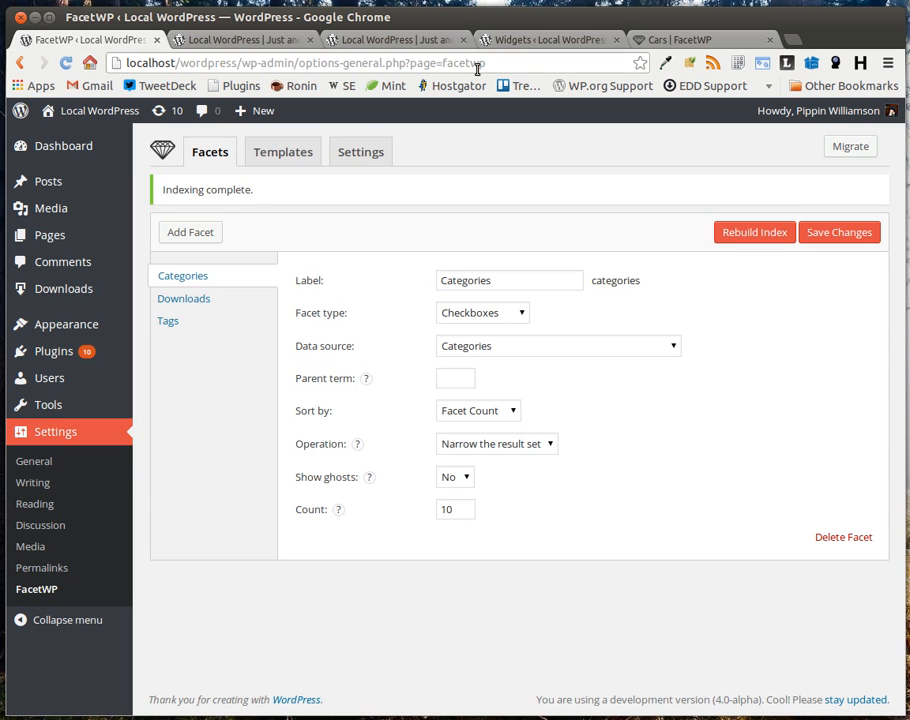
mouse_move(724, 438)
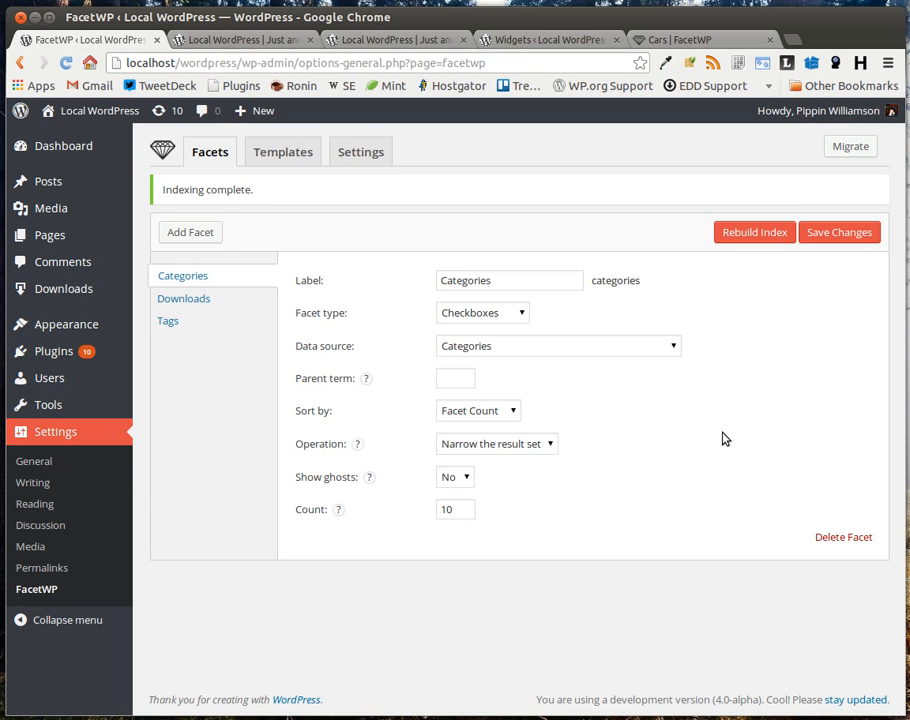
mouse_move(760, 62)
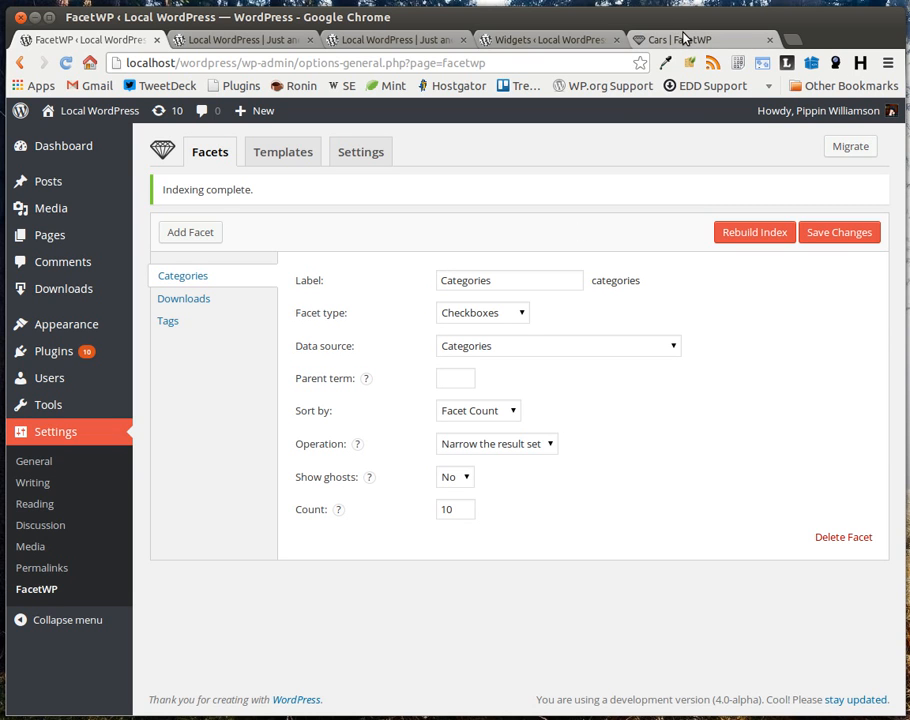
mouse_move(692, 436)
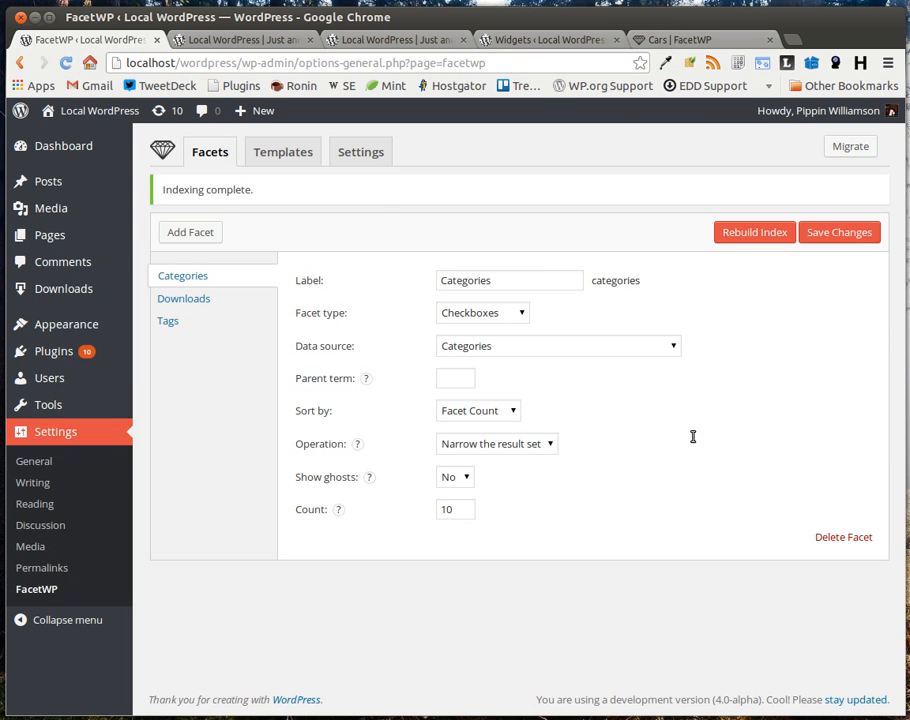
mouse_move(554, 356)
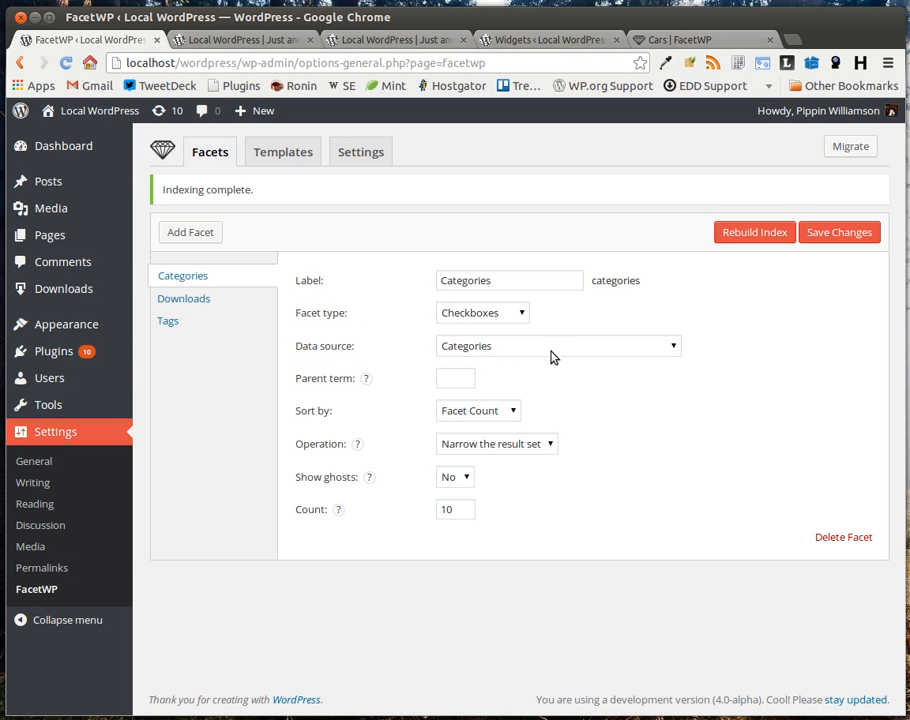
left_click(558, 344)
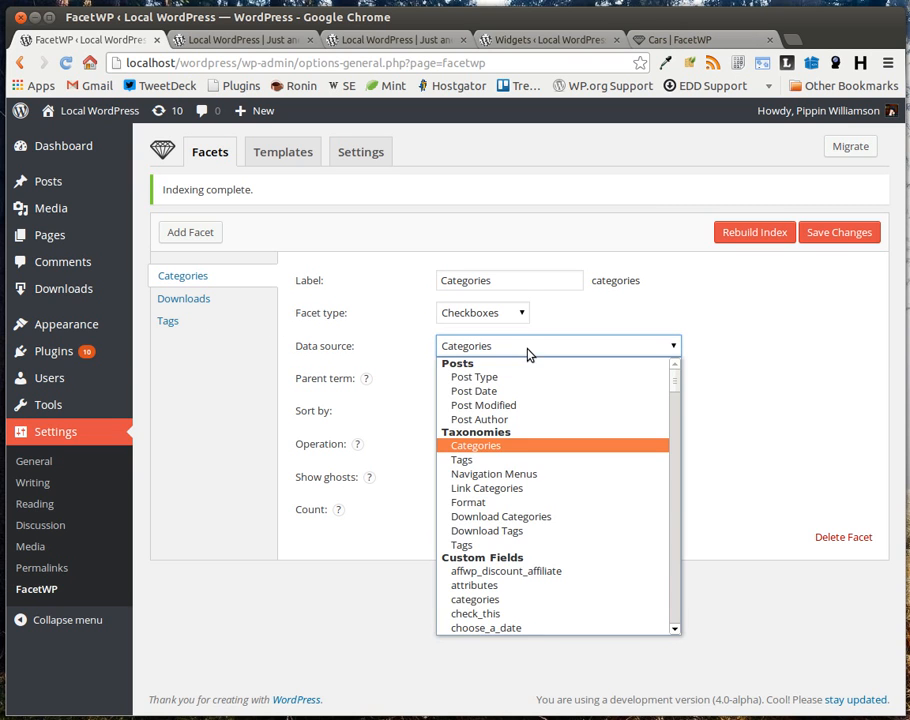
mouse_move(528, 360)
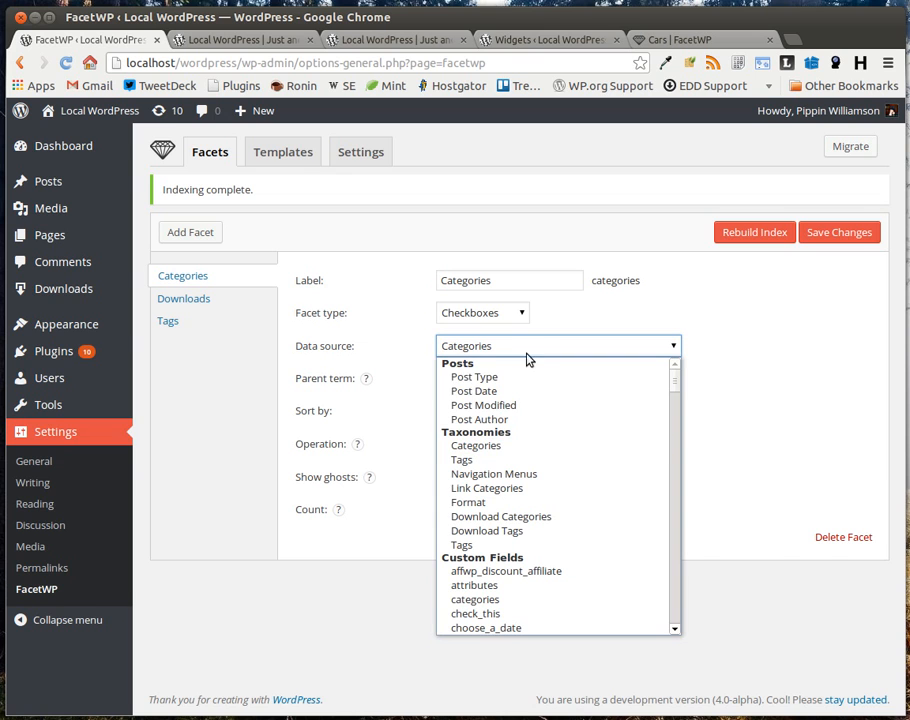
mouse_move(488, 390)
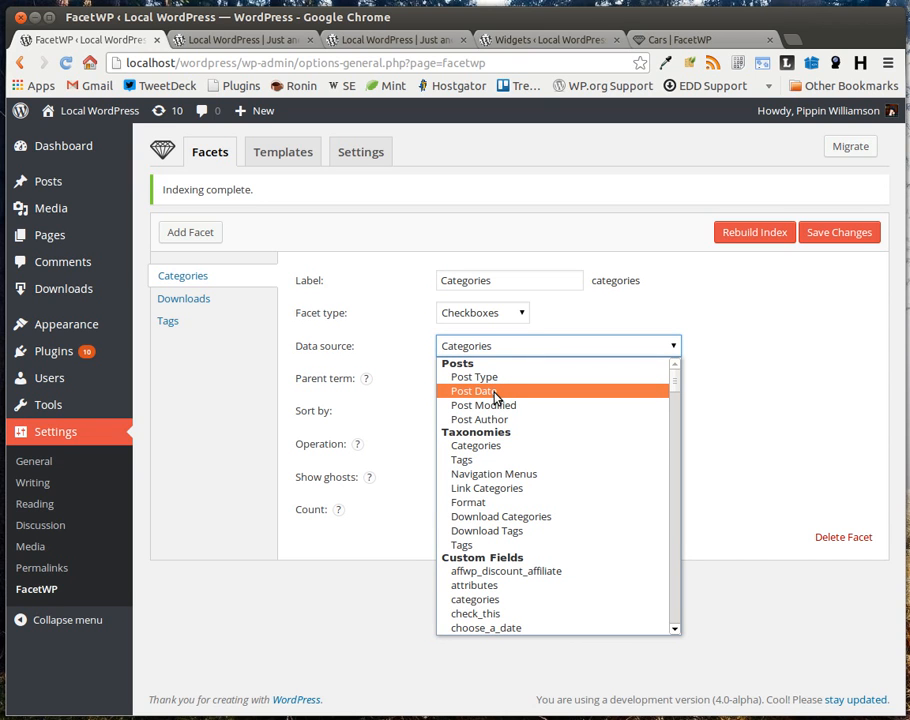
mouse_move(622, 400)
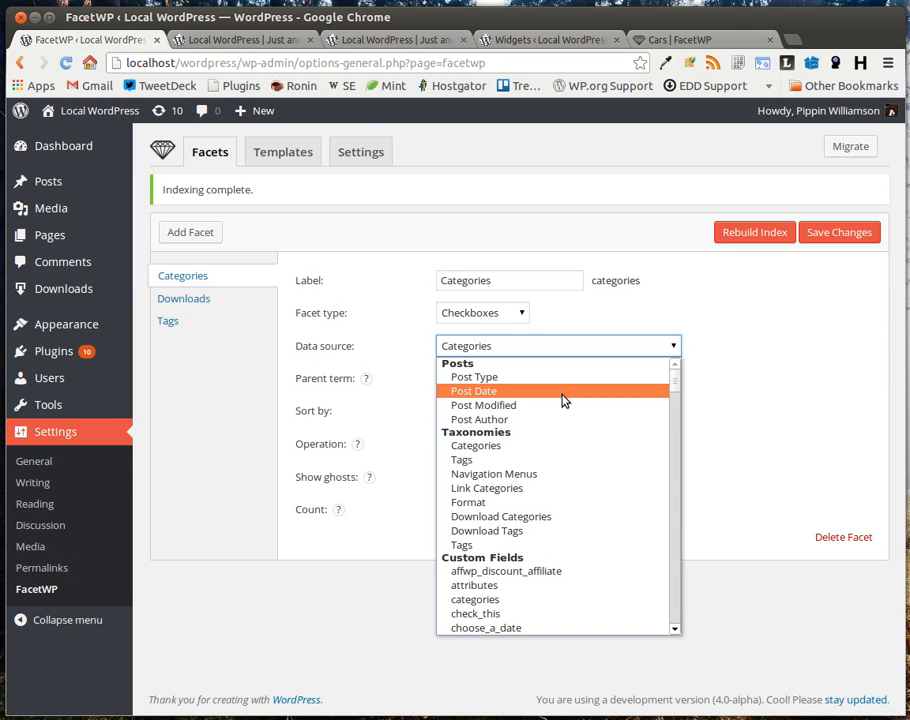
mouse_move(566, 410)
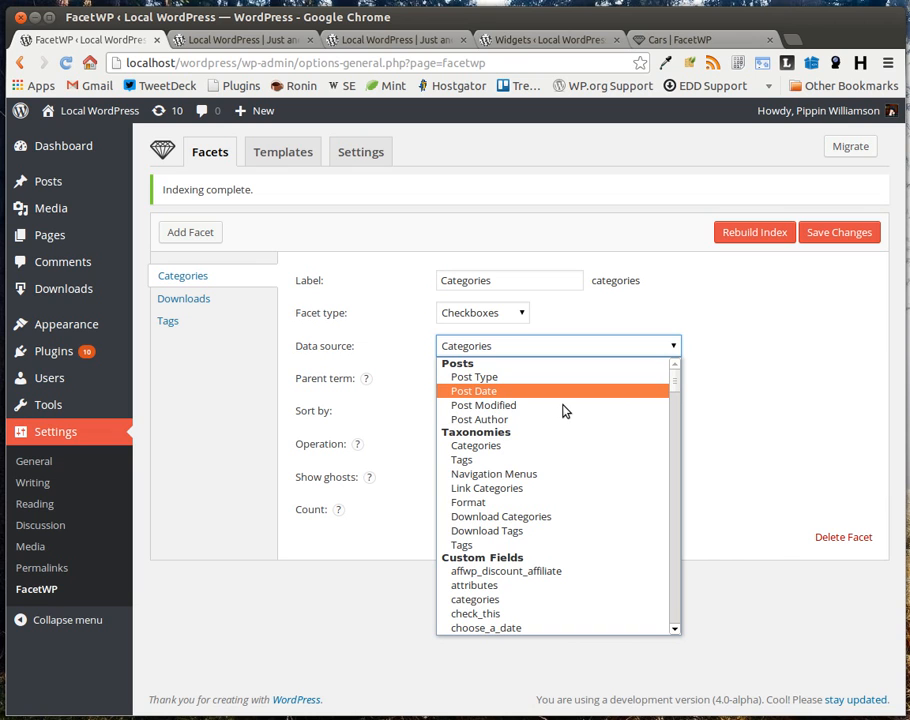
mouse_move(564, 404)
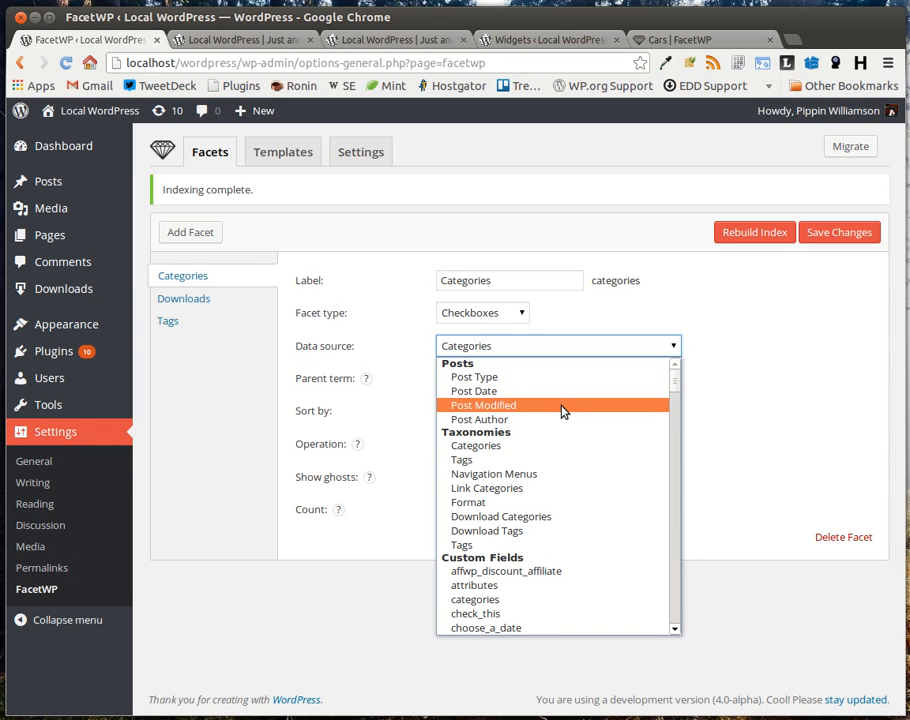
mouse_move(560, 458)
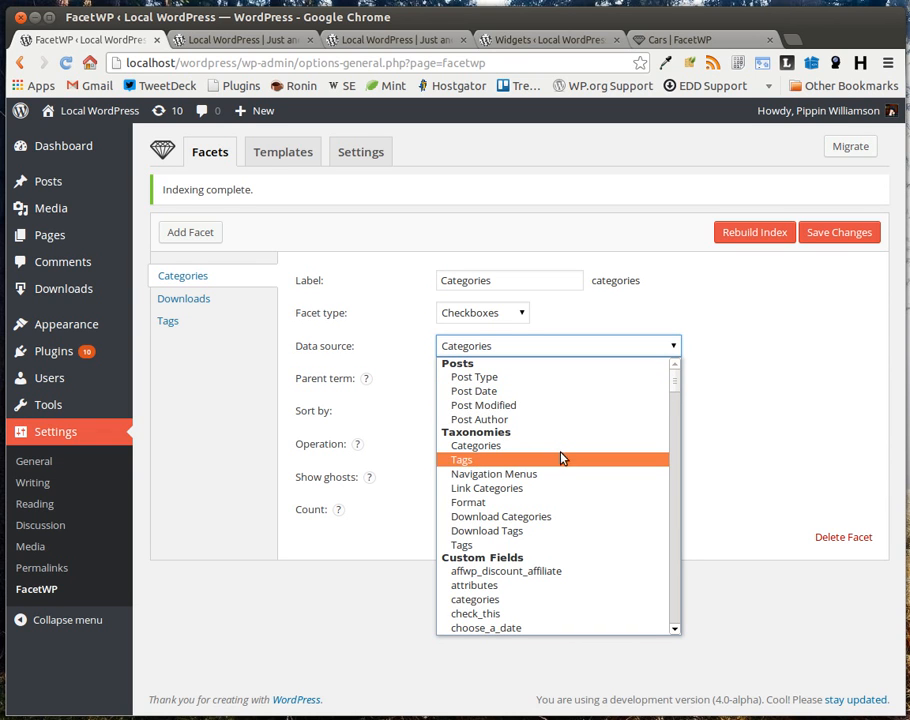
scroll("down", 3)
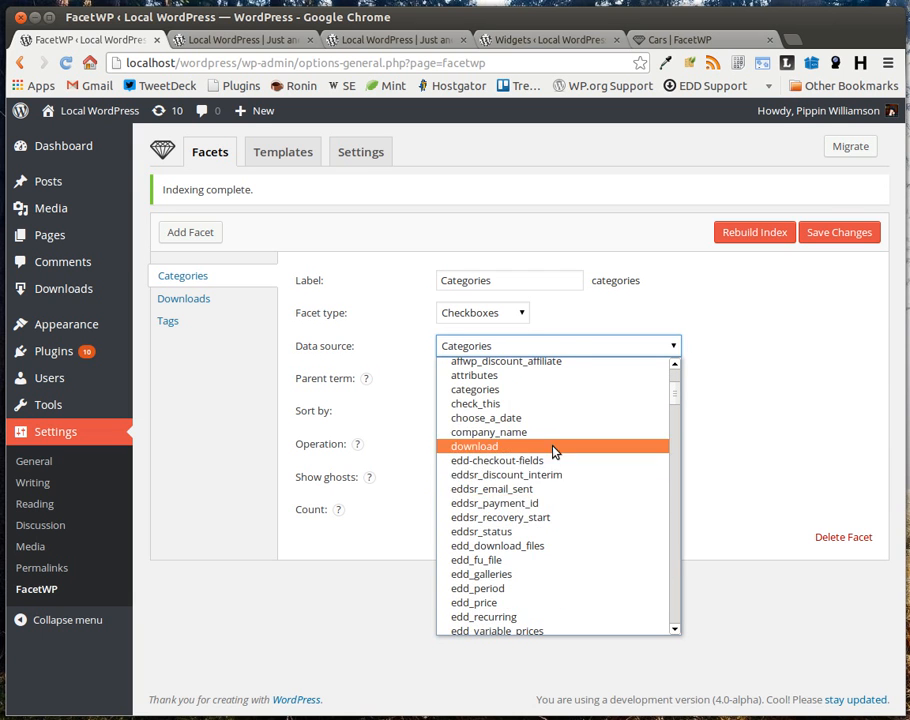
scroll("up", 3)
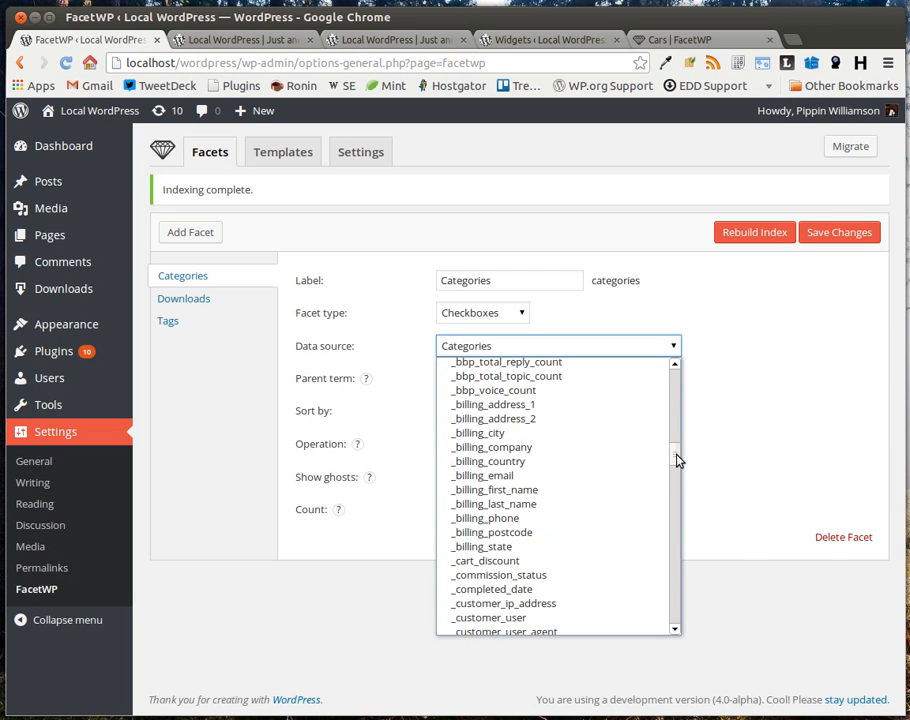
scroll("up", 3)
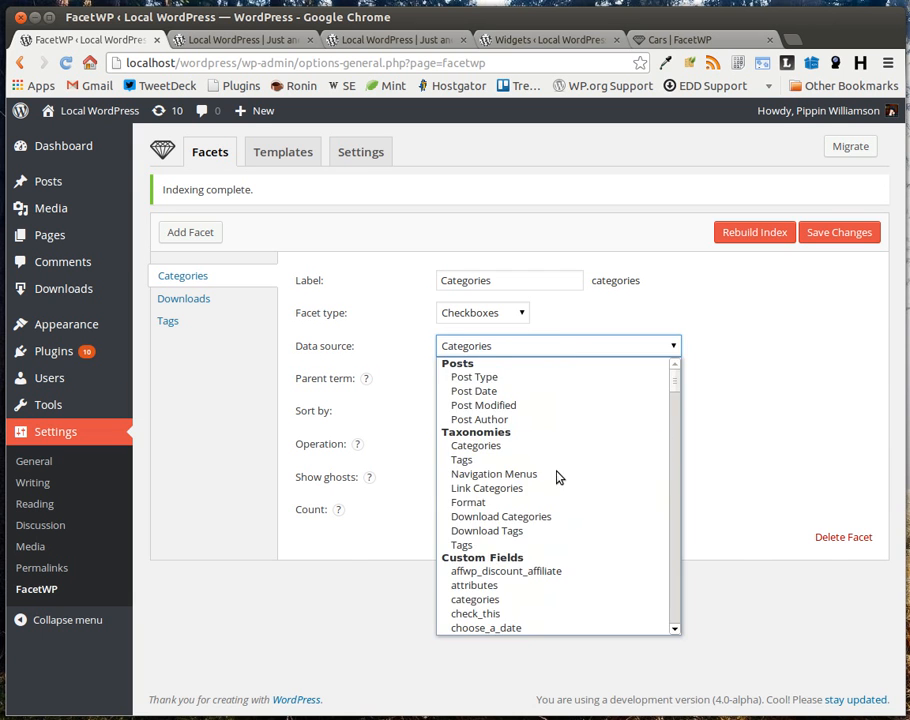
scroll("down", 3)
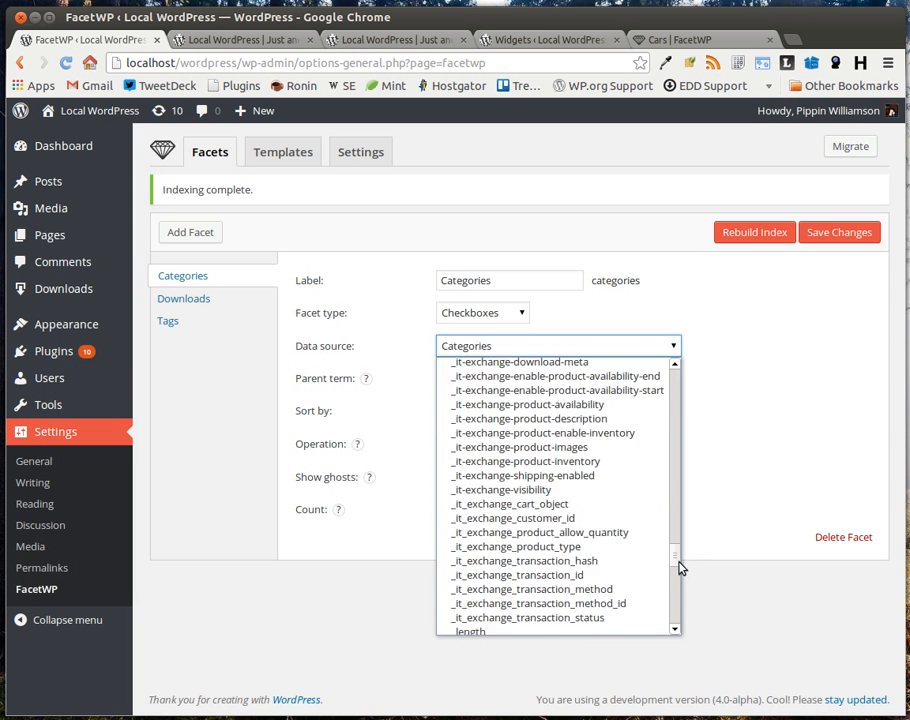
left_click(558, 344)
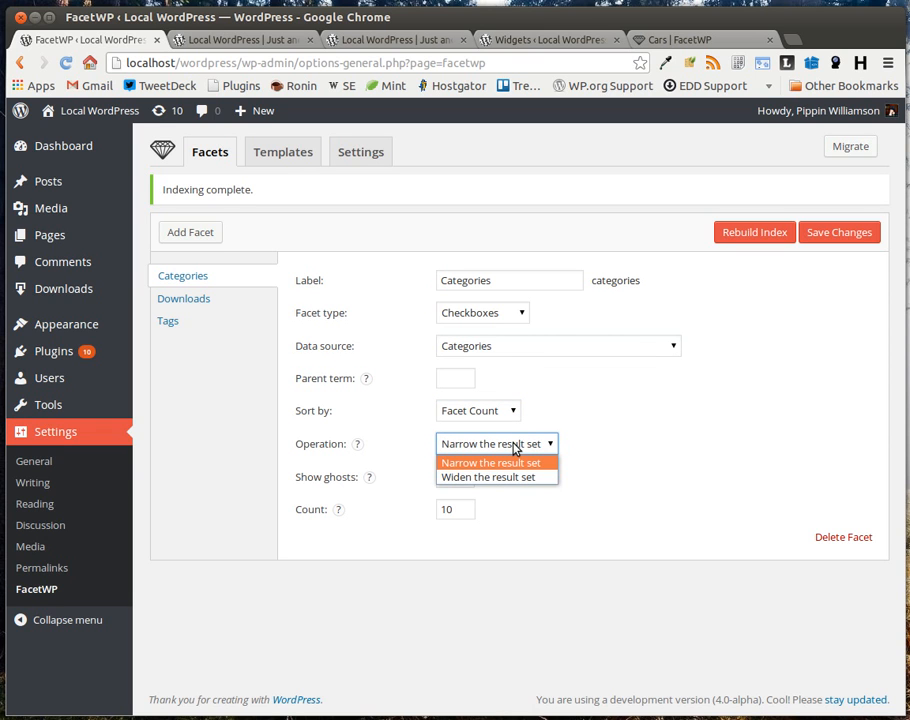
mouse_move(522, 424)
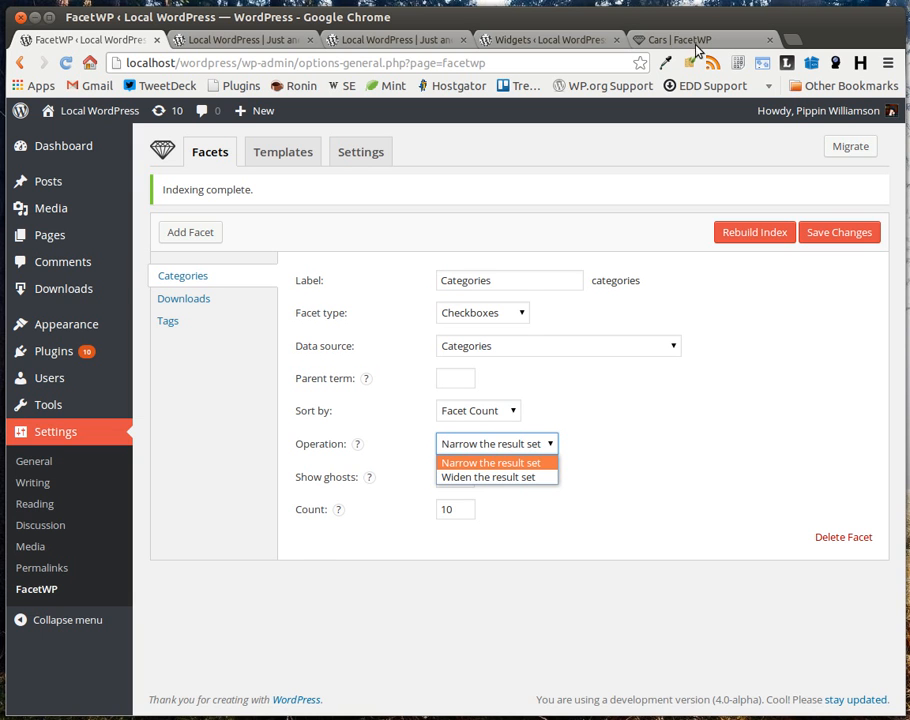
- Filter the demo posts by Category 1 and Tag 1, then set the facet Operation to 'Widen the result set'
left_click(390, 40)
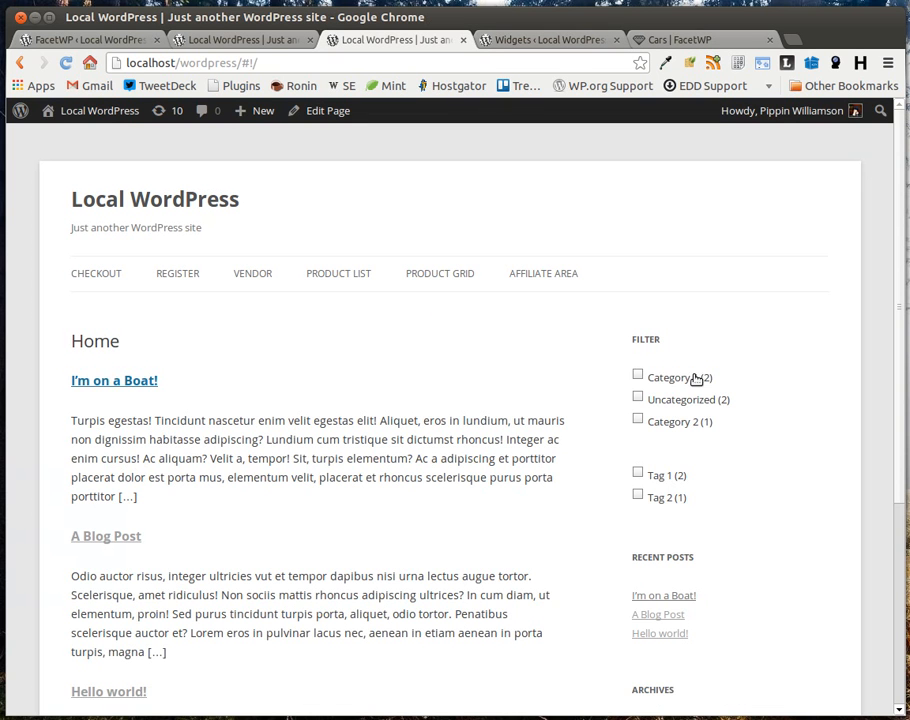
left_click(636, 374)
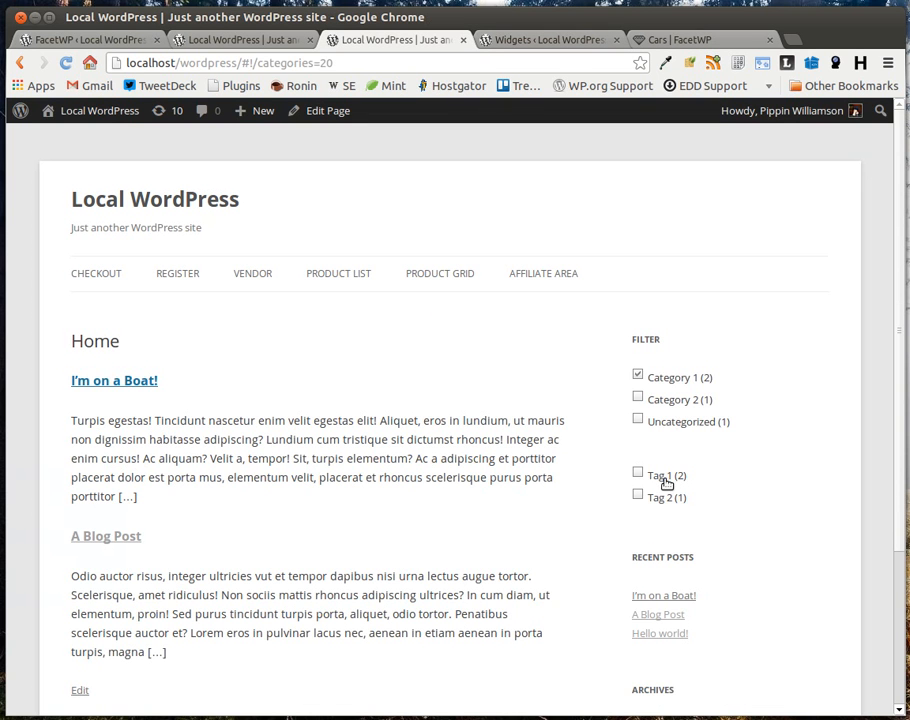
left_click(638, 472)
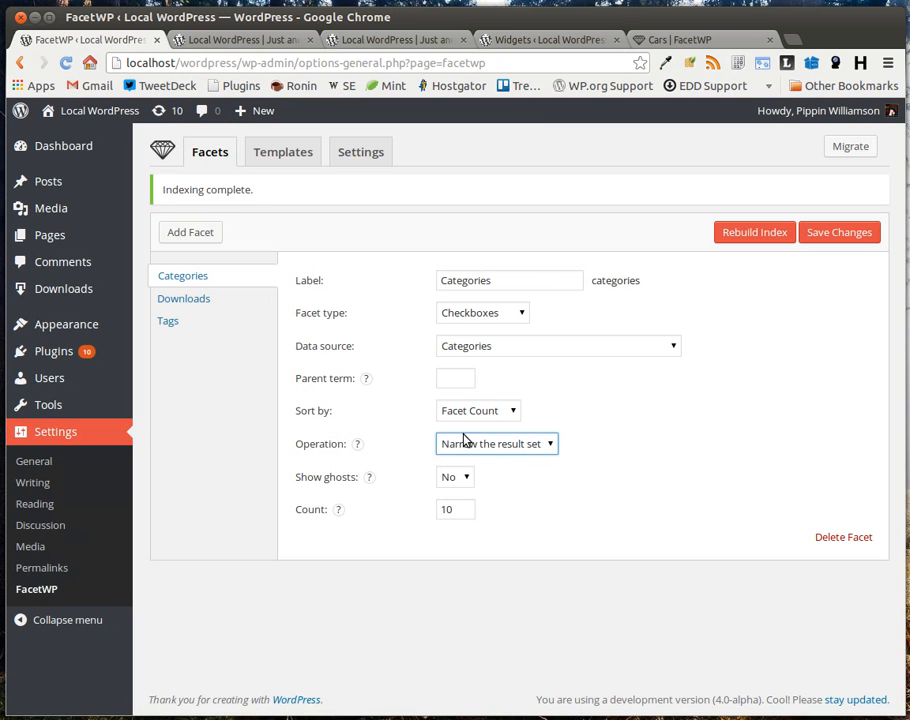
left_click(496, 444)
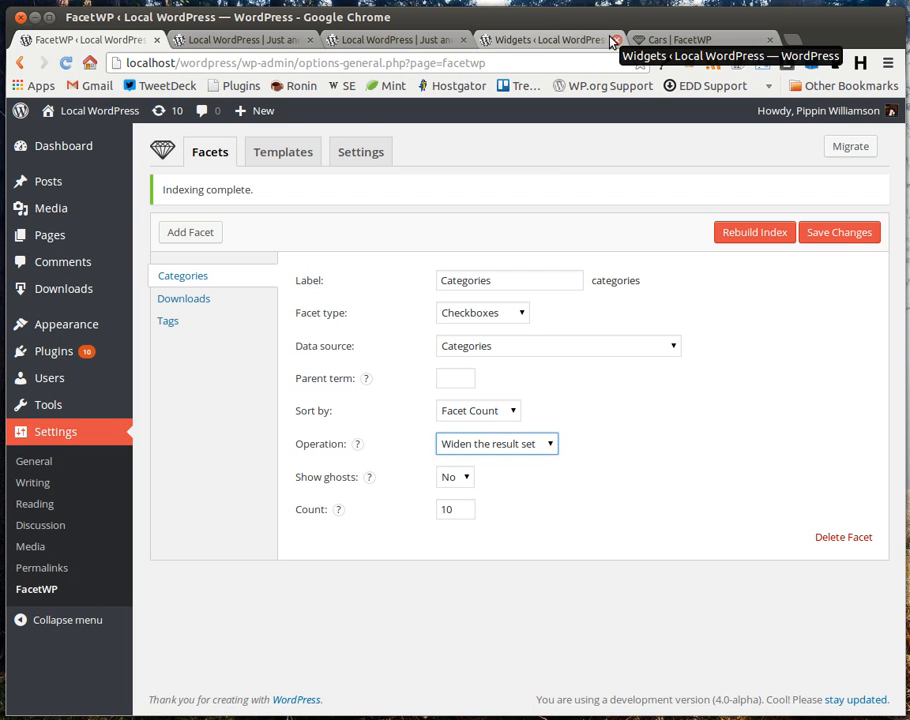
mouse_move(402, 338)
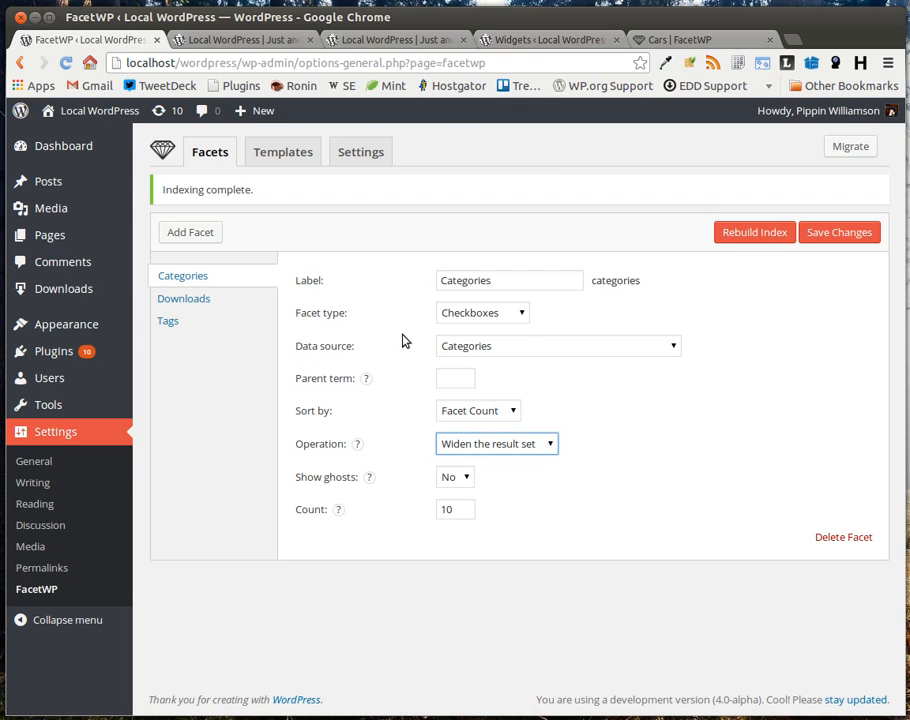
mouse_move(284, 152)
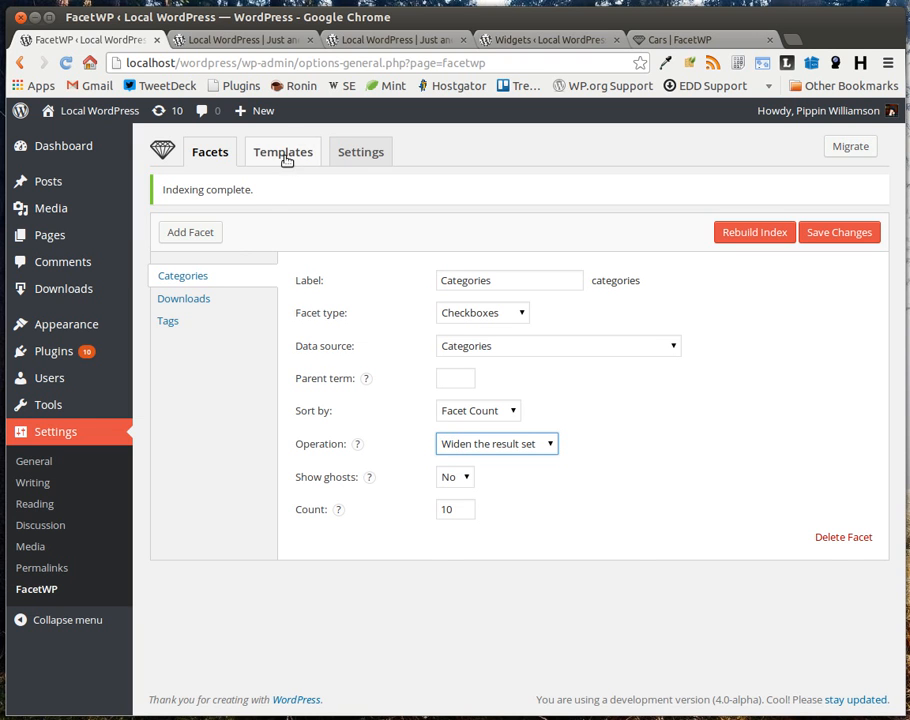
- View the Templates settings and check the demo site still lists both posts under Category 1 and Tag 1
left_click(284, 152)
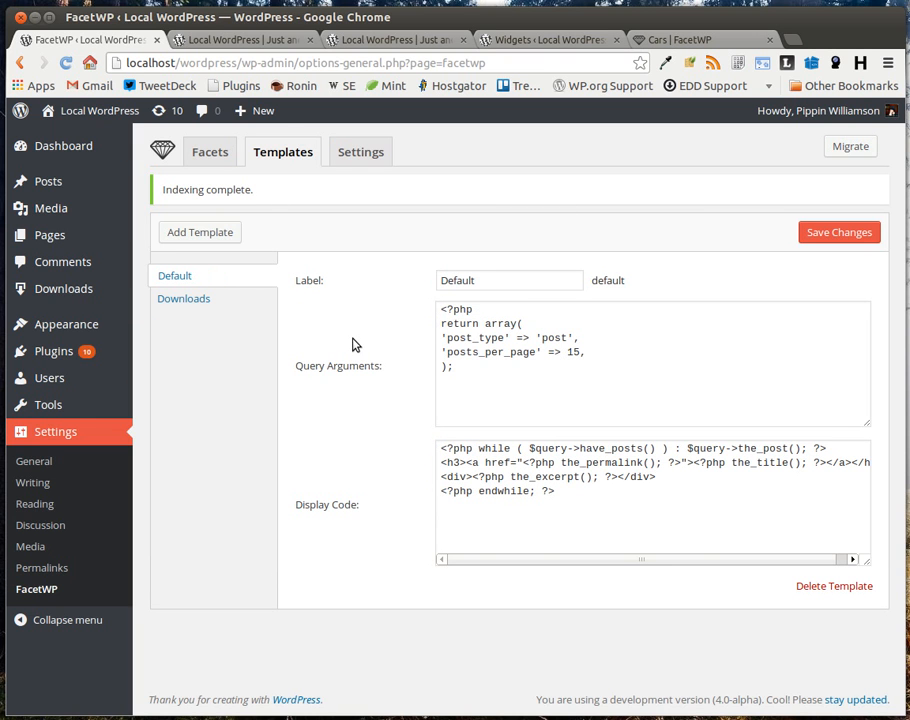
left_click(240, 40)
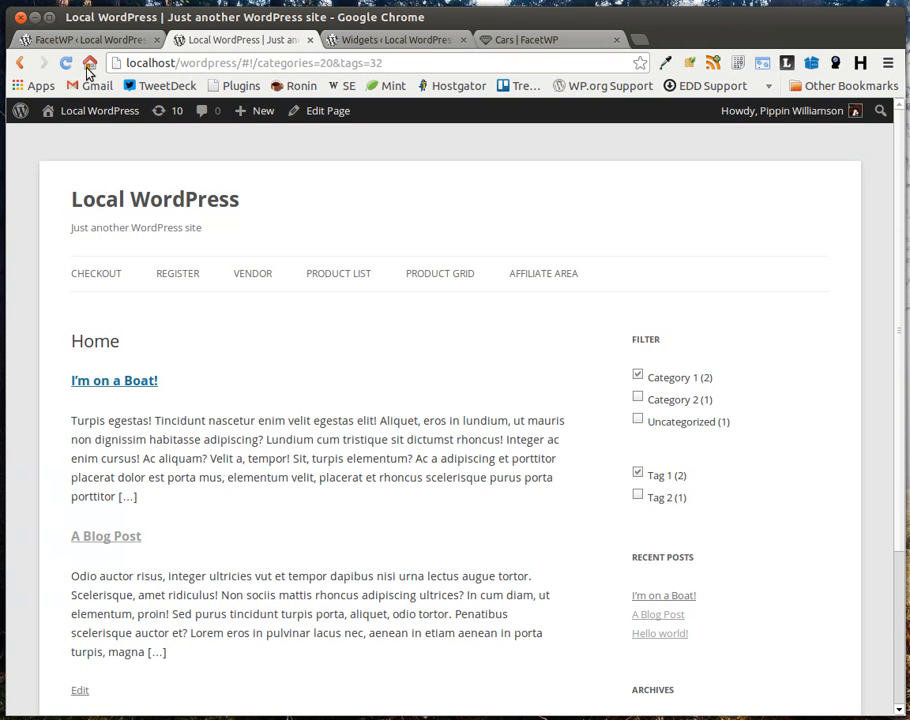
scroll("down", 3)
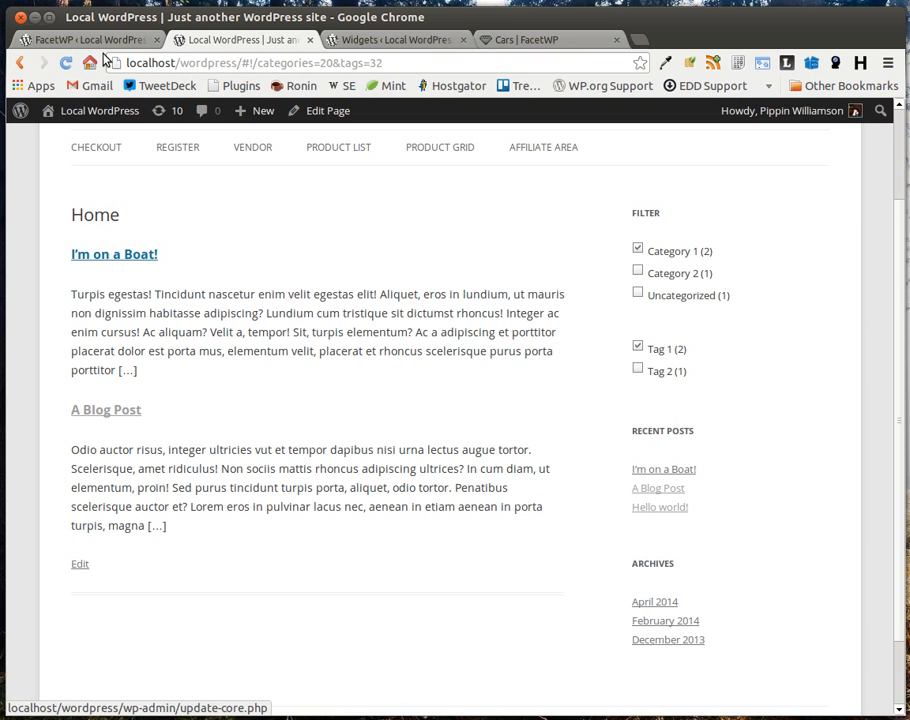
mouse_move(148, 376)
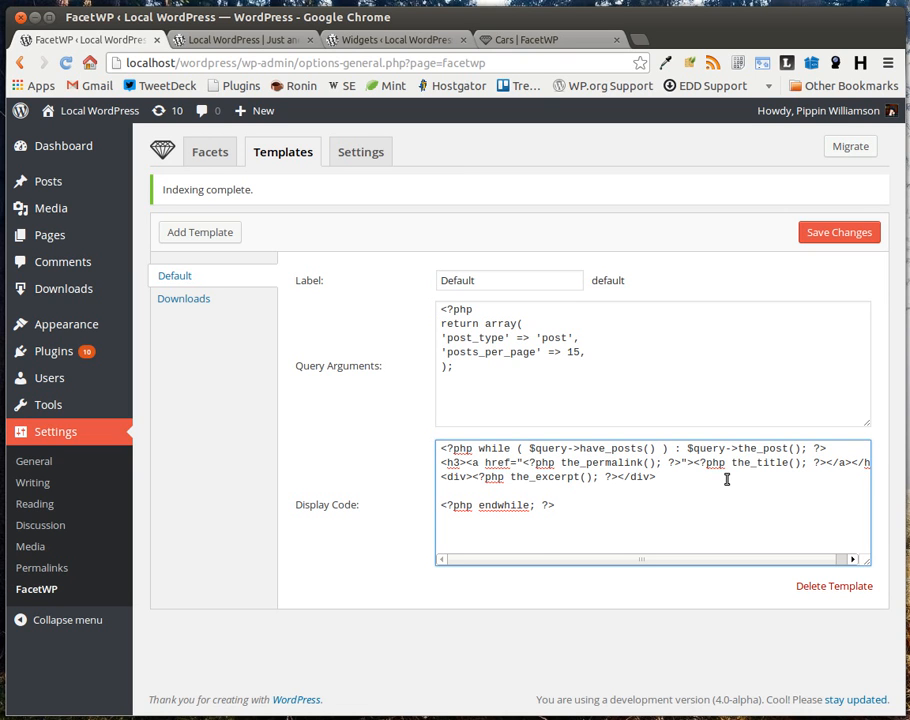
- After the excerpt line add <p class="more"><a href="<?php the_permalink(); ?>">Read More</a></p>
left_click(440, 492)
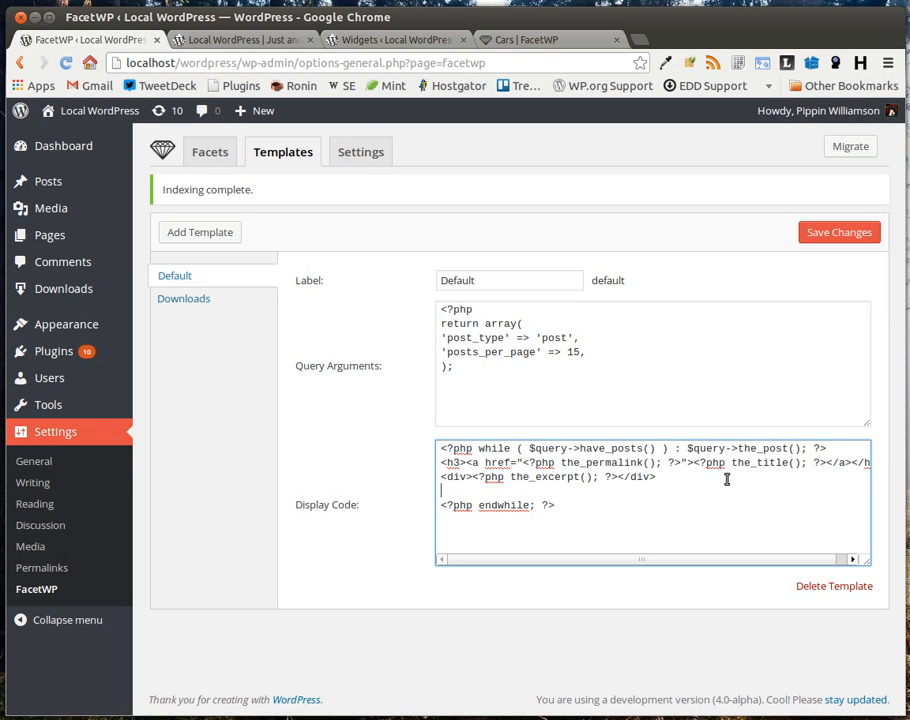
type("<p>")
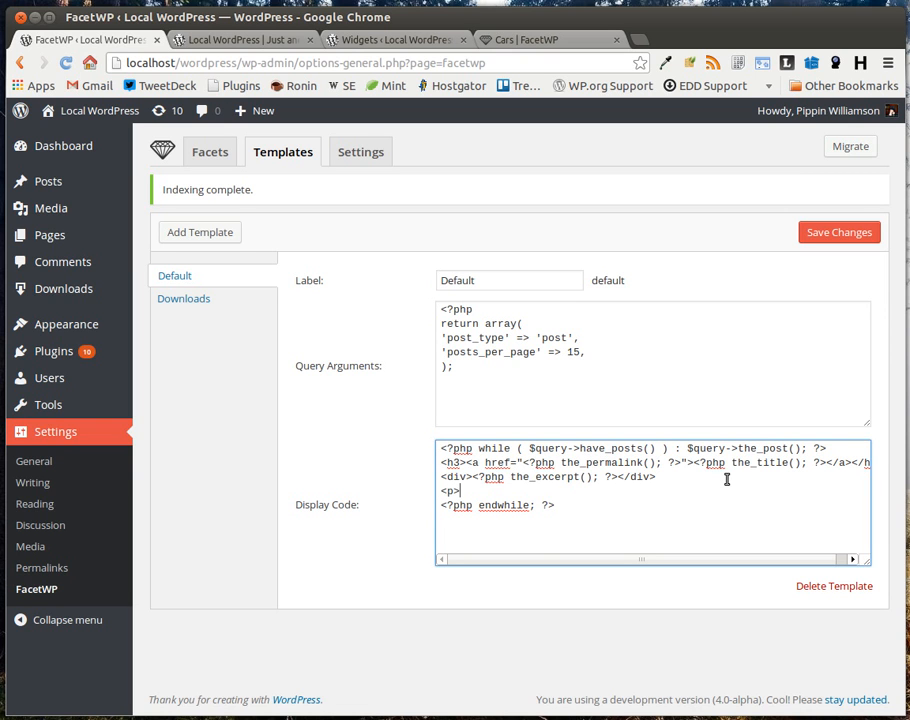
type("class=\"m")
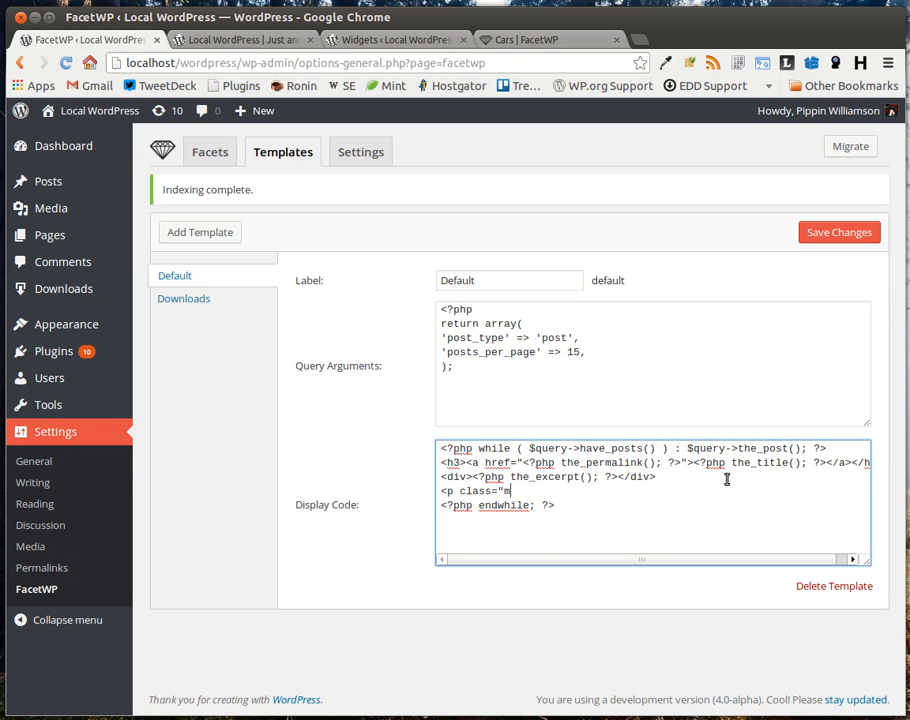
type("ore\"><a h")
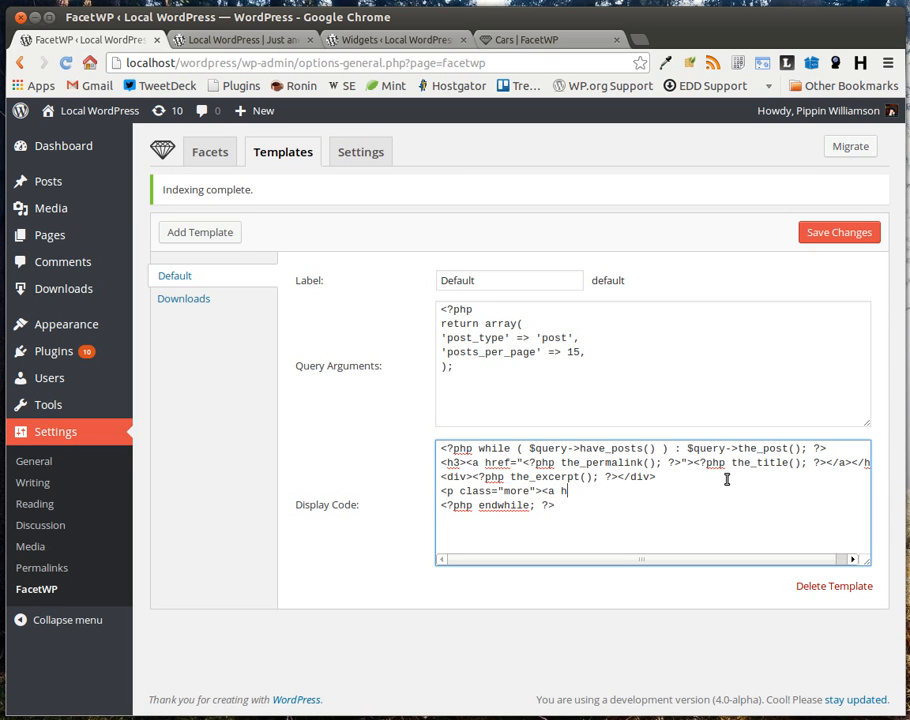
type("ref=\"<?")
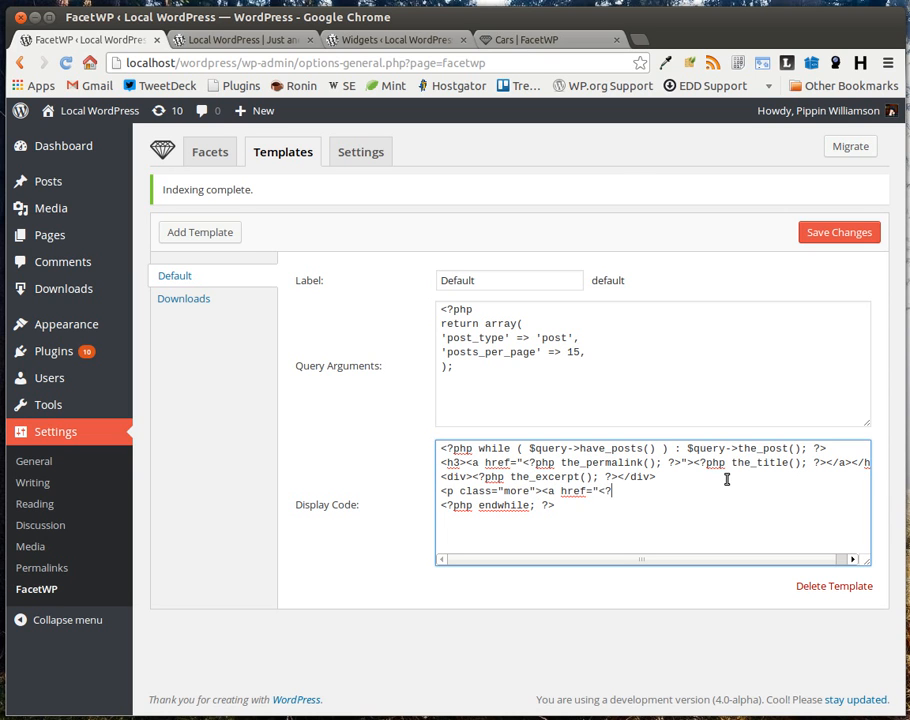
type("?php the_permalink(); ?>")
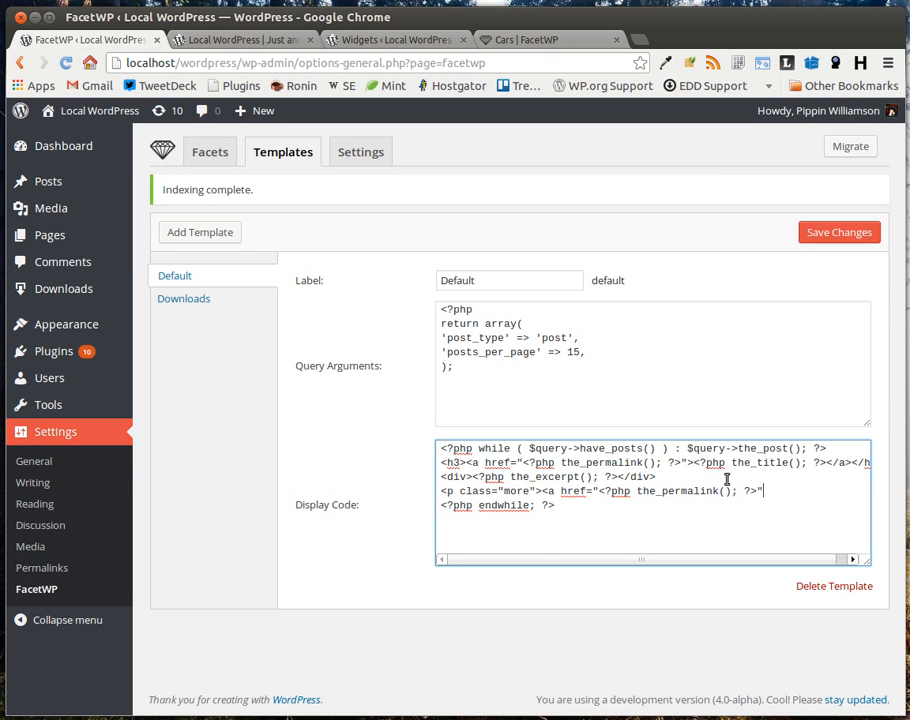
type("Read M")
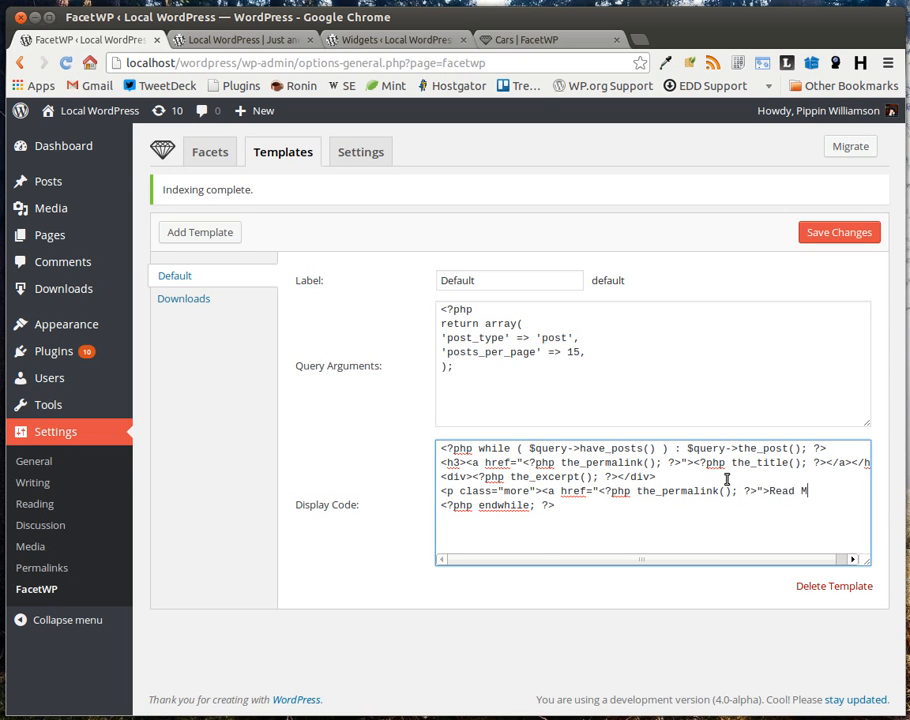
type("ore</a><")
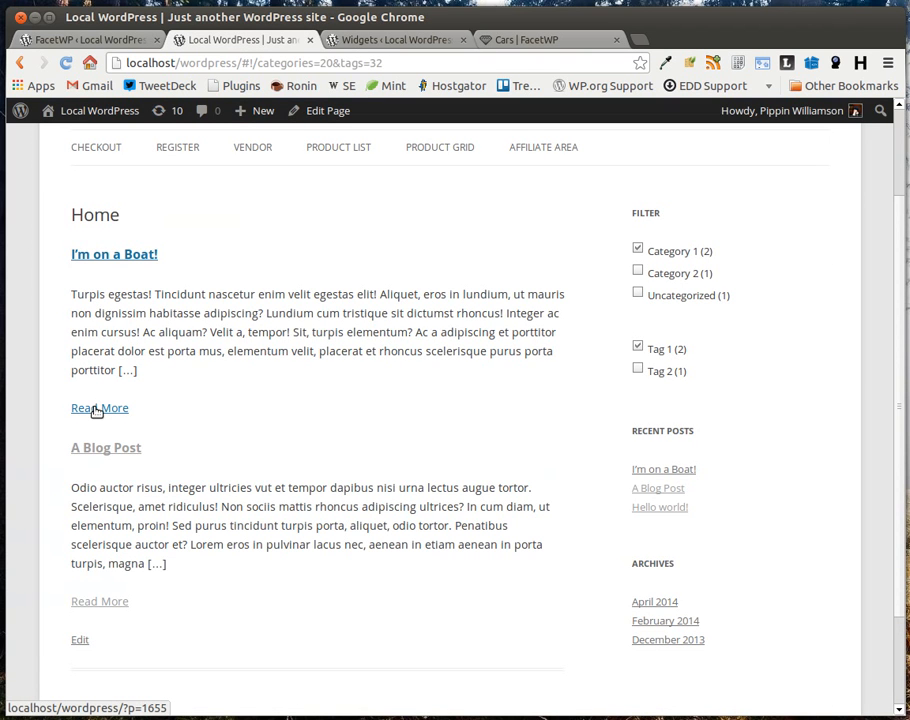
mouse_move(120, 548)
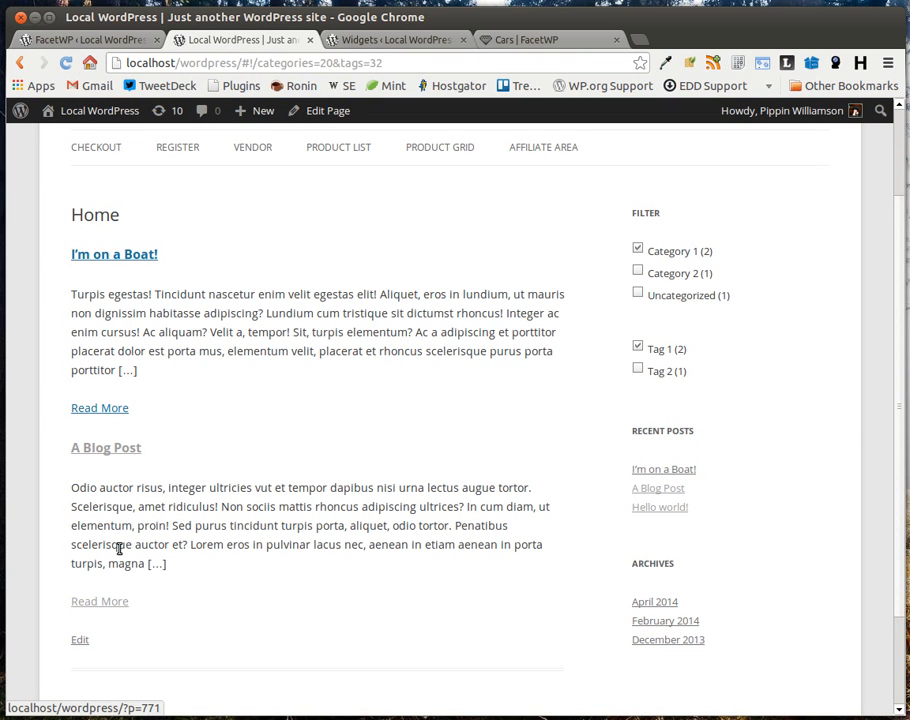
mouse_move(216, 540)
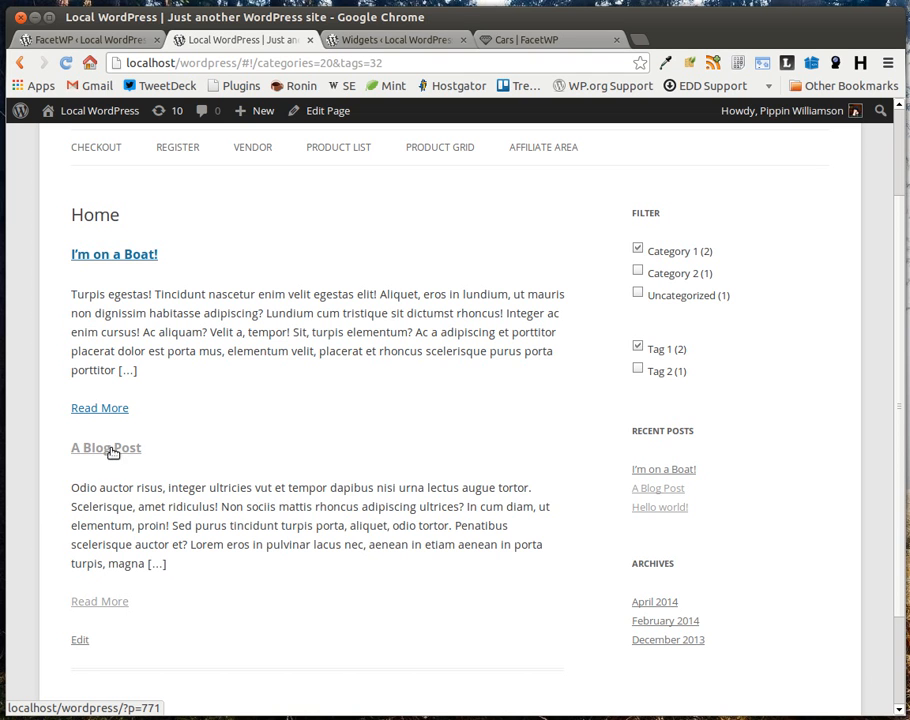
left_click(84, 40)
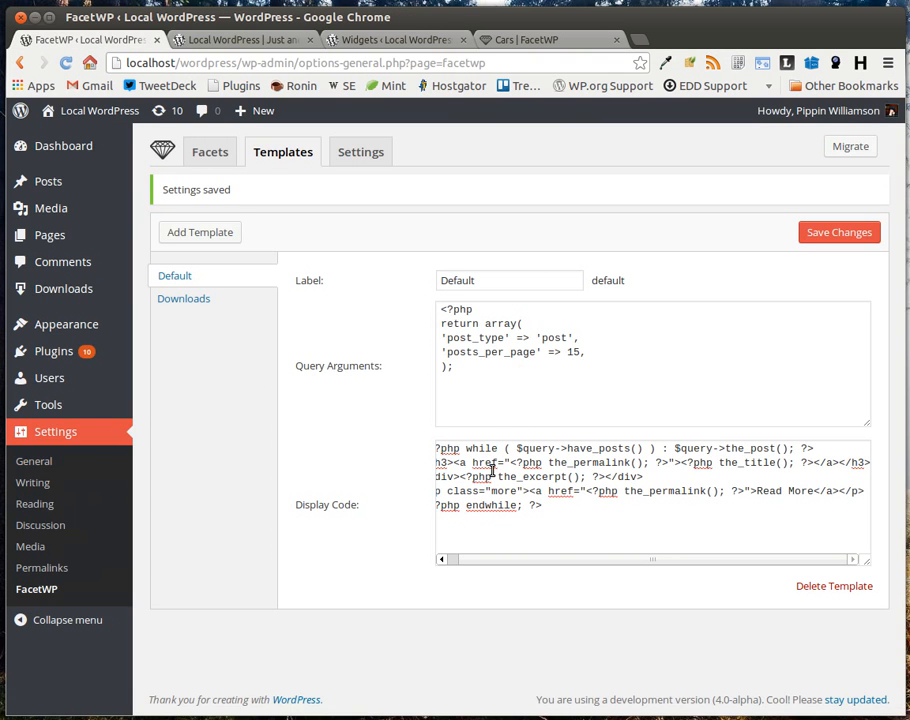
left_click(628, 520)
type("4")
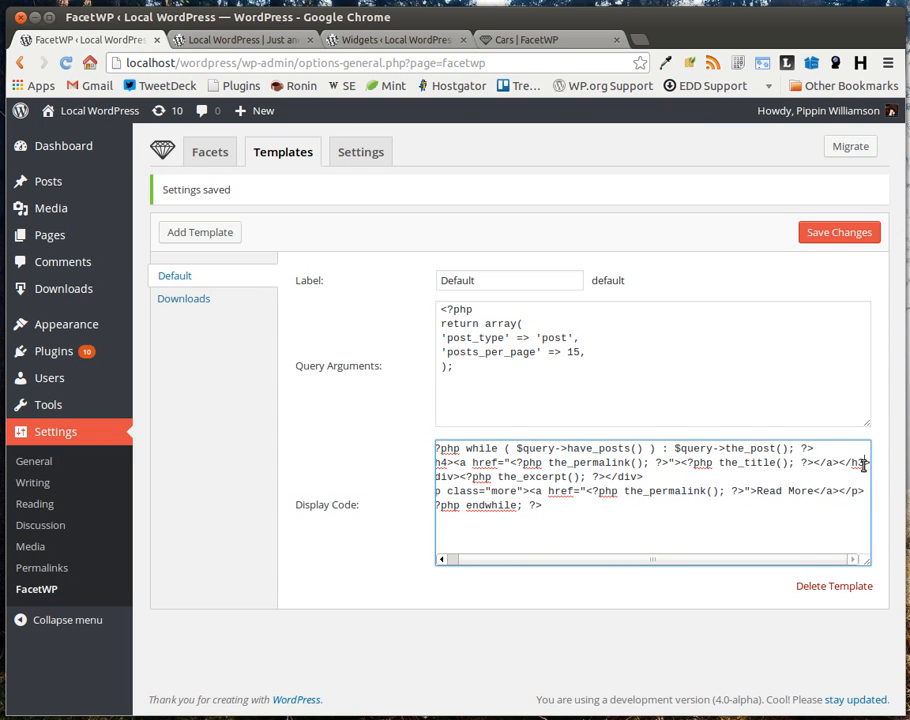
left_click(240, 40)
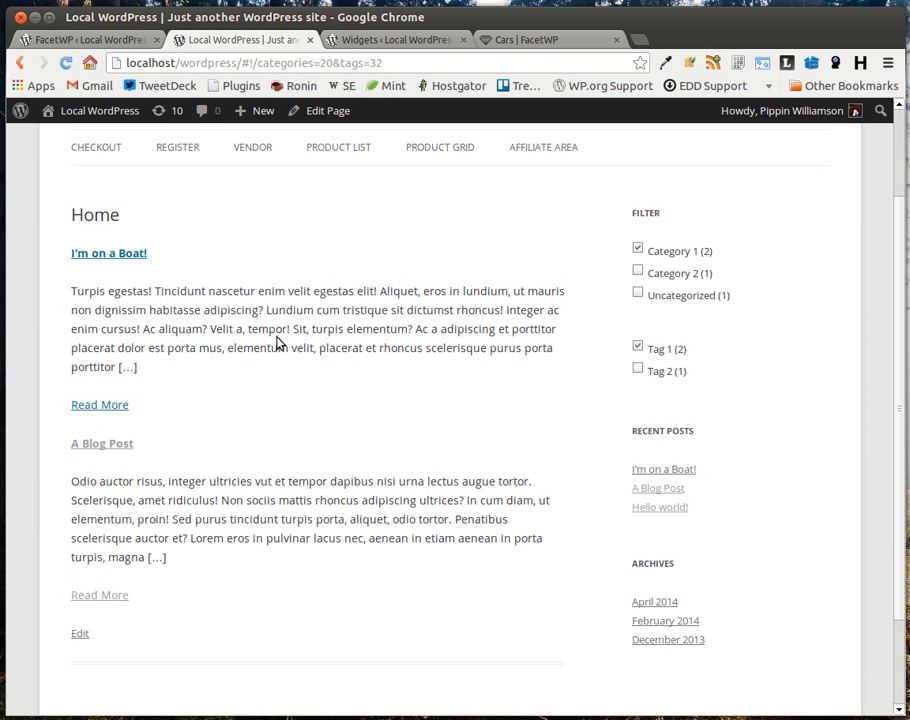
mouse_move(72, 280)
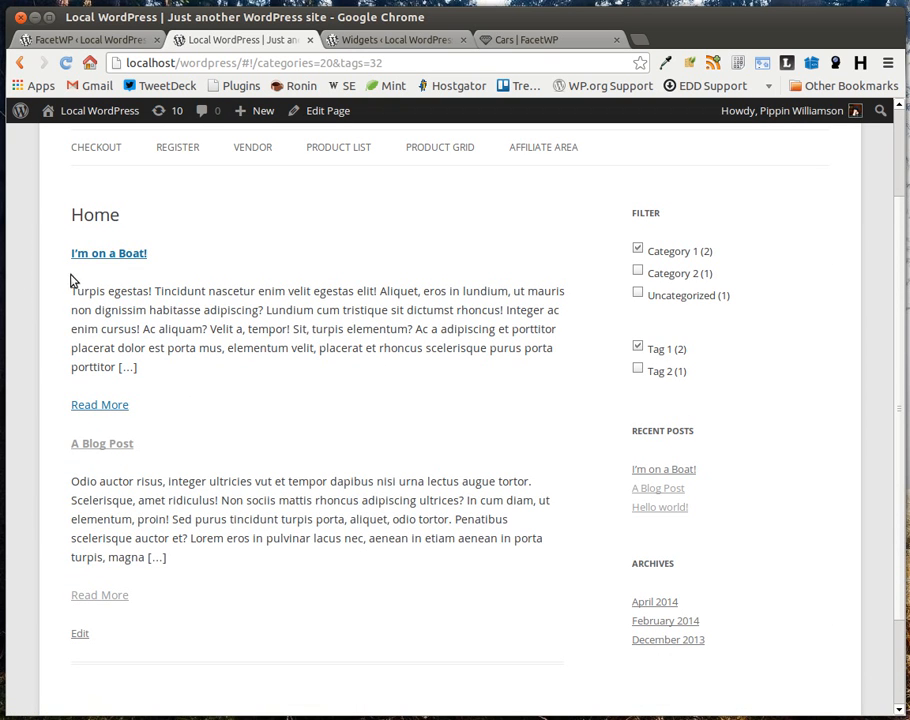
mouse_move(104, 286)
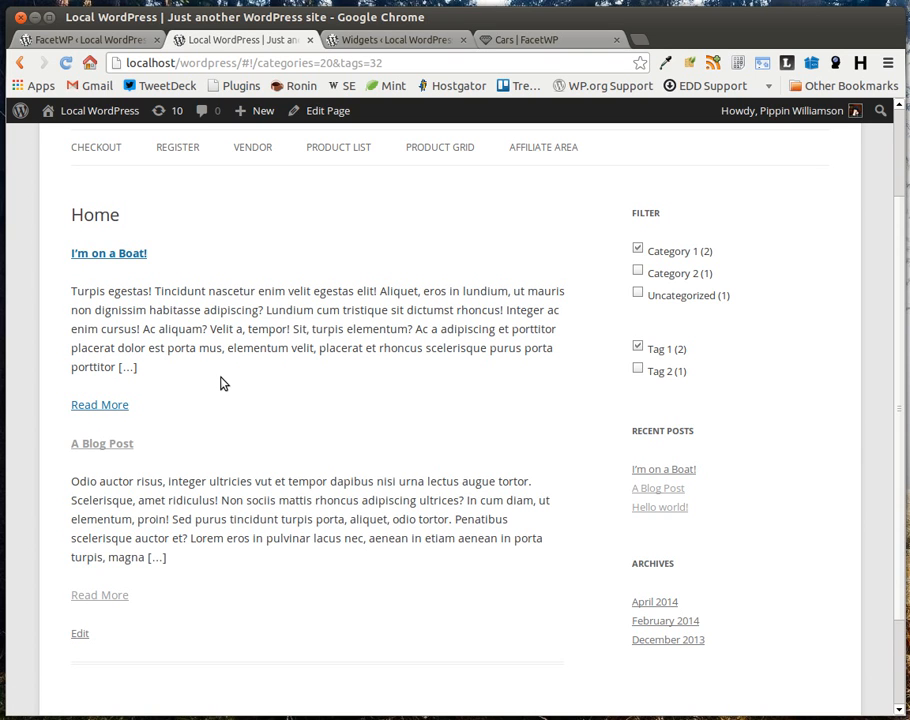
mouse_move(228, 388)
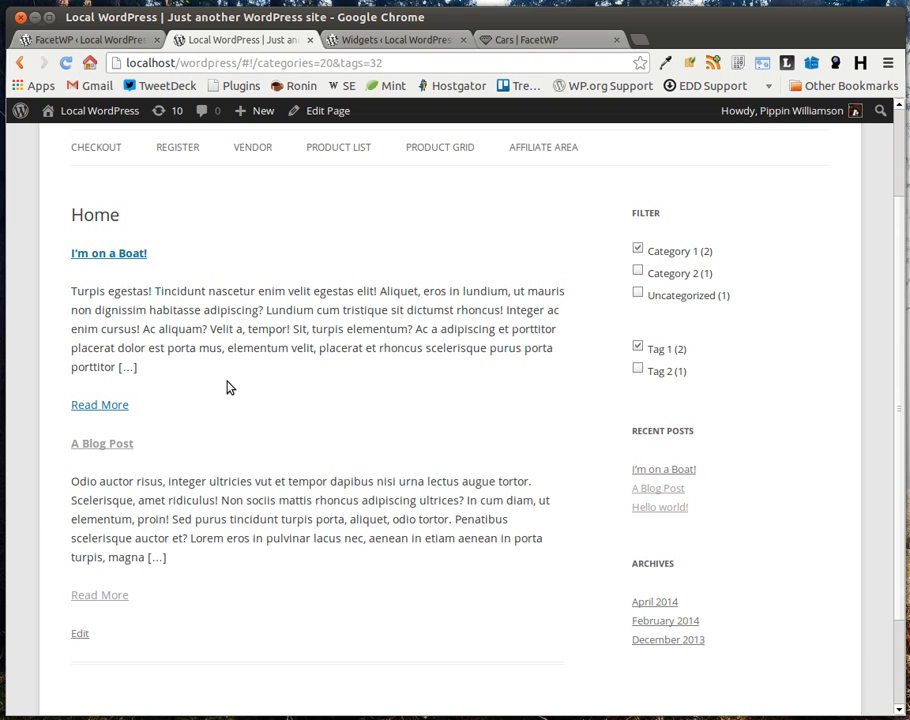
mouse_move(222, 382)
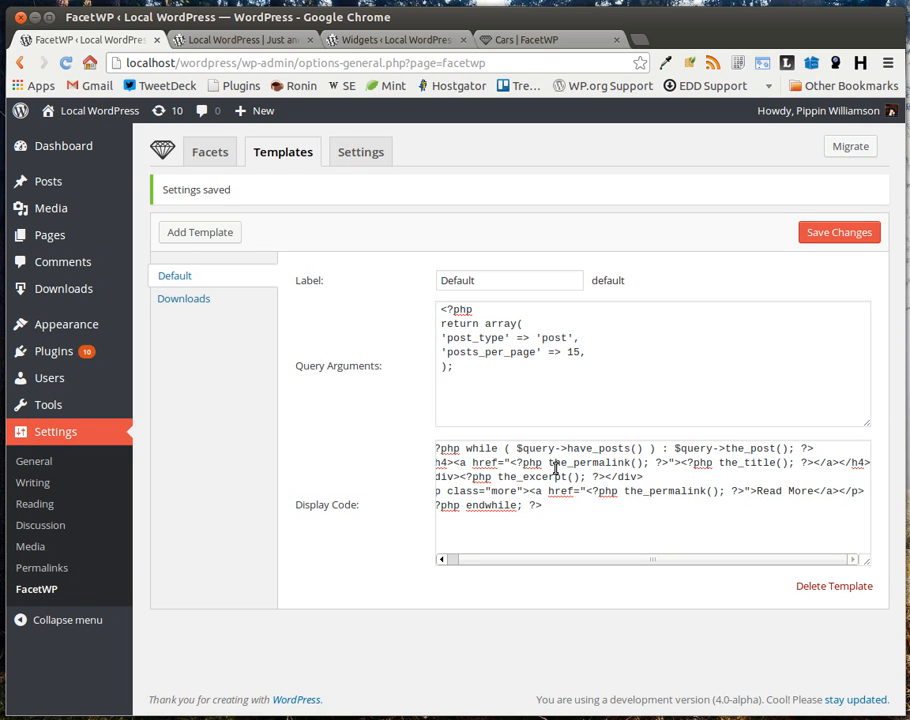
- Add a new blank template labelled Images, then return to the Categories facet settings
left_click(200, 232)
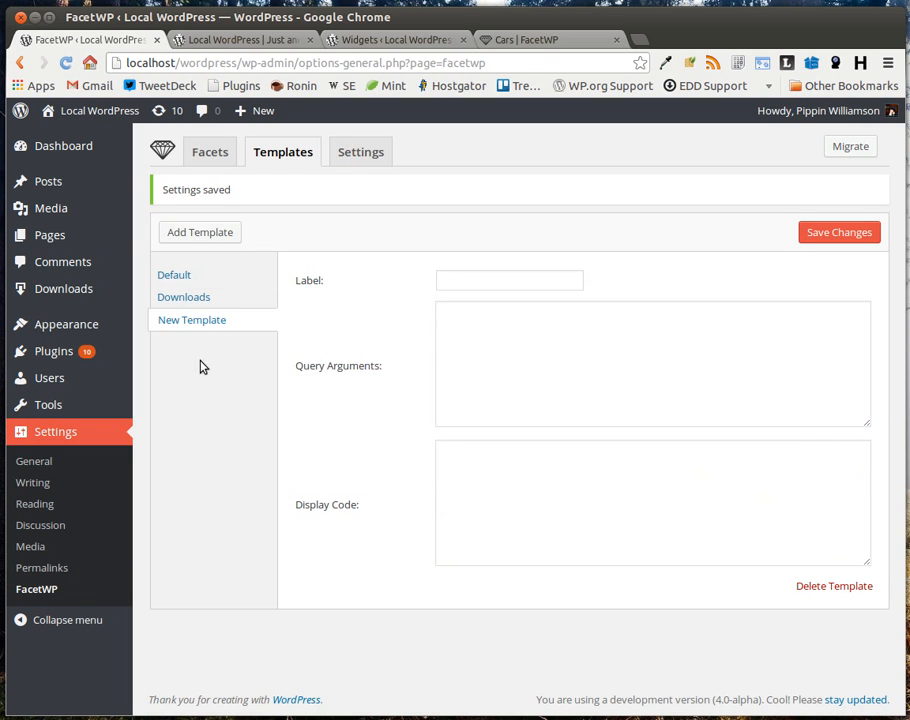
mouse_move(550, 346)
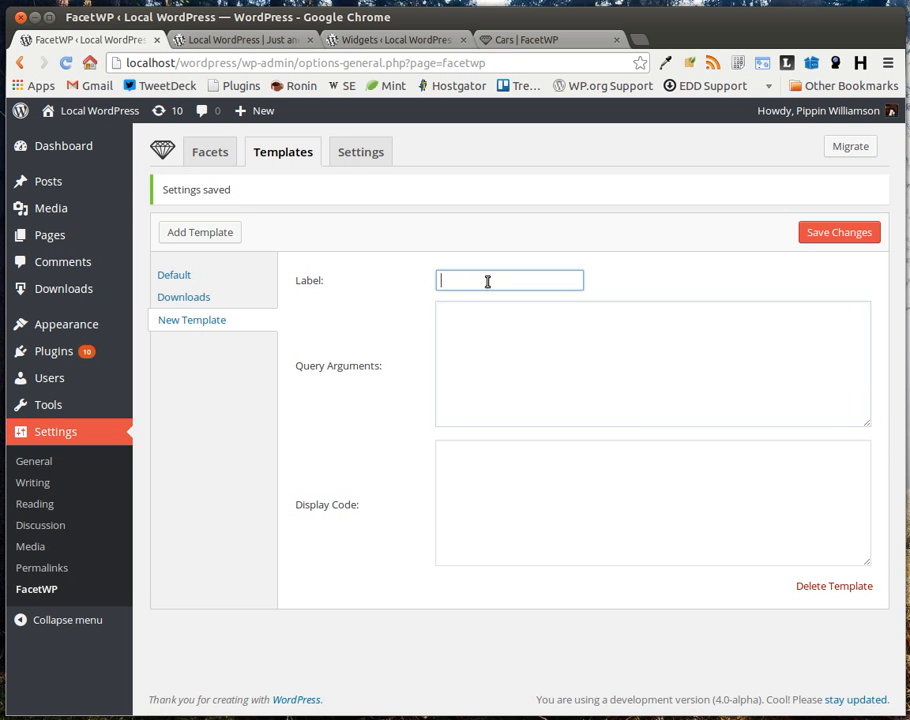
type("Images")
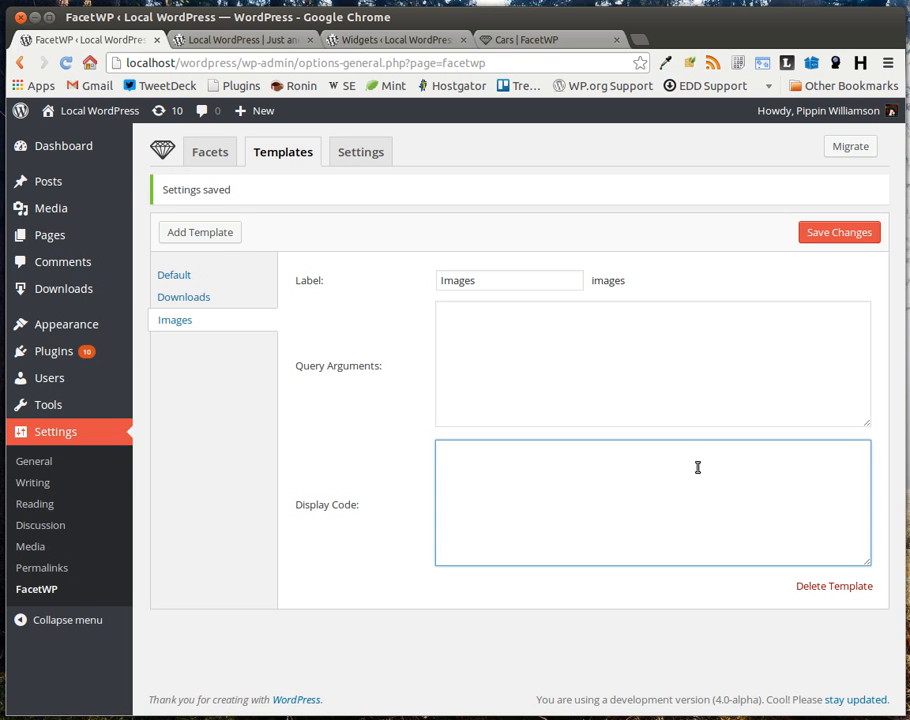
left_click(652, 364)
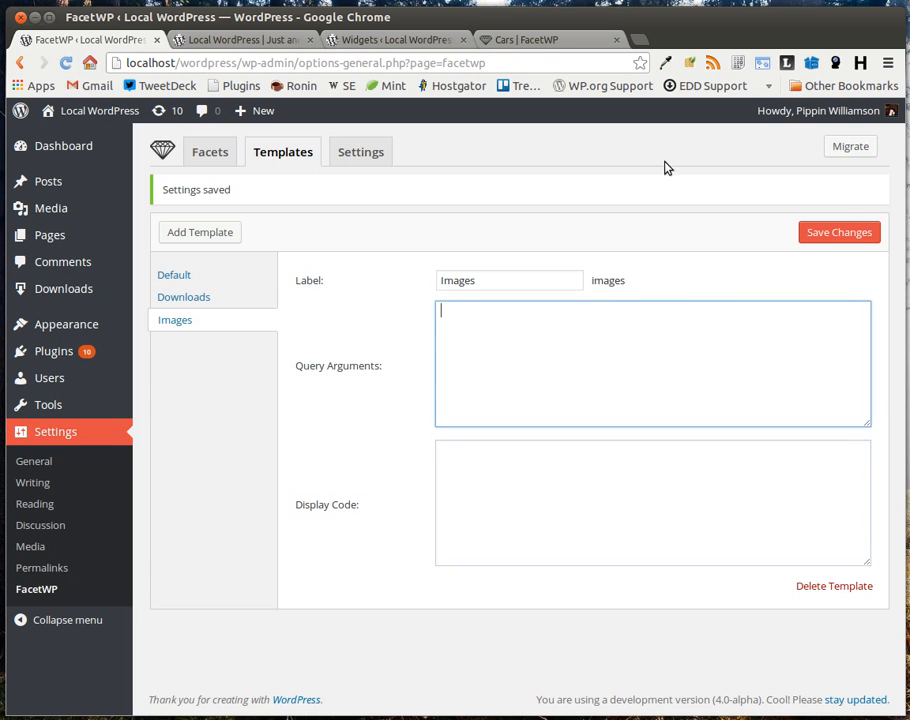
left_click(210, 152)
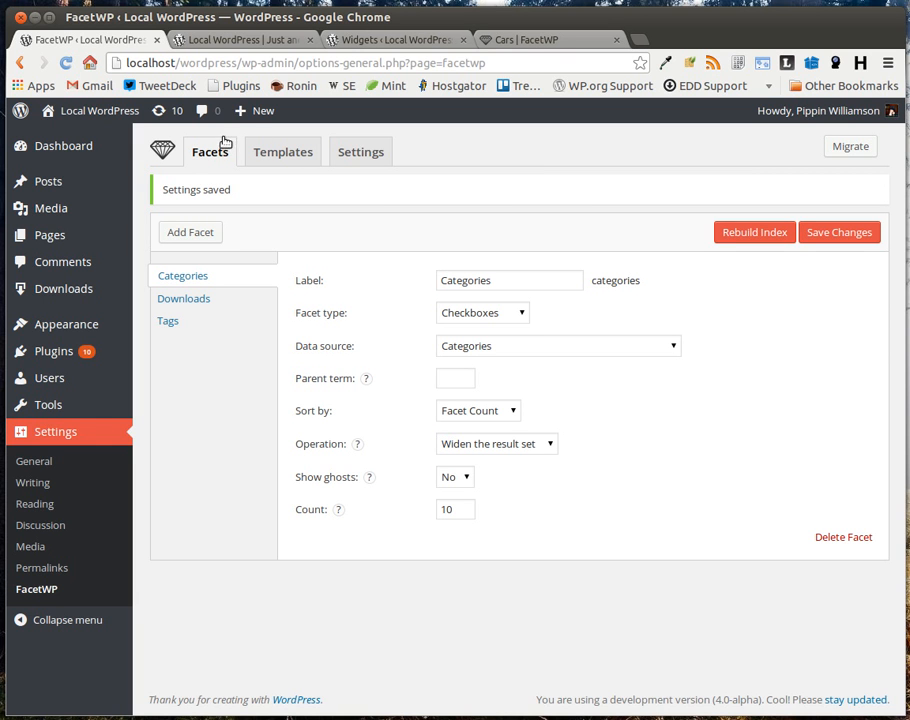
- On the cars demo, widen the price slider and clear the Ford and SUV filters
left_click(550, 40)
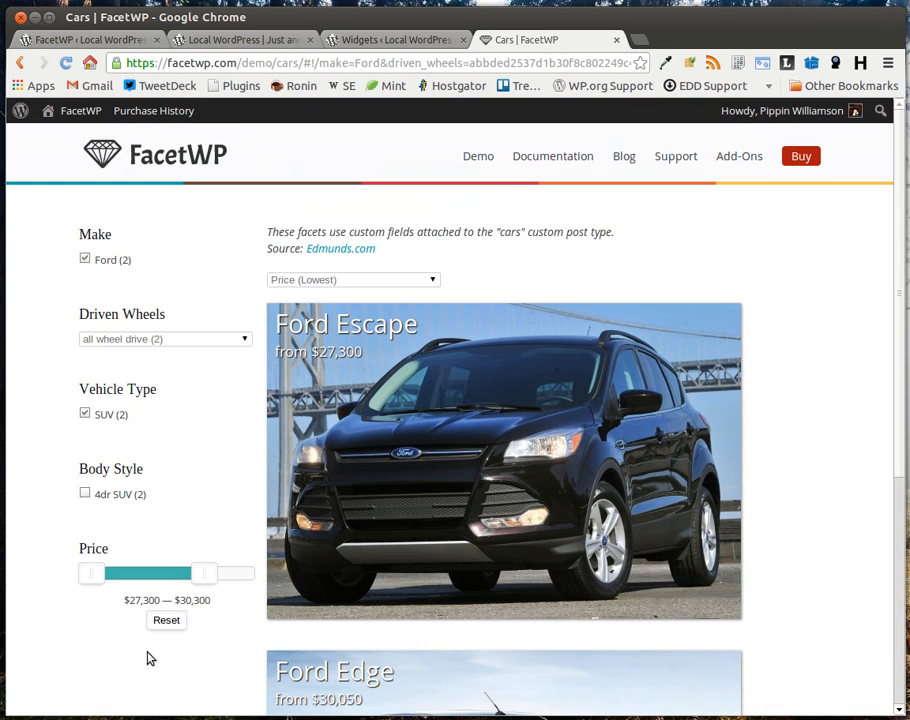
left_click_drag(204, 572, 240, 572)
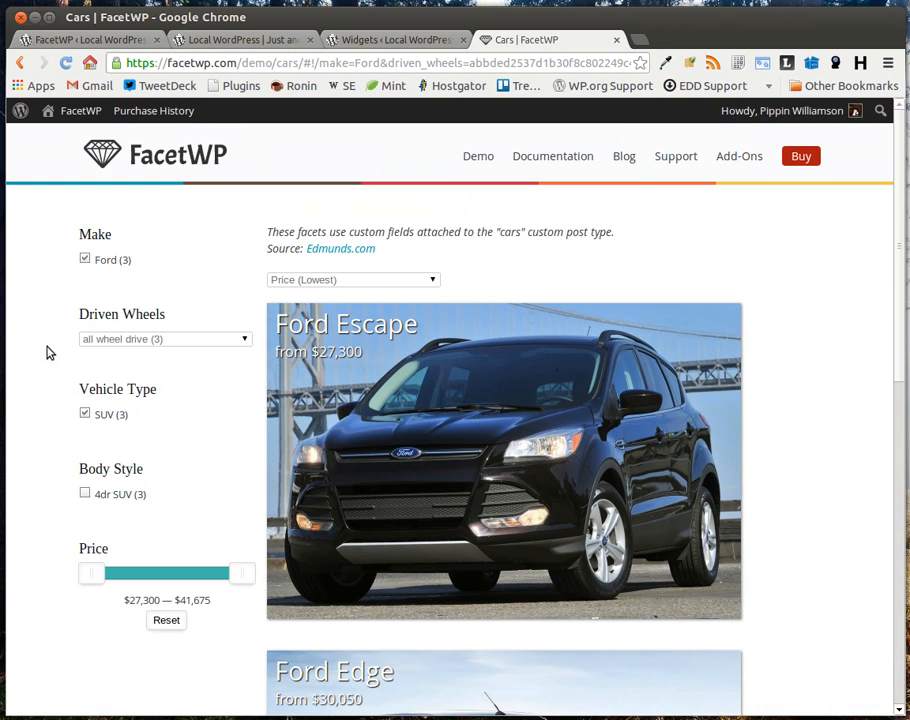
mouse_move(126, 260)
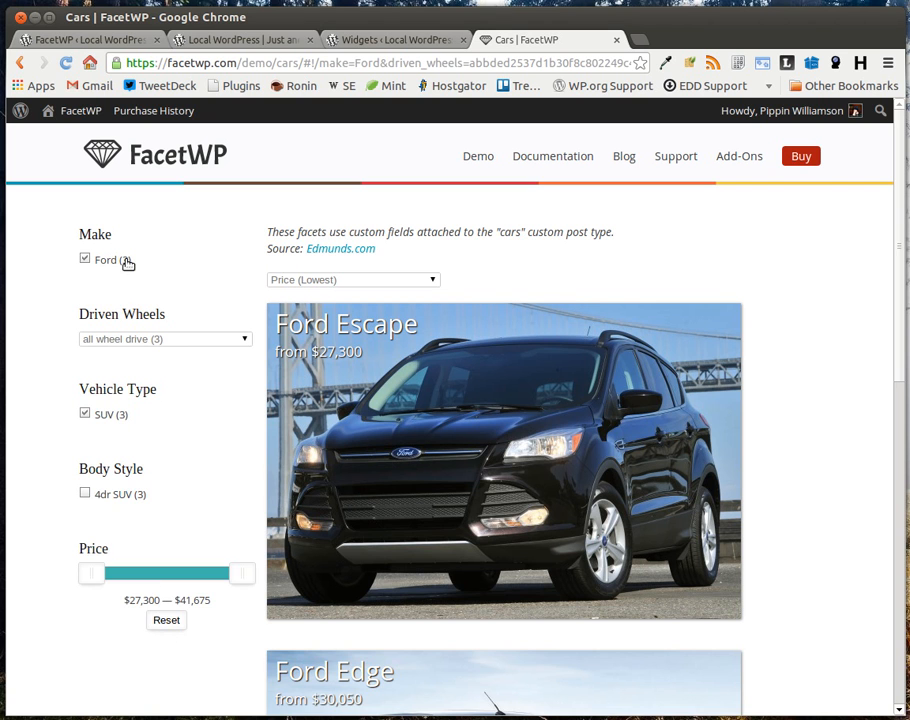
left_click(84, 260)
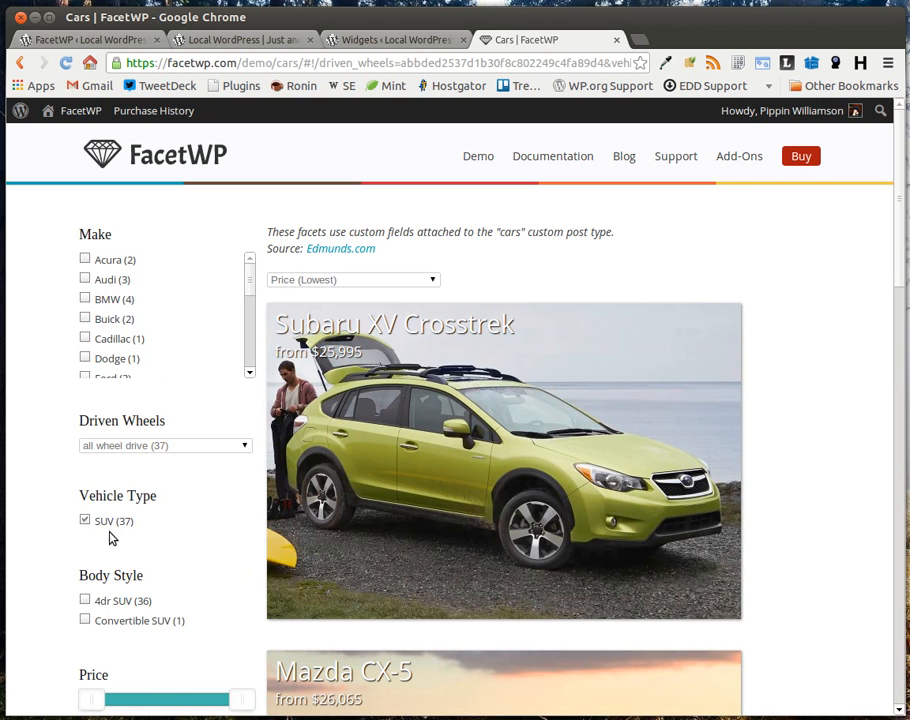
left_click(84, 520)
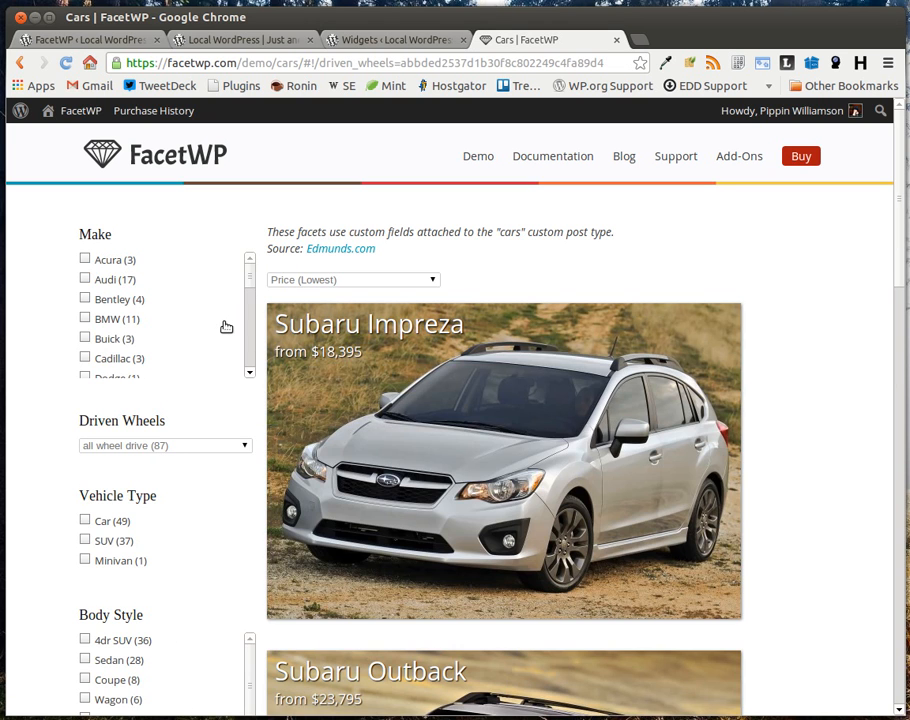
scroll("down", 3)
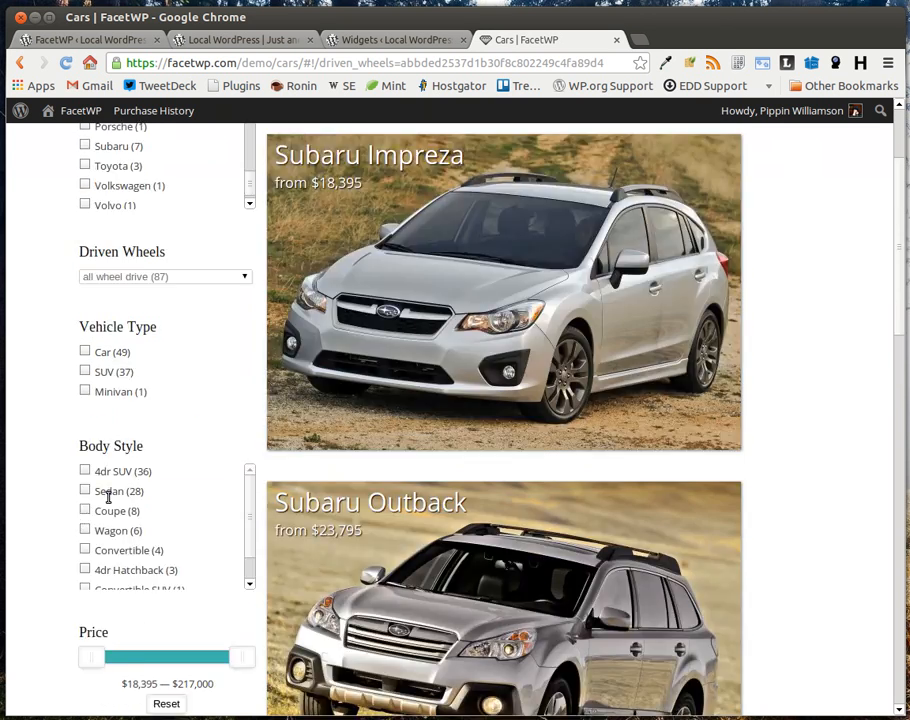
scroll("up", 3)
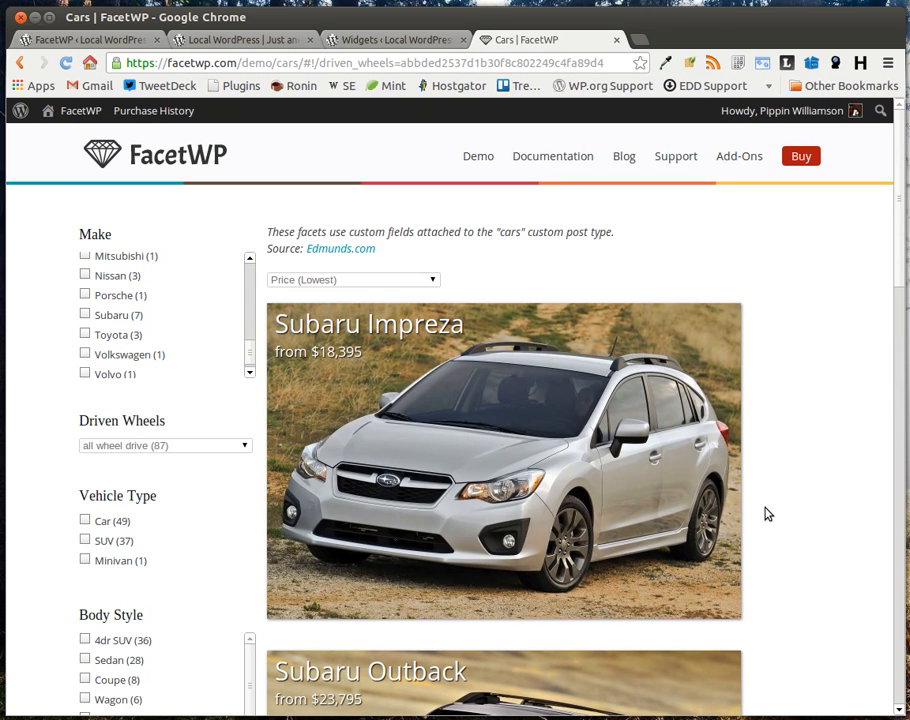
mouse_move(764, 508)
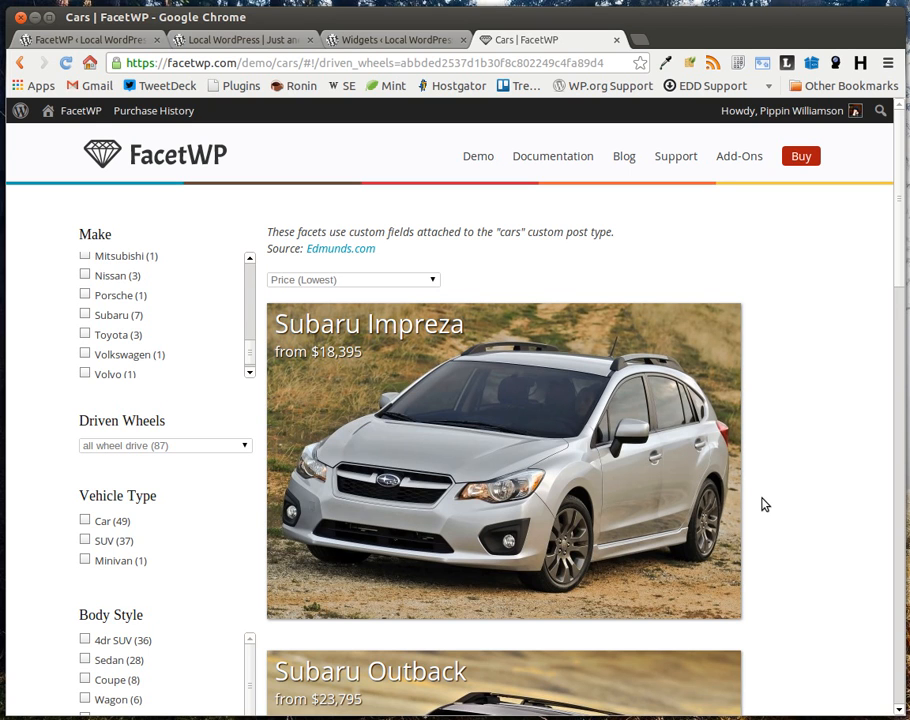
mouse_move(772, 502)
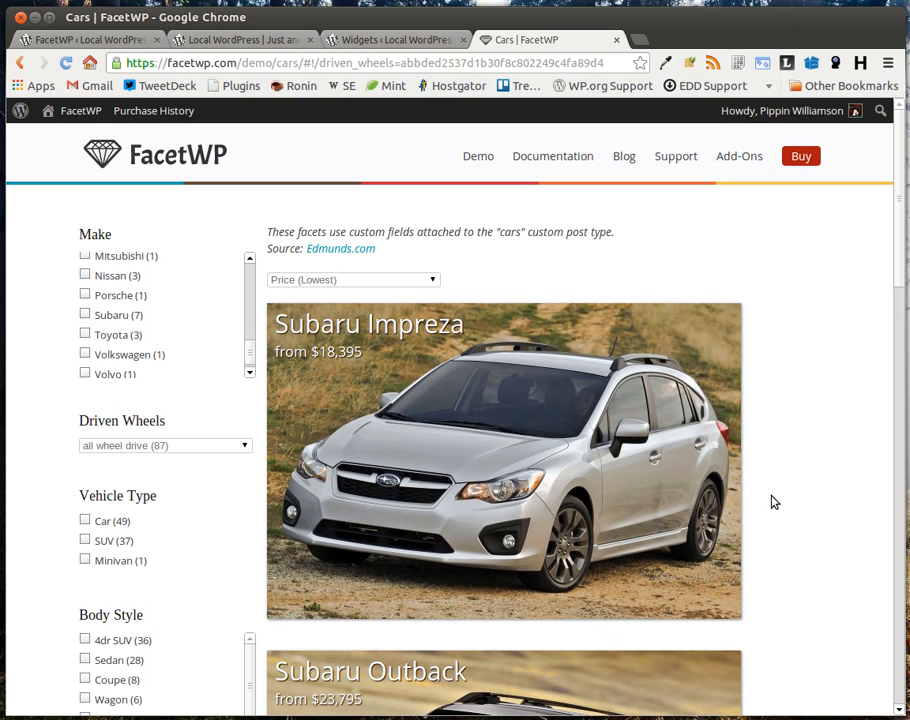
mouse_move(128, 318)
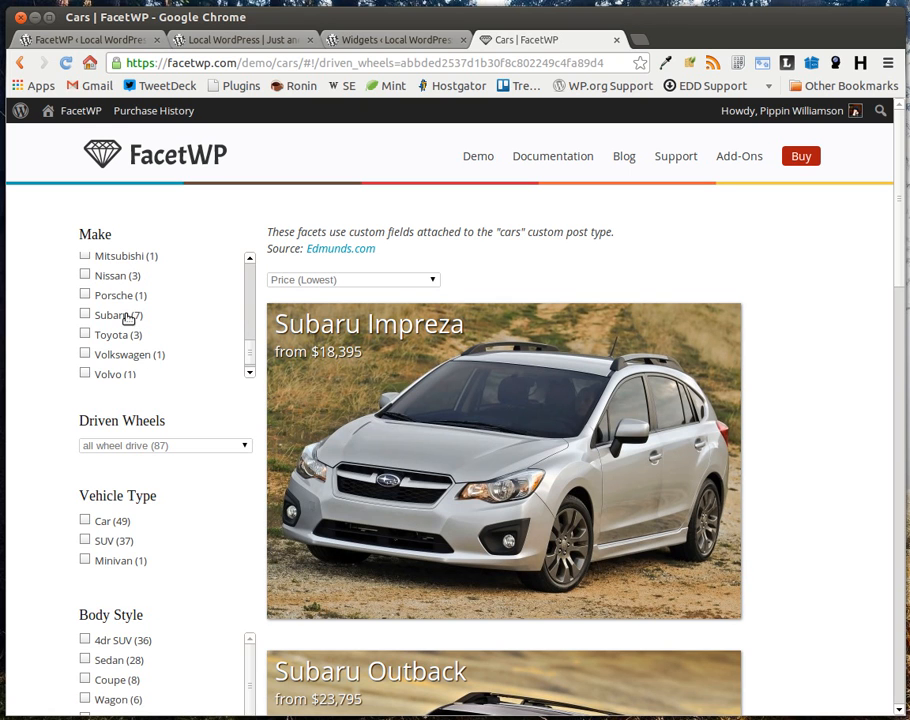
- Narrow the listings to Subaru sedans, then go to the Purchase FacetWP page
left_click(84, 314)
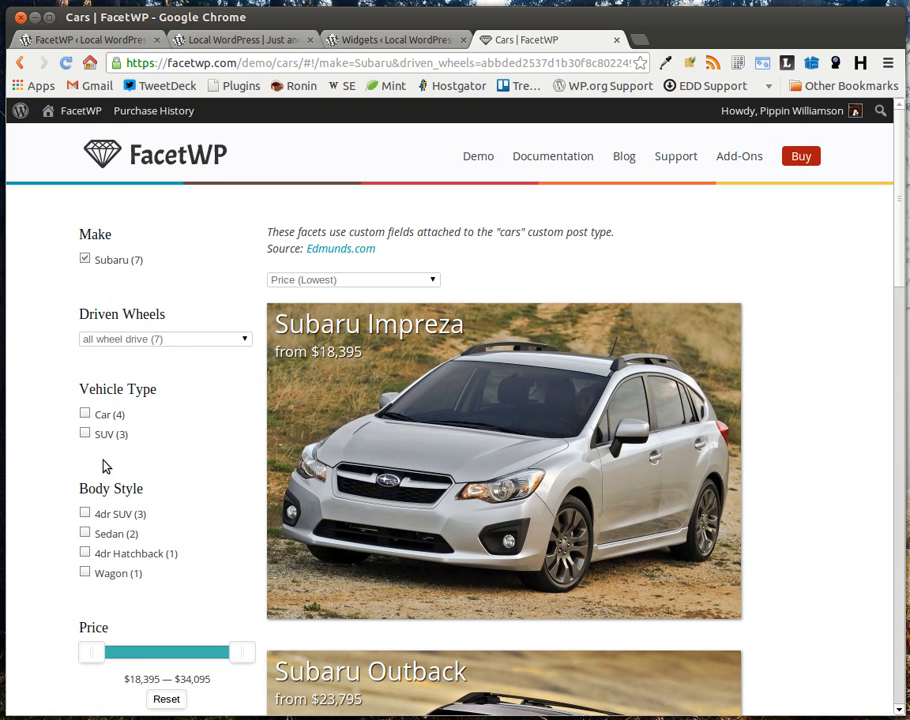
left_click(84, 414)
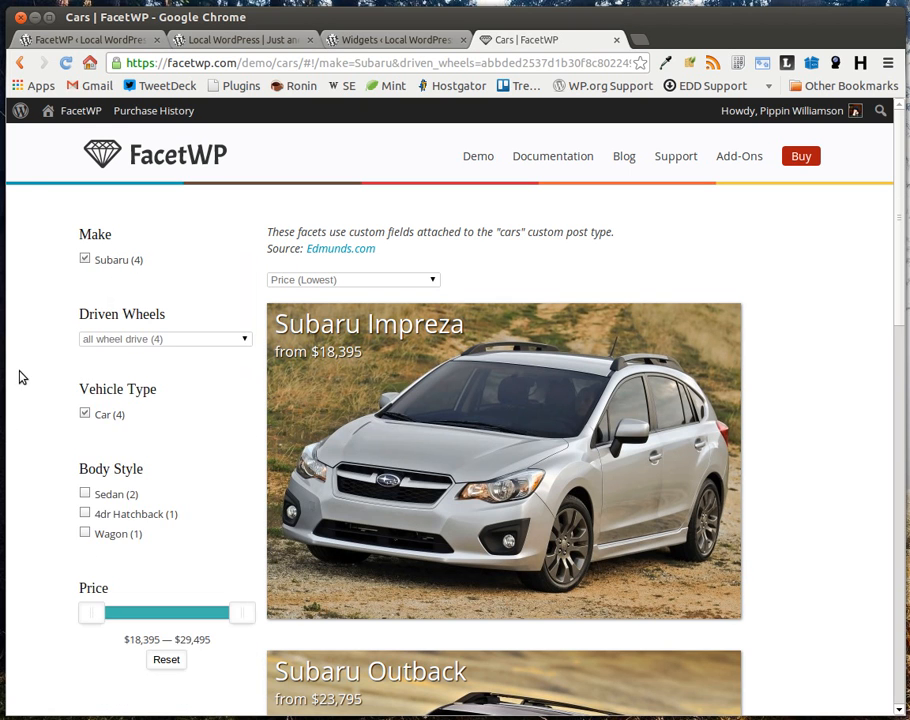
scroll("down", 3)
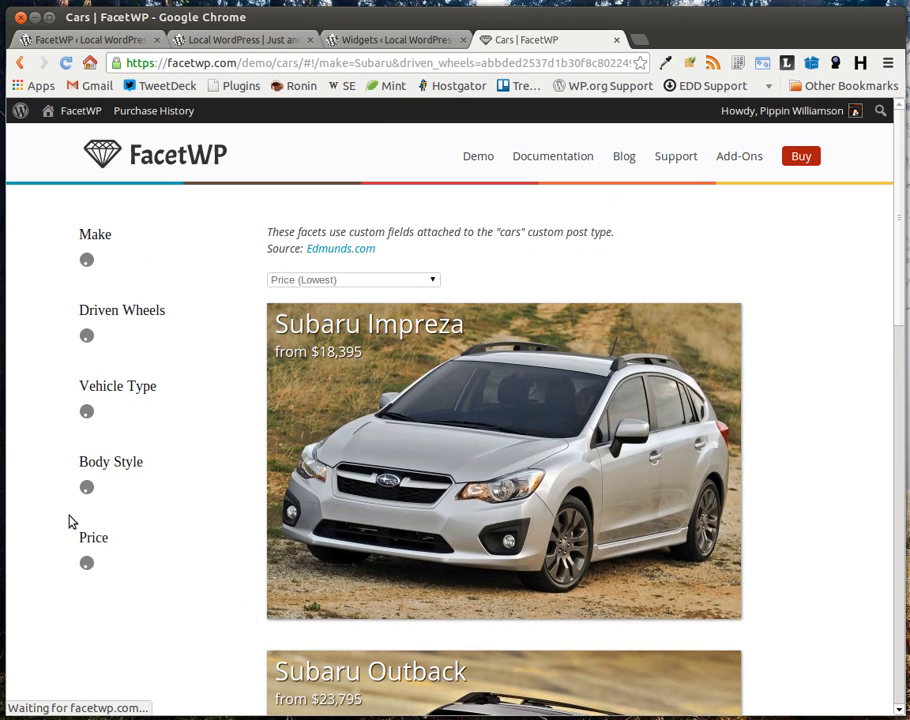
scroll("down", 3)
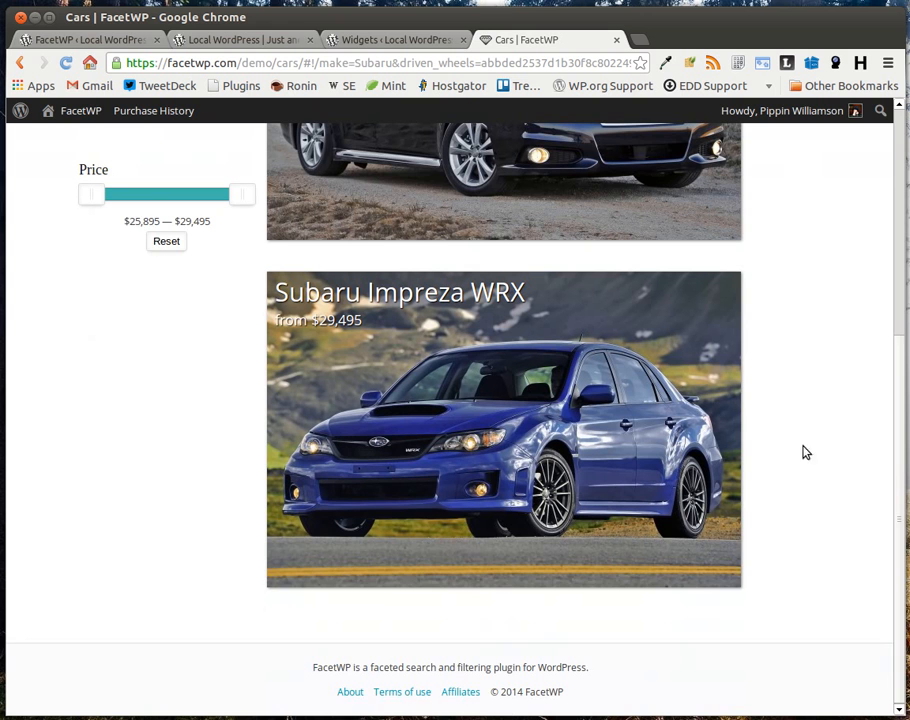
scroll("up", 3)
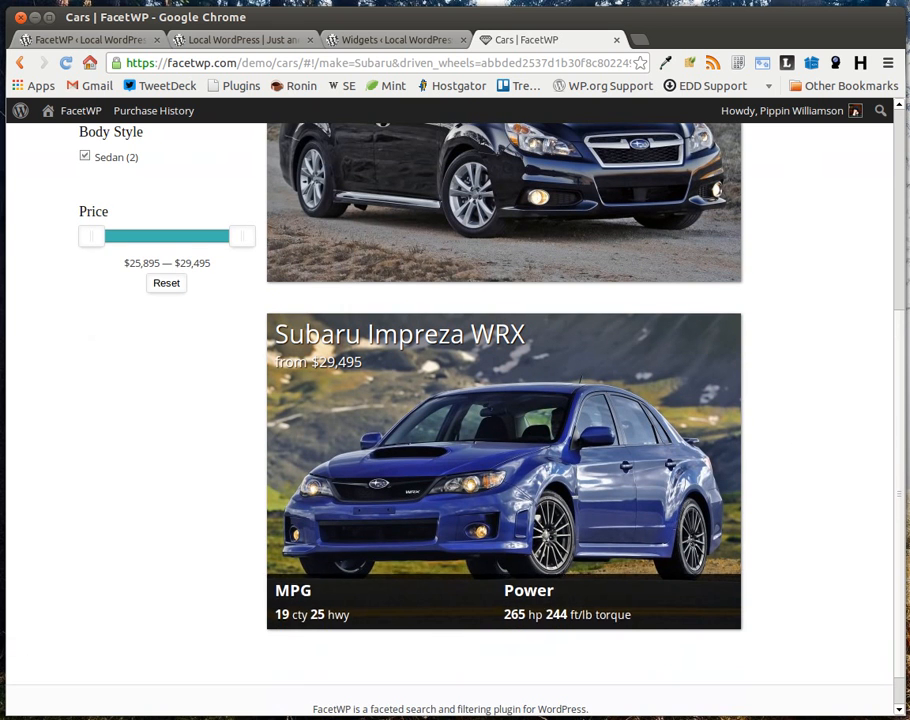
scroll("up", 3)
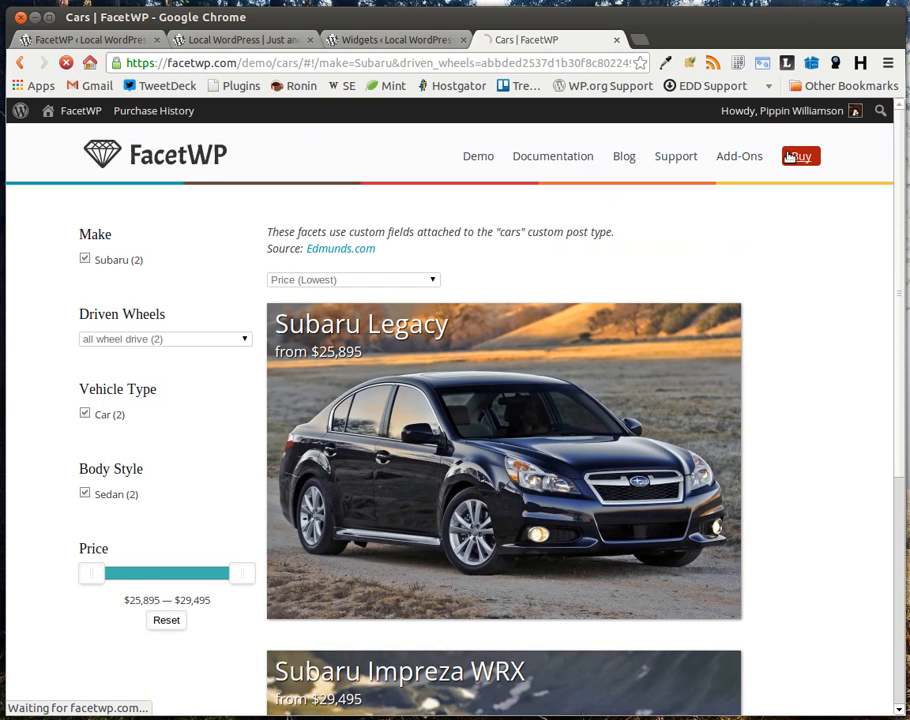
left_click(800, 156)
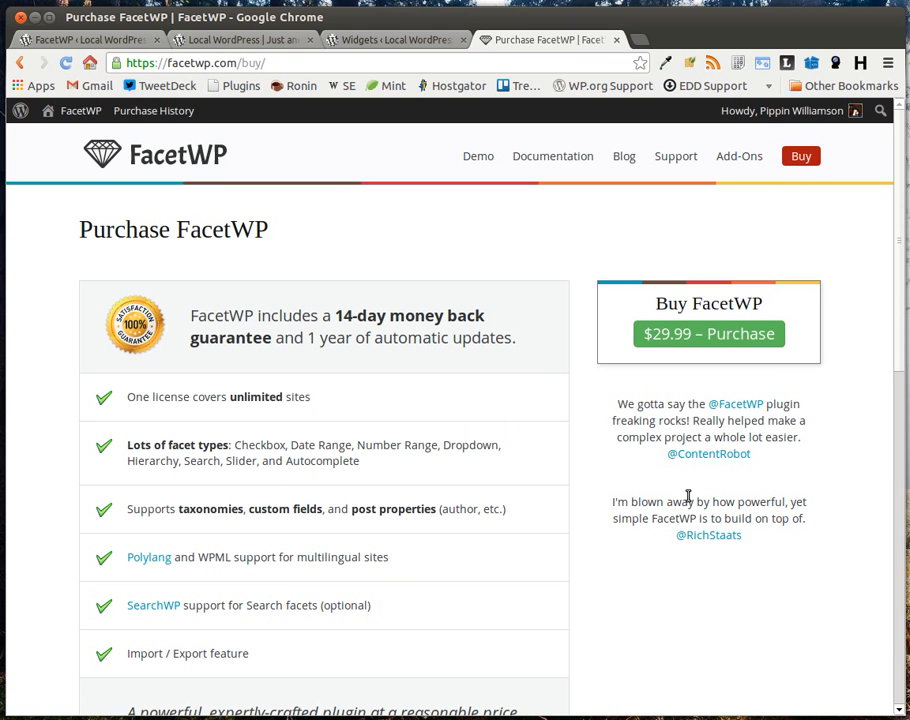